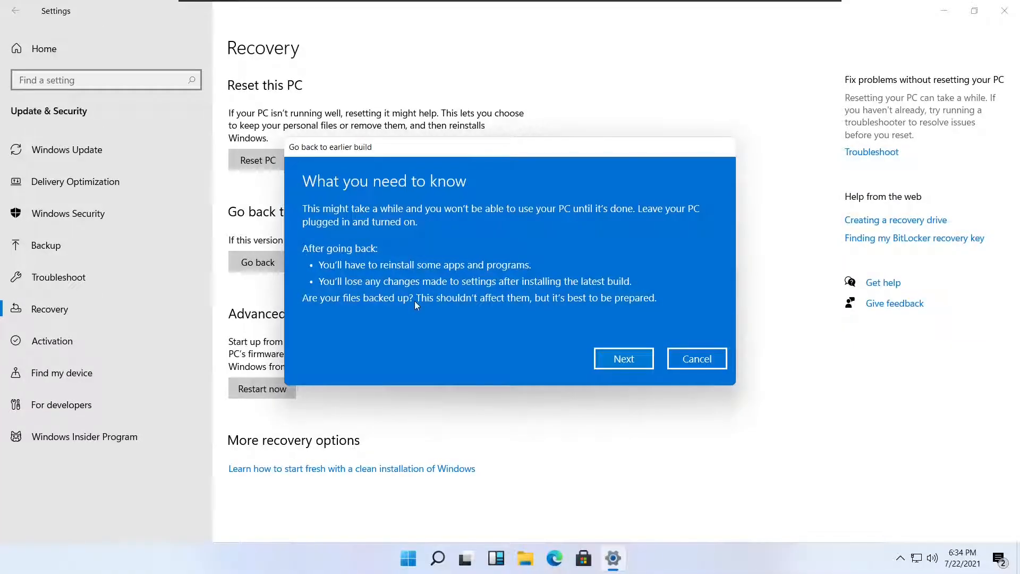
Step: Acknowledge both warnings and start going back to the earlier Windows build
left_click(622, 358)
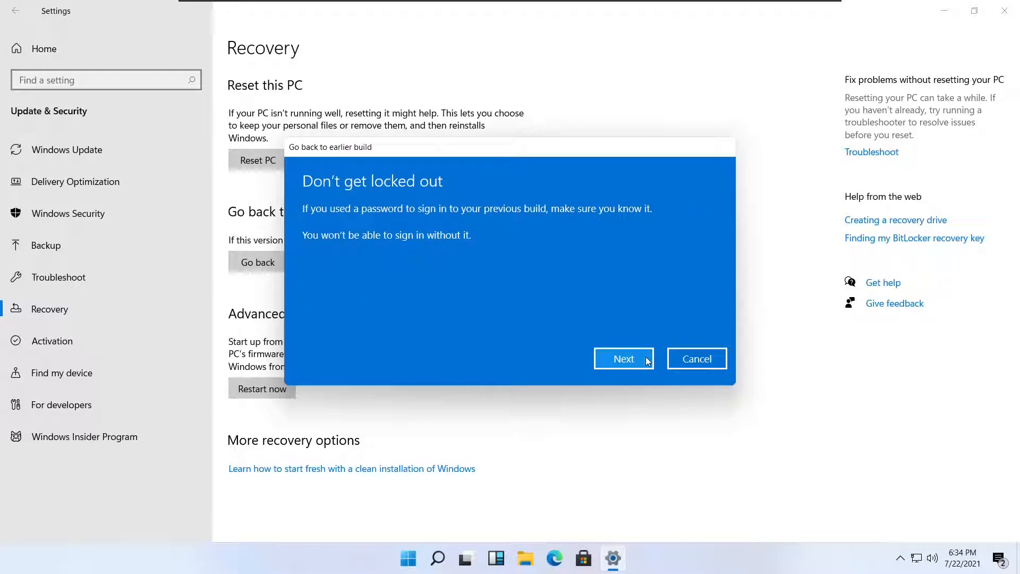
left_click(622, 358)
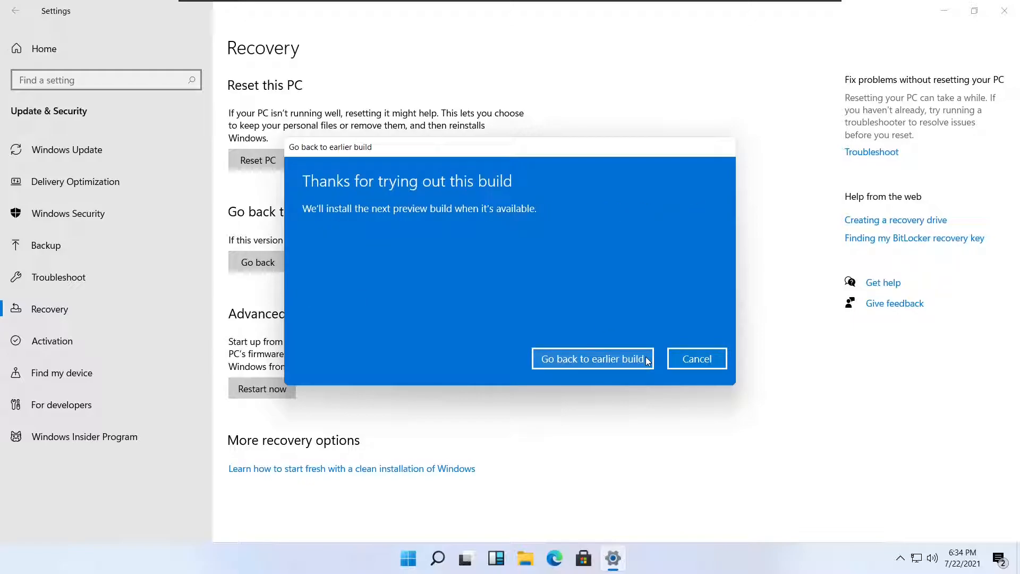
left_click(591, 358)
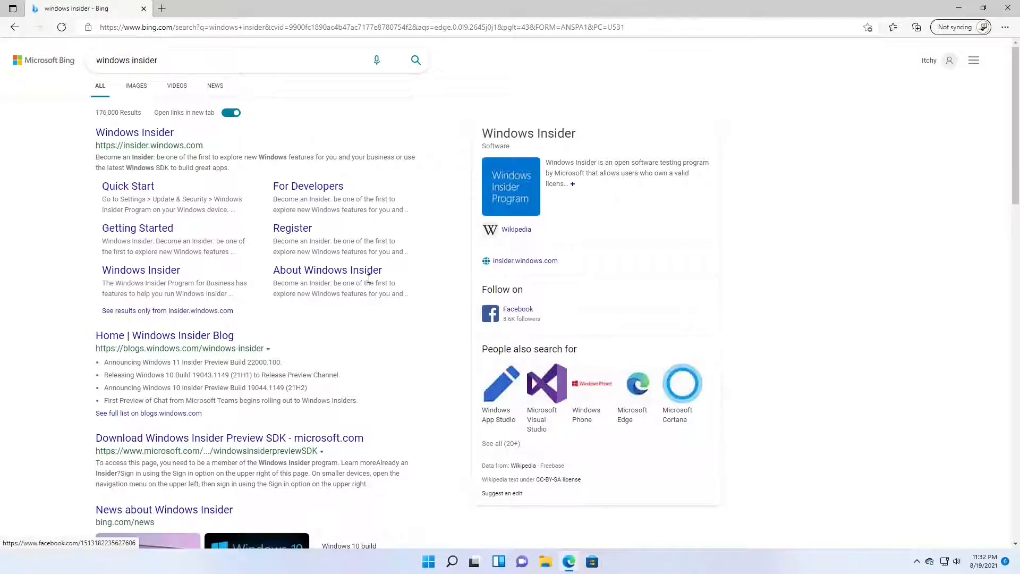
Step: From insider.windows.com, choose the preview edition and start the 64-bit Windows 11 ISO download
left_click(135, 132)
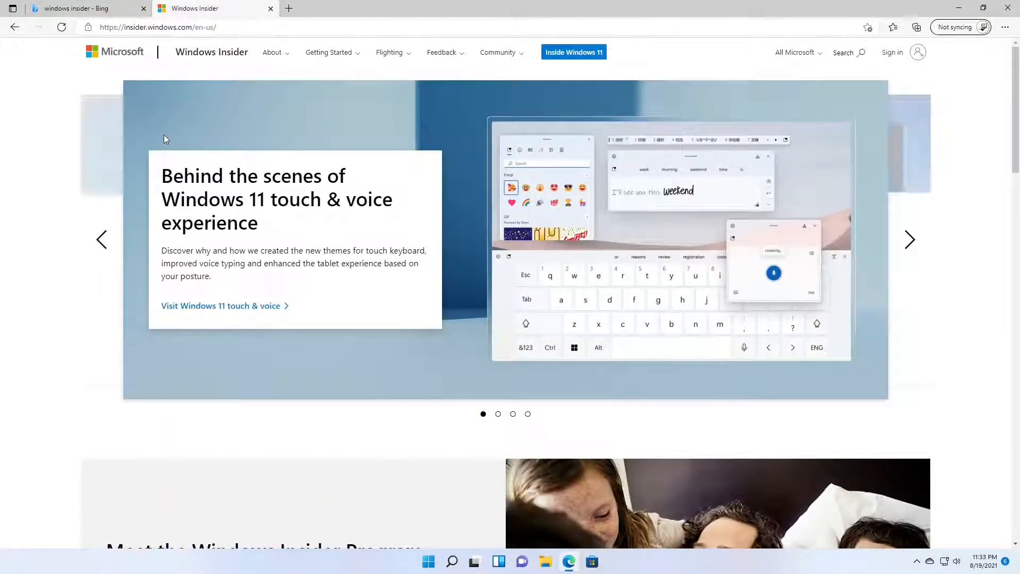
mouse_move(918, 52)
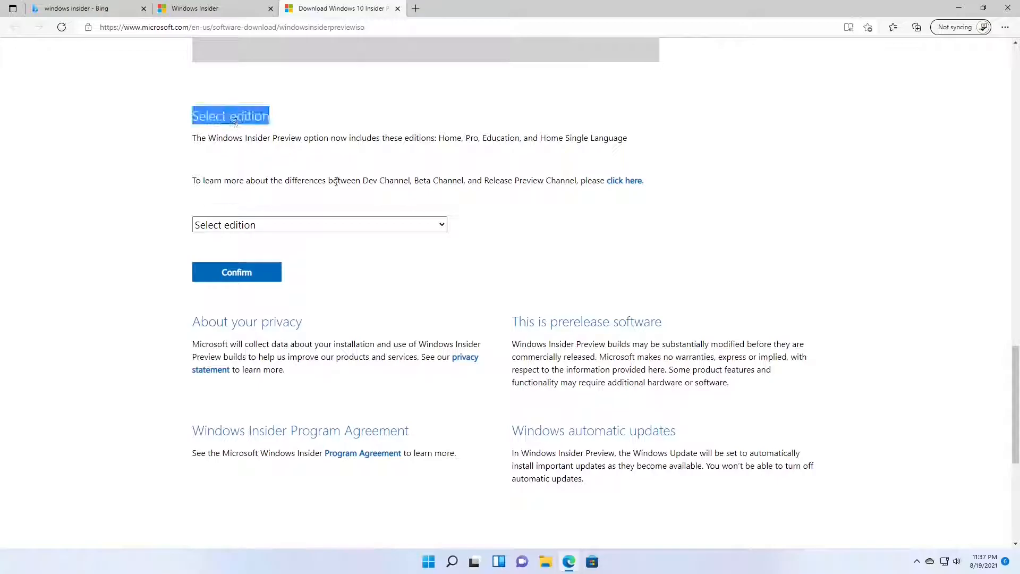
left_click(319, 224)
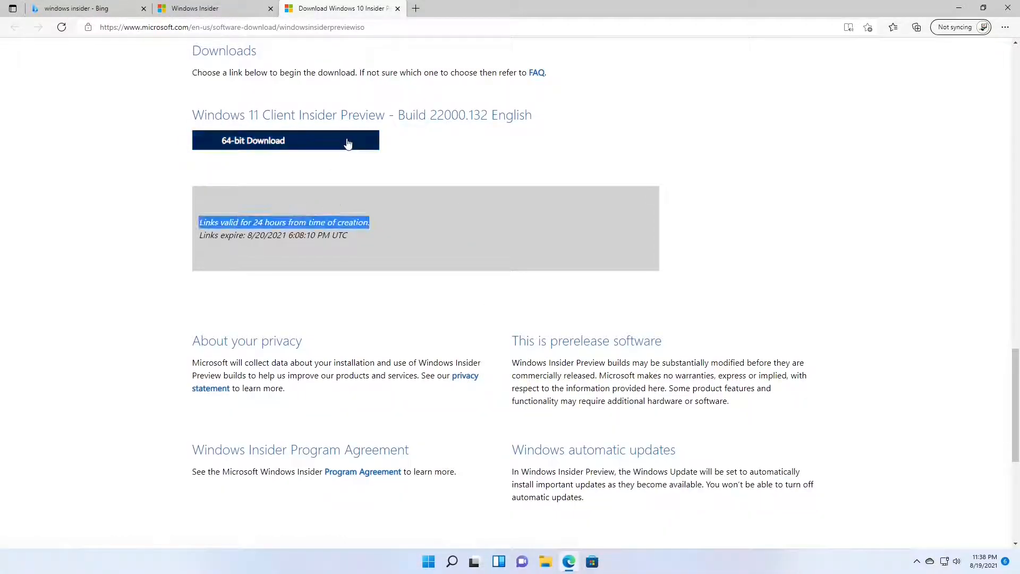
left_click(284, 140)
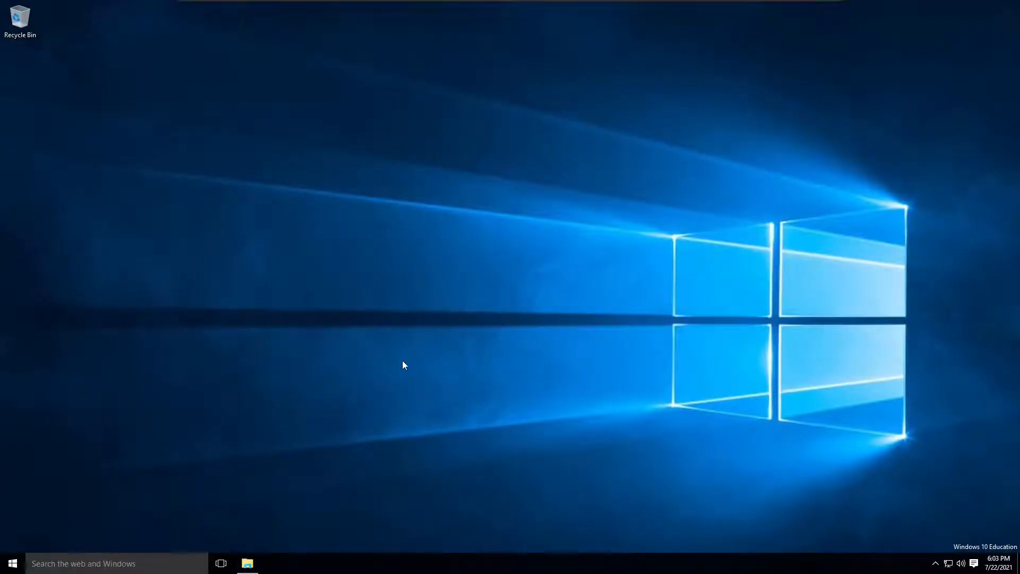
Step: Browse NOC_WEB (E:) > software > setup and run Windows 11 Setup, allowing UAC changes
left_click(247, 563)
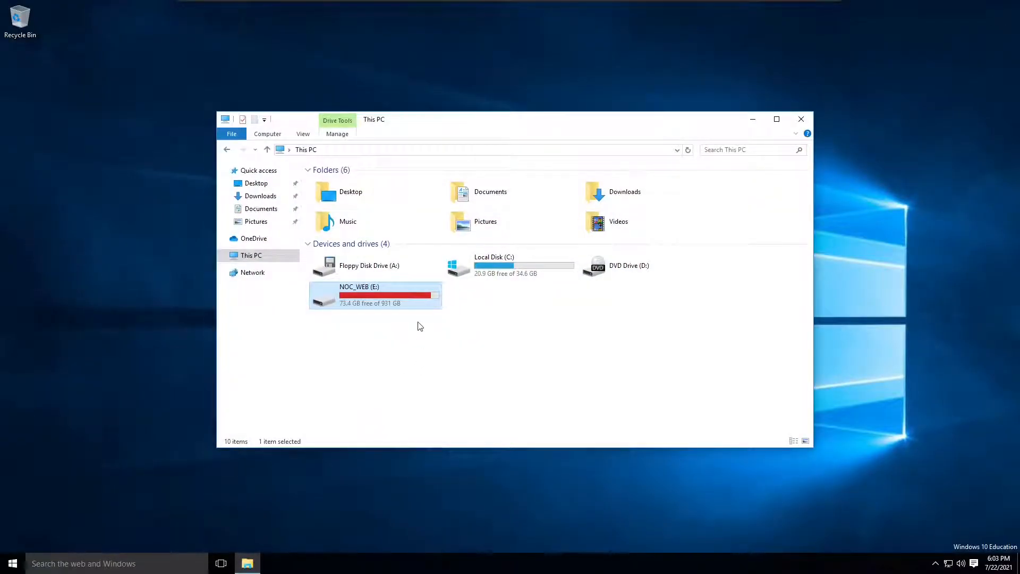
double_click(374, 294)
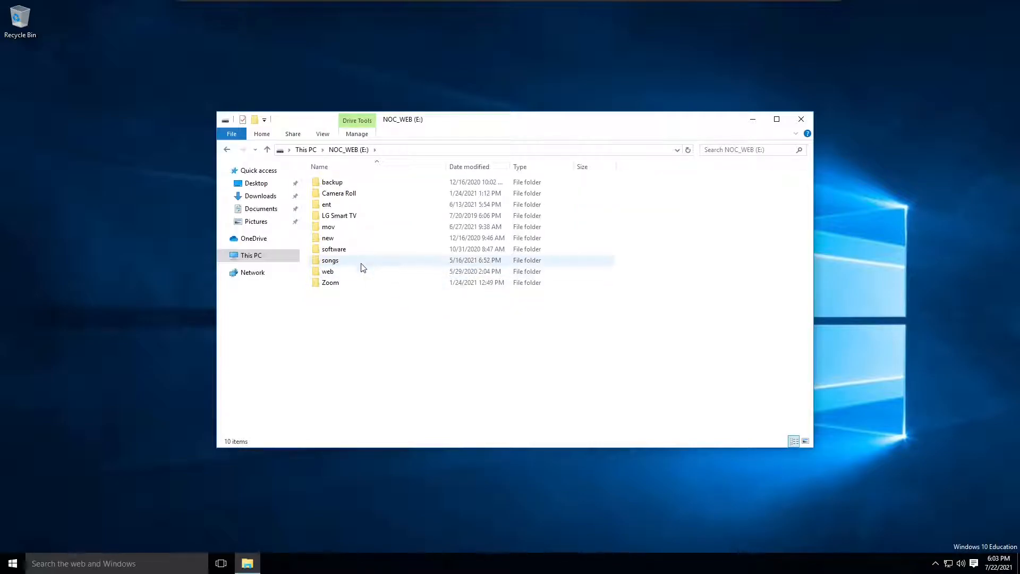
double_click(333, 249)
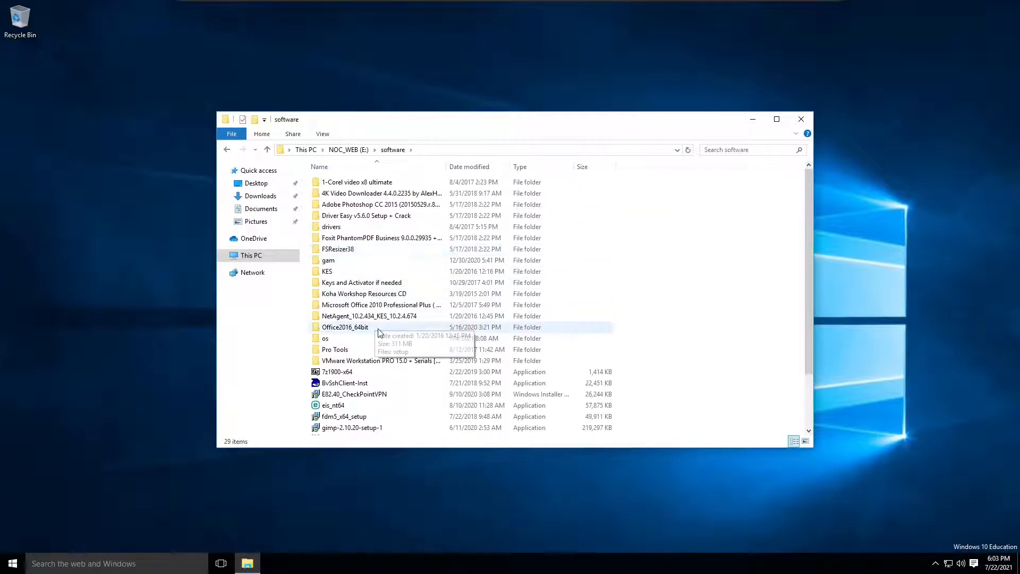
double_click(325, 338)
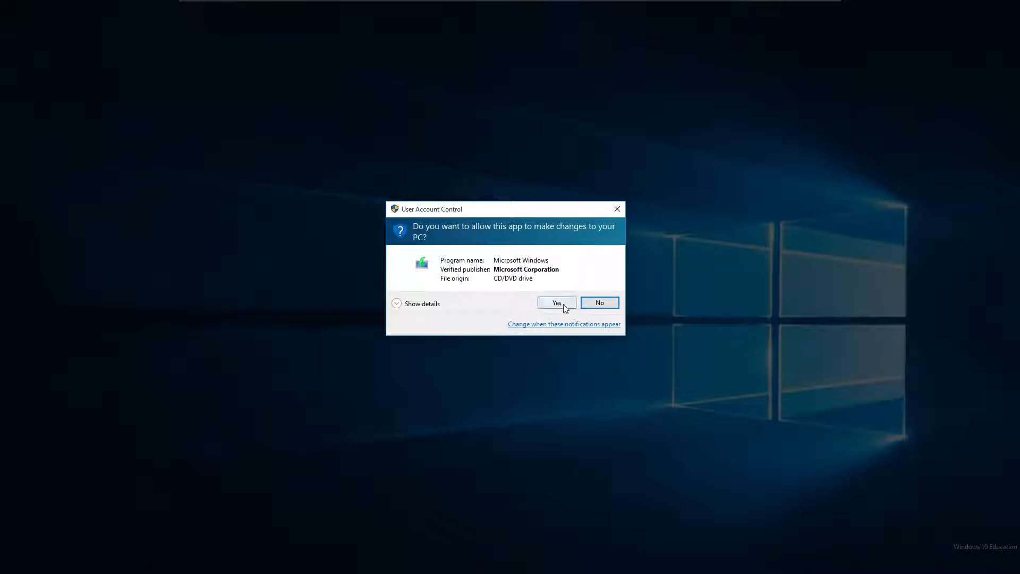
left_click(555, 303)
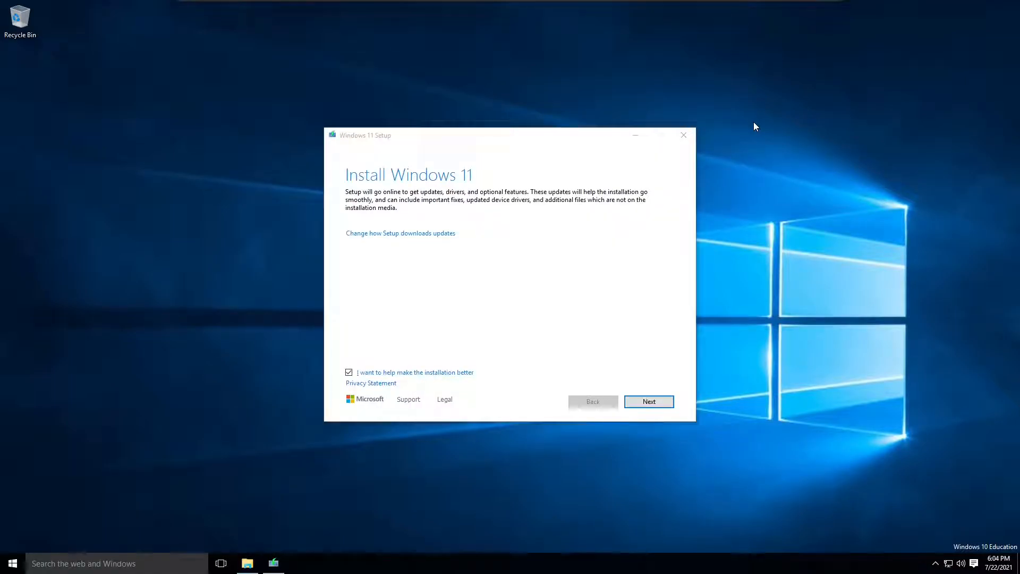
Step: Set Setup to not download updates now and accept the license terms
left_click(348, 372)
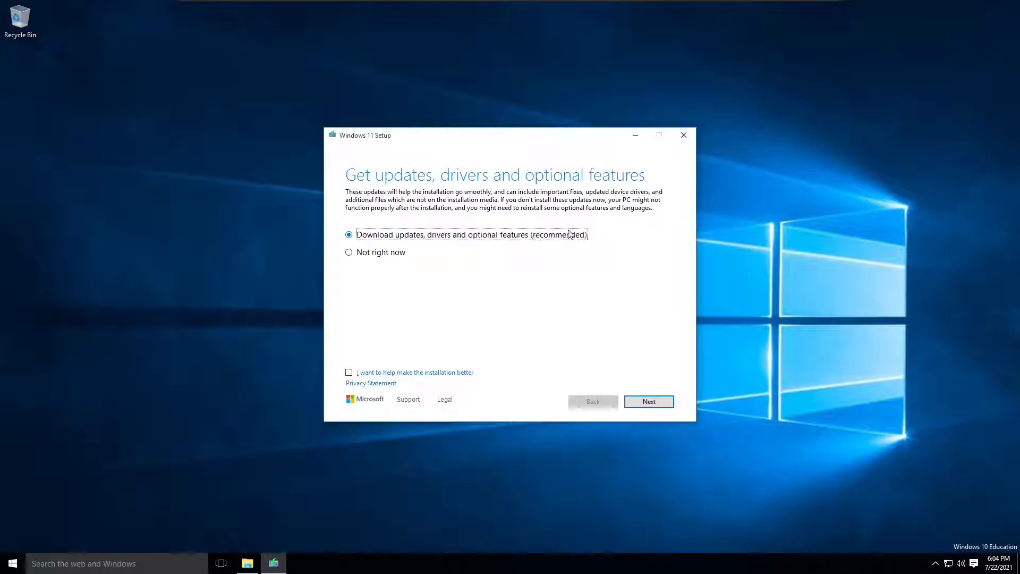
left_click(350, 253)
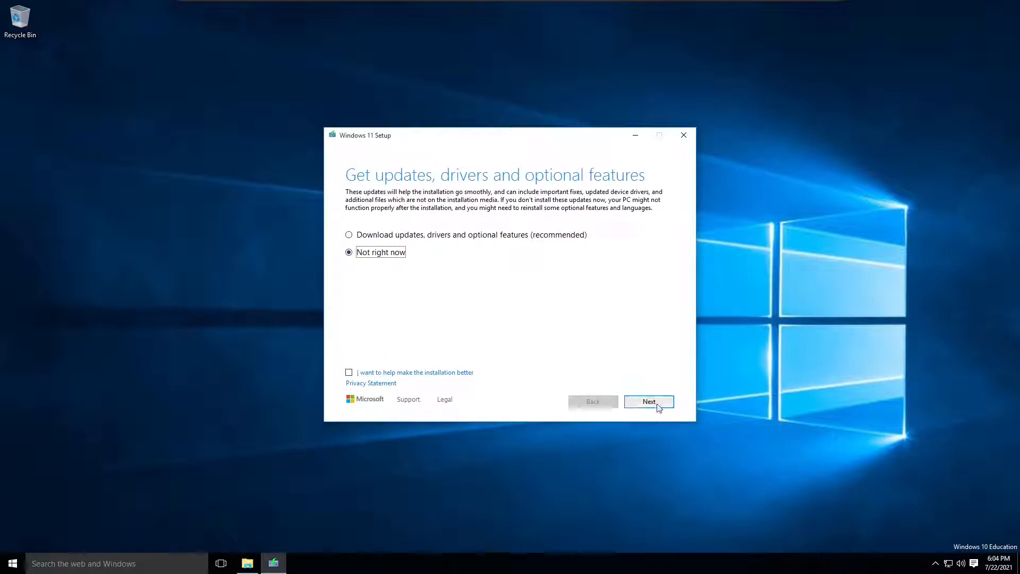
left_click(648, 401)
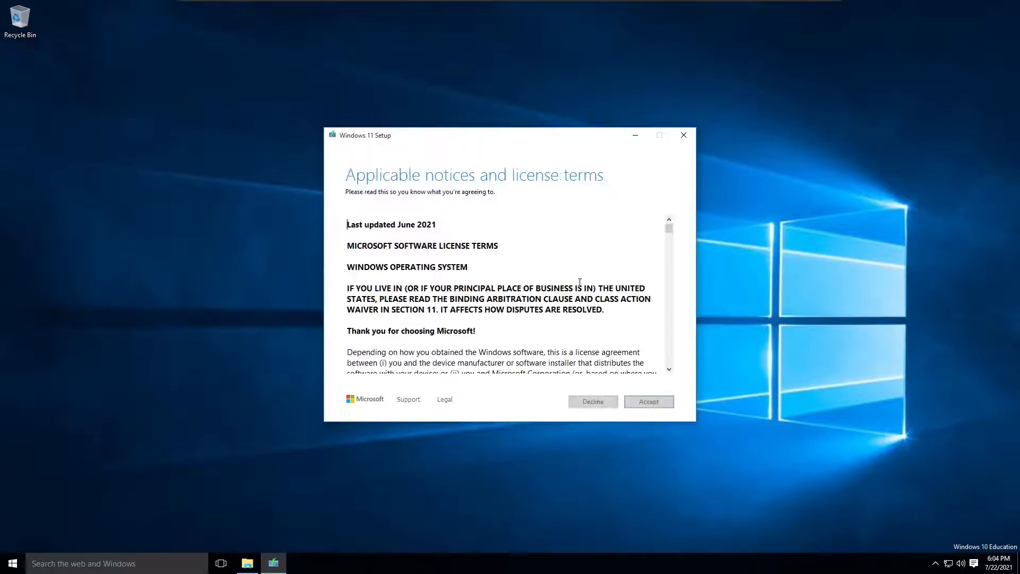
left_click(648, 401)
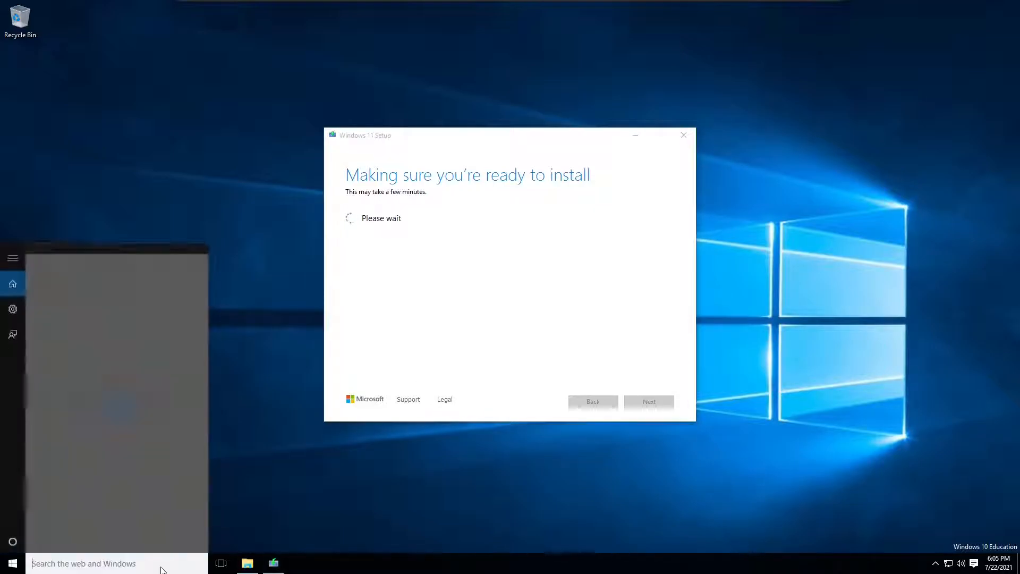
Step: Run winver from taskbar search and bring up Settings maximized
type("win")
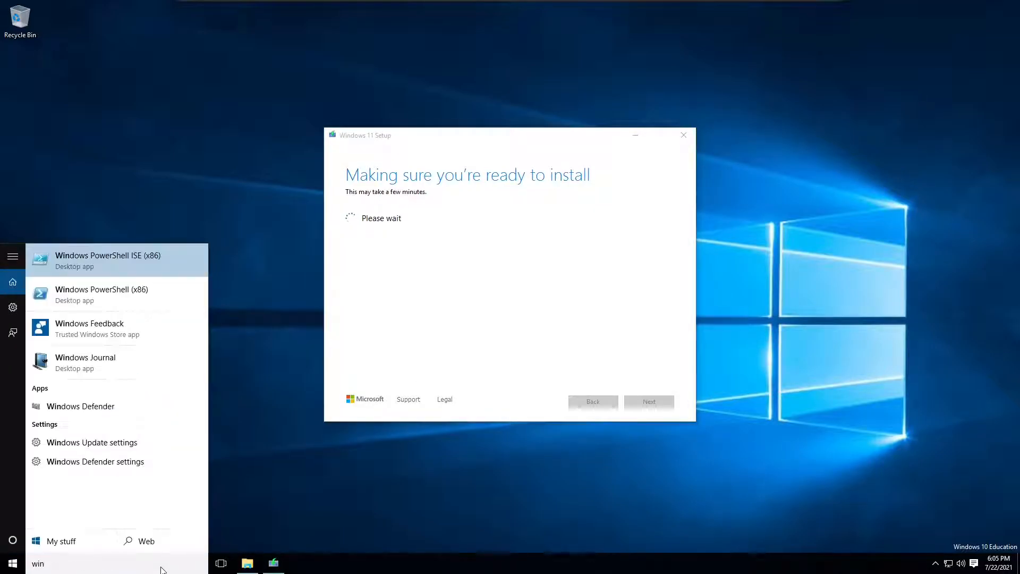
type("ver")
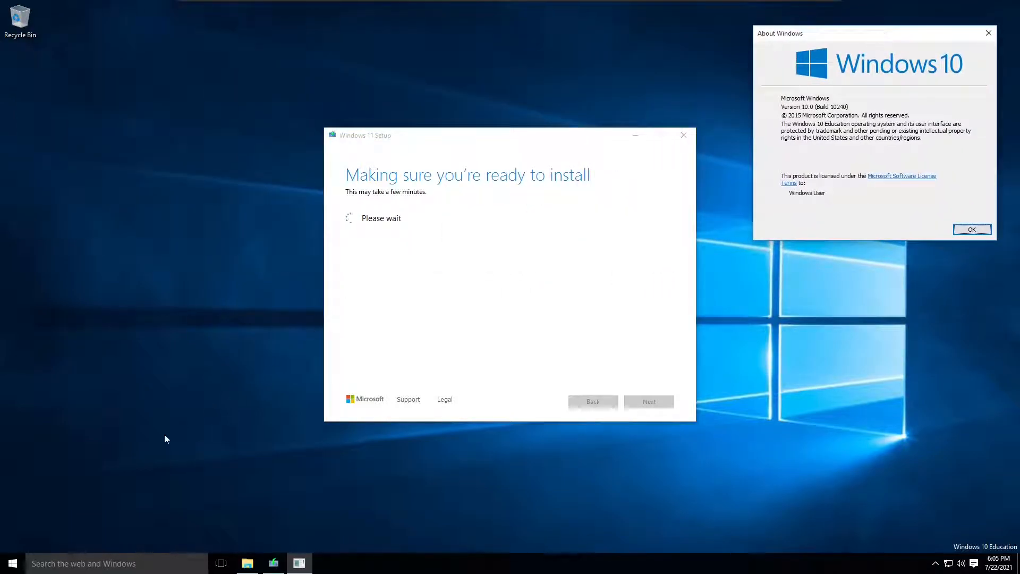
left_click(12, 563)
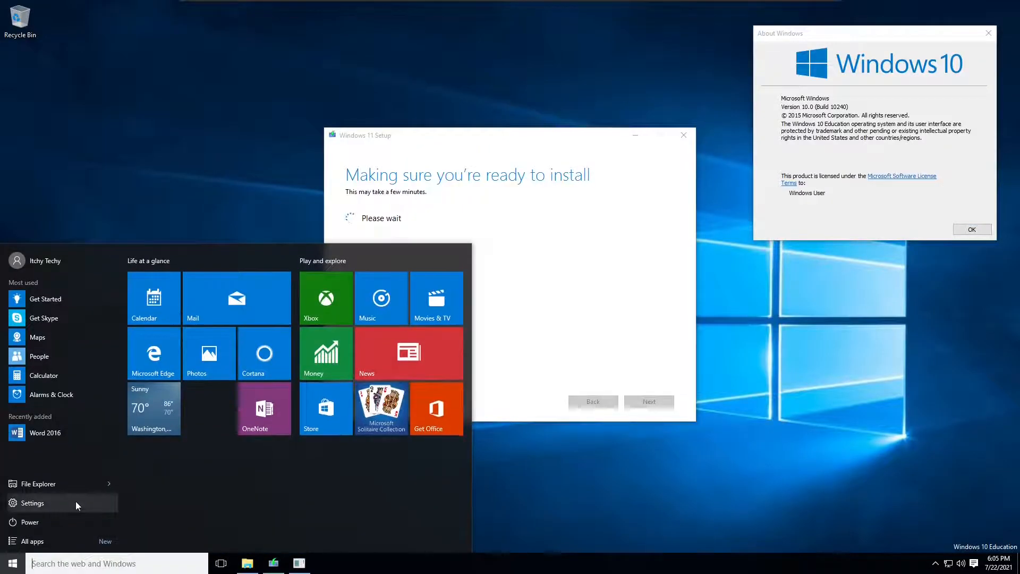
left_click(31, 503)
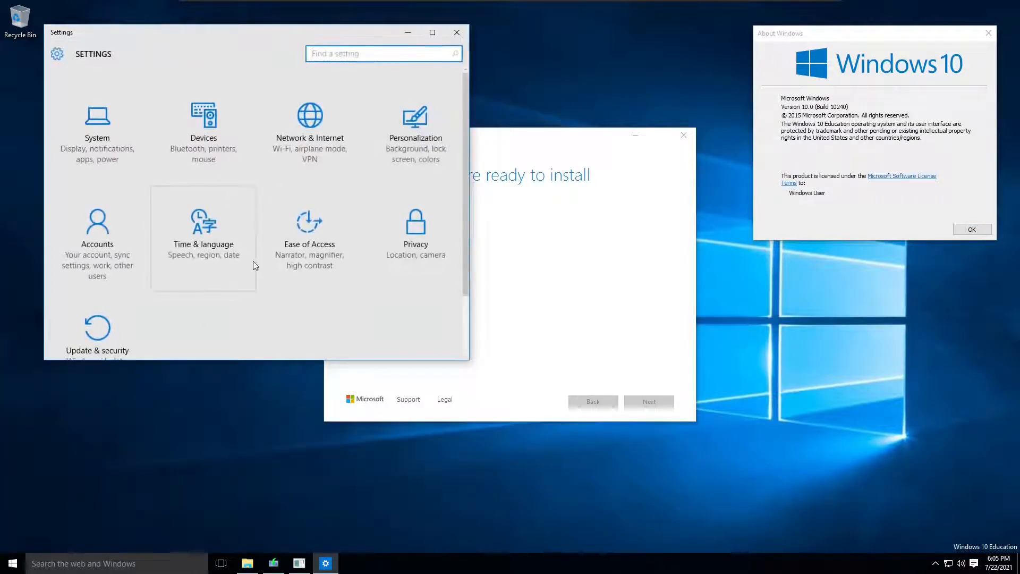
scroll("down", 3)
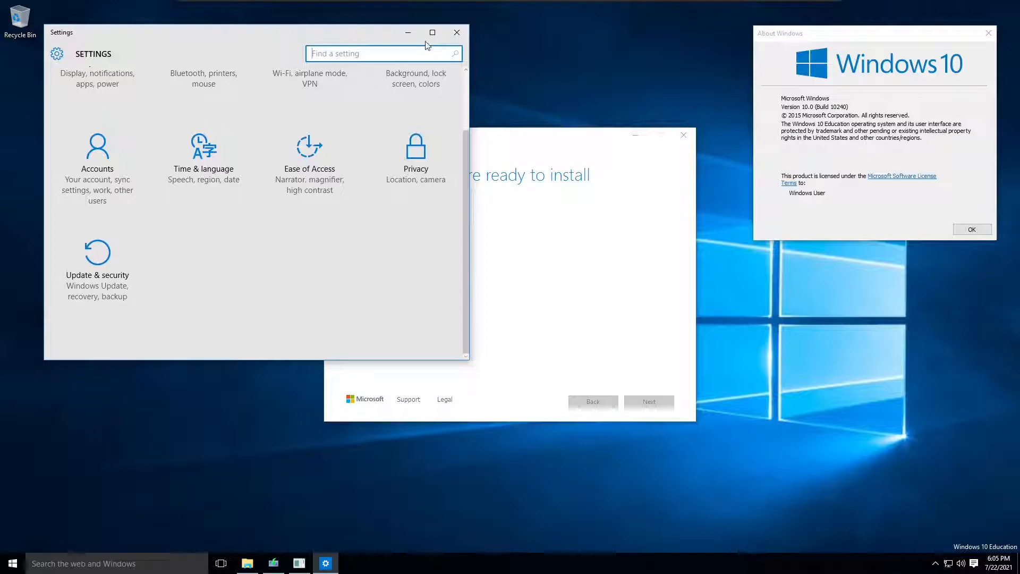
left_click(432, 33)
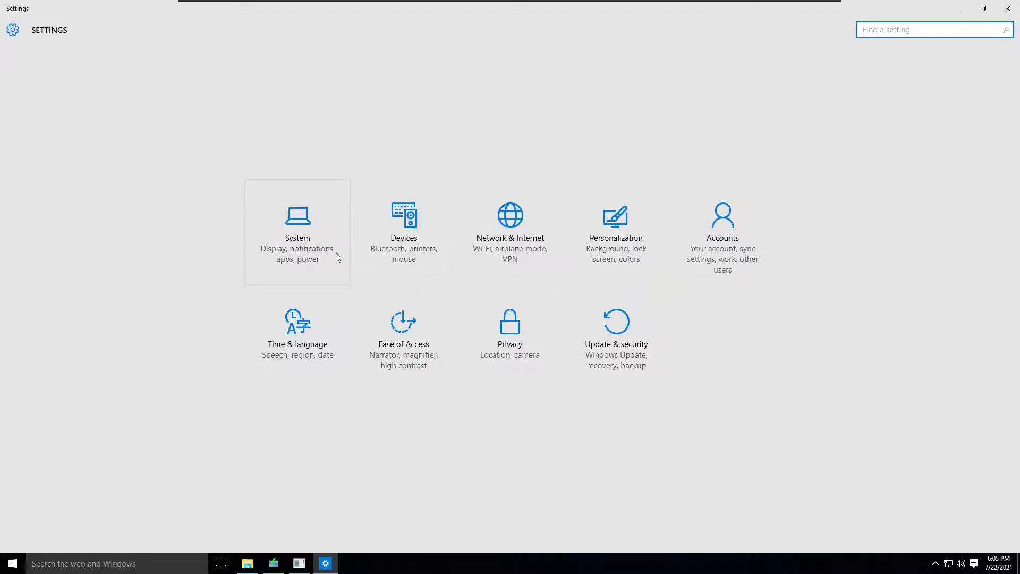
Step: View System > About to confirm Windows 10 Education build 10240, then minimize Settings
left_click(296, 230)
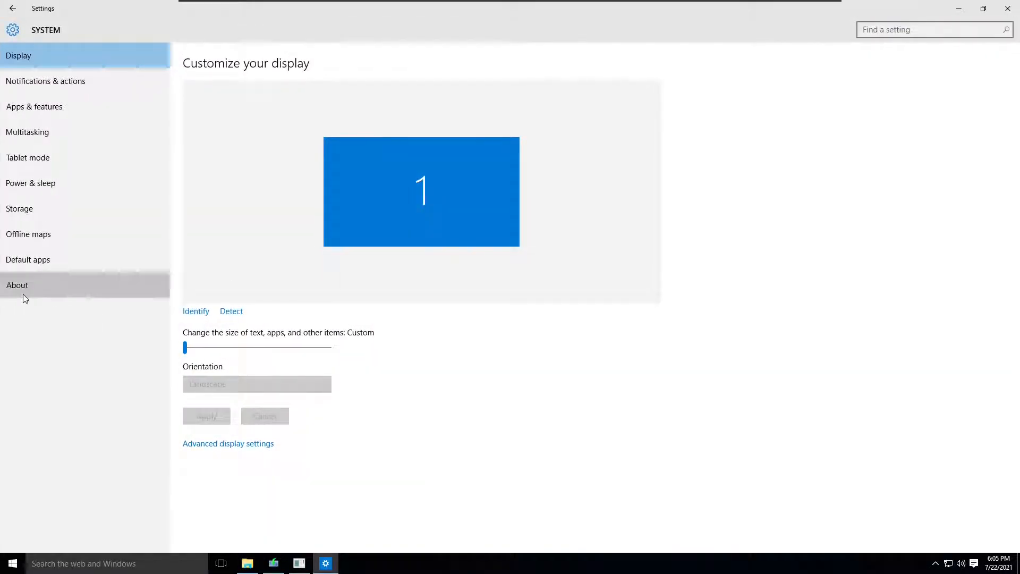
left_click(17, 285)
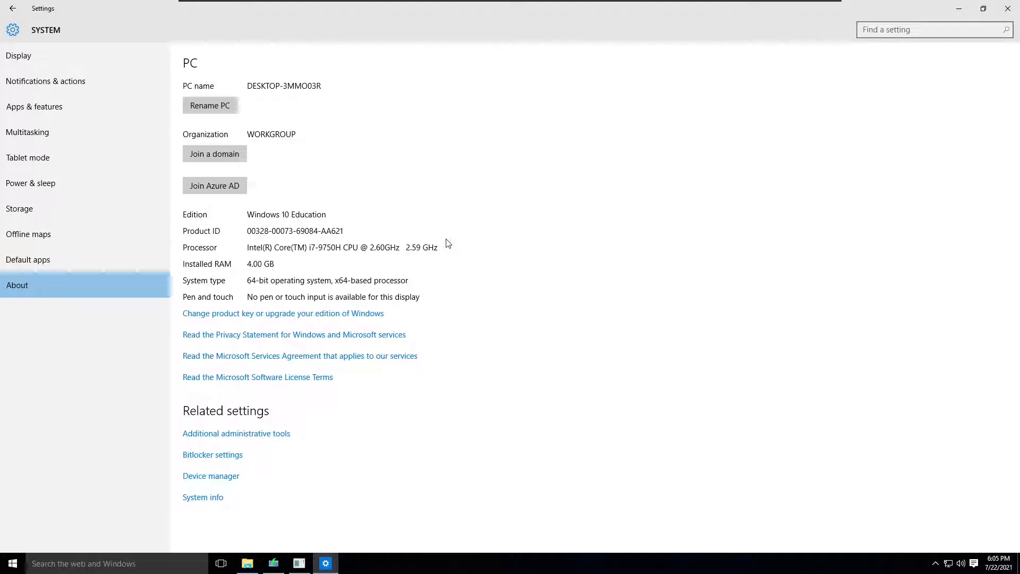
mouse_move(672, 17)
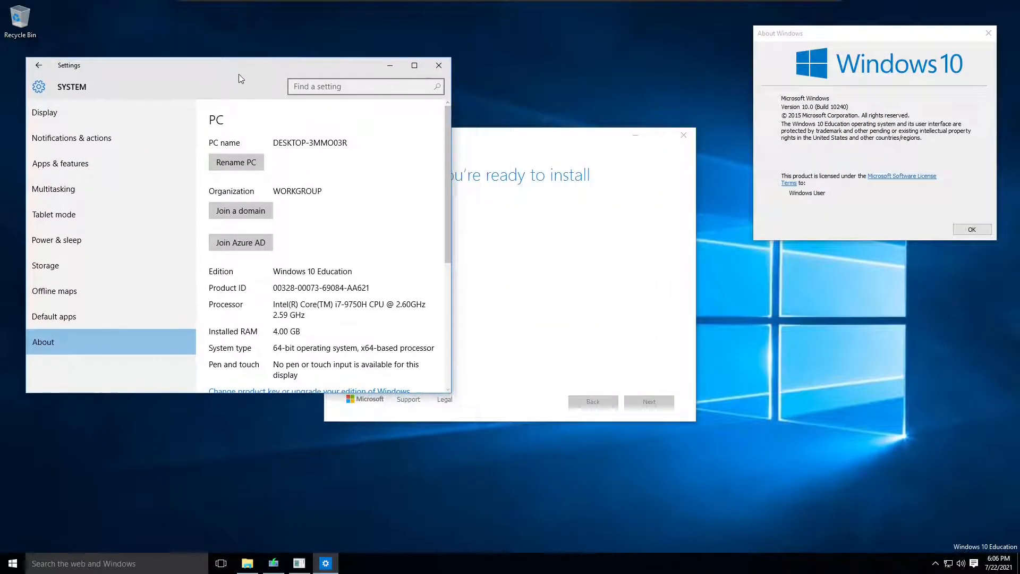
left_click_drag(241, 65, 241, 88)
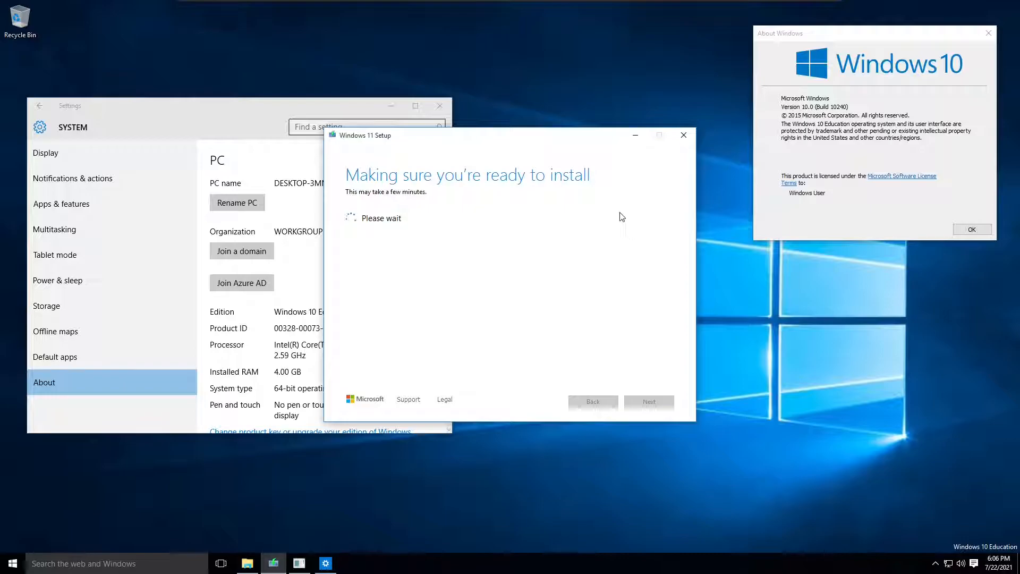
mouse_move(779, 329)
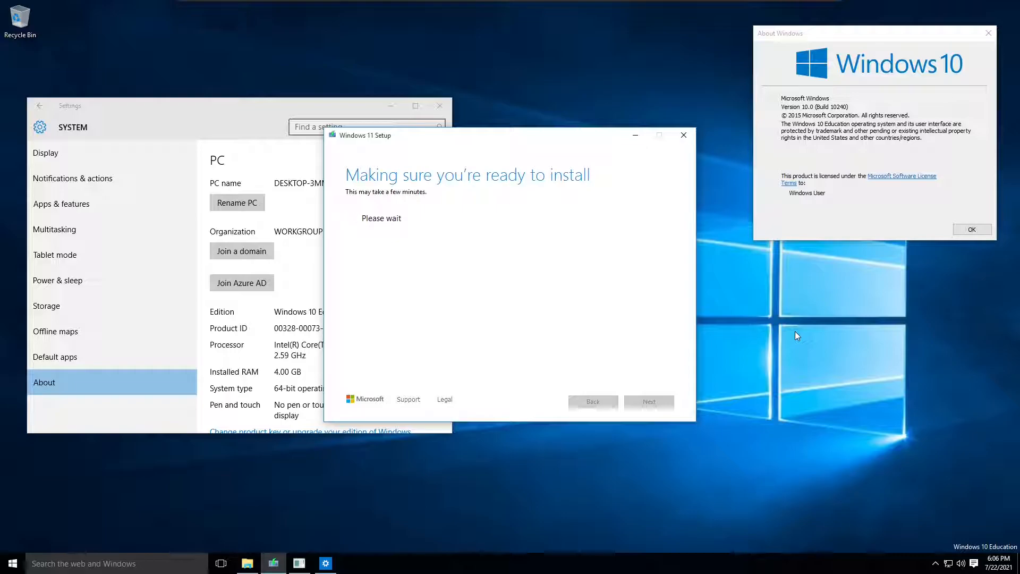
left_click(392, 105)
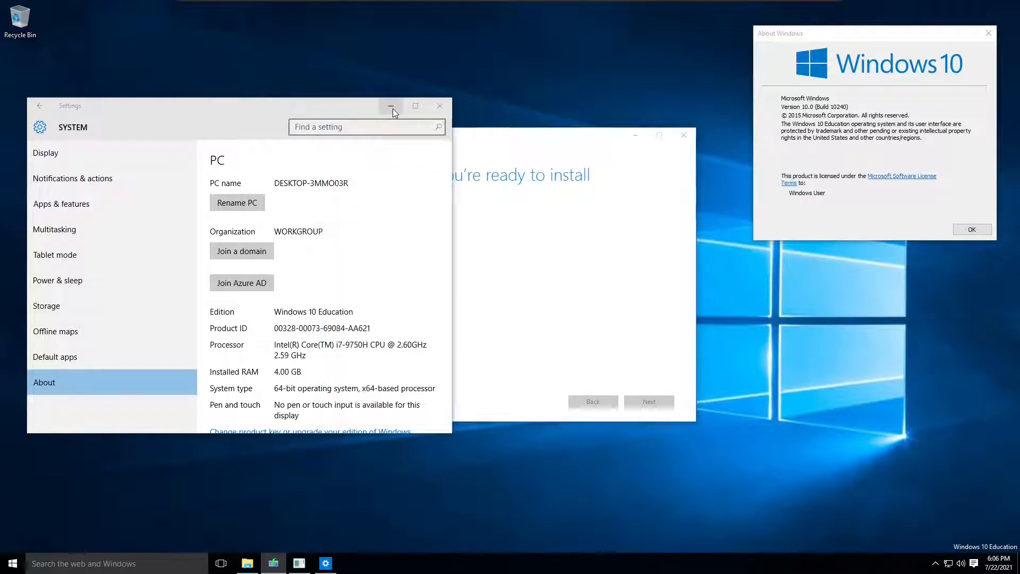
left_click(391, 105)
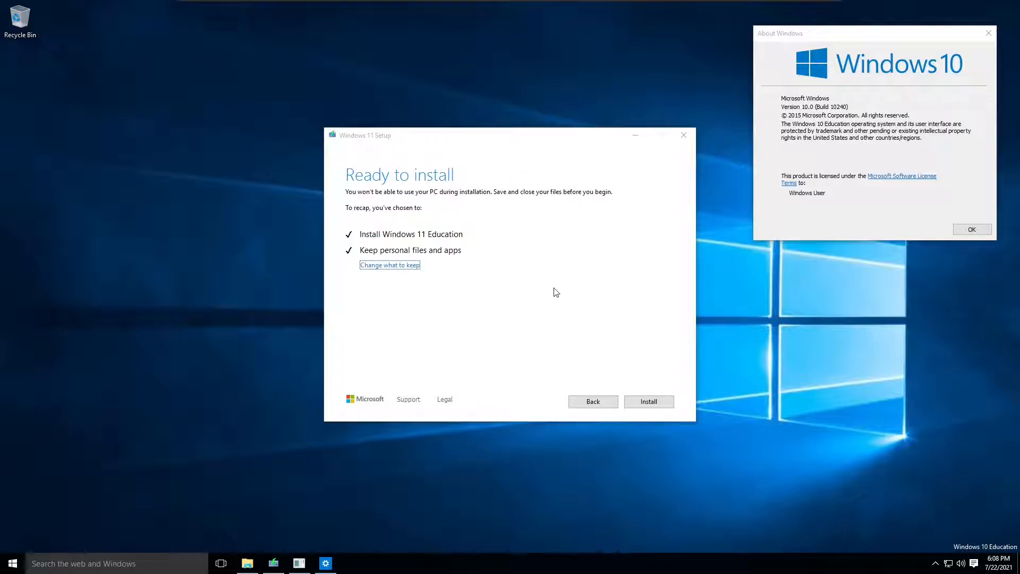
Step: On Choose what to keep, settle on 'Keep personal files and apps' and continue to Ready to install
left_click(389, 265)
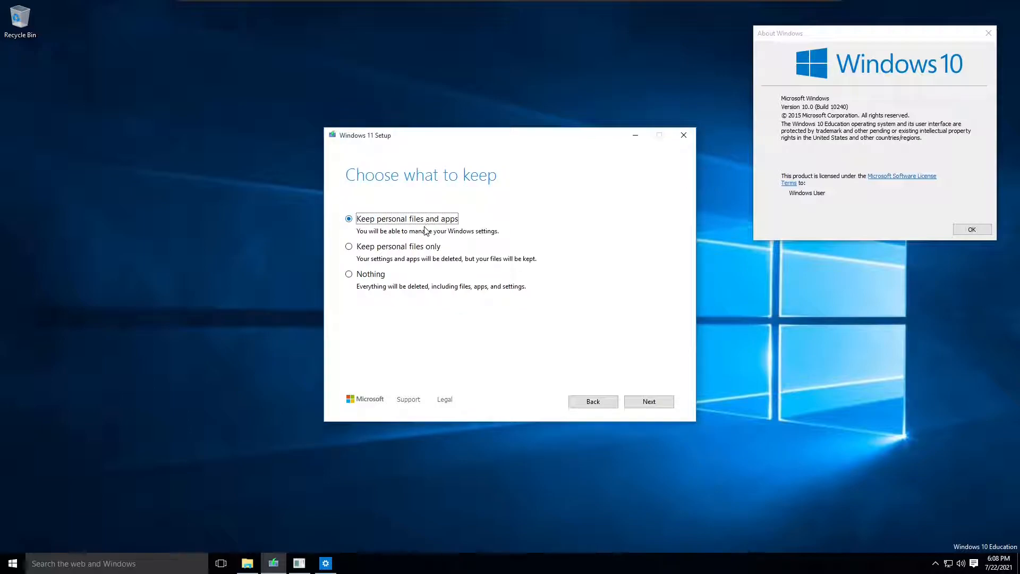
left_click(349, 246)
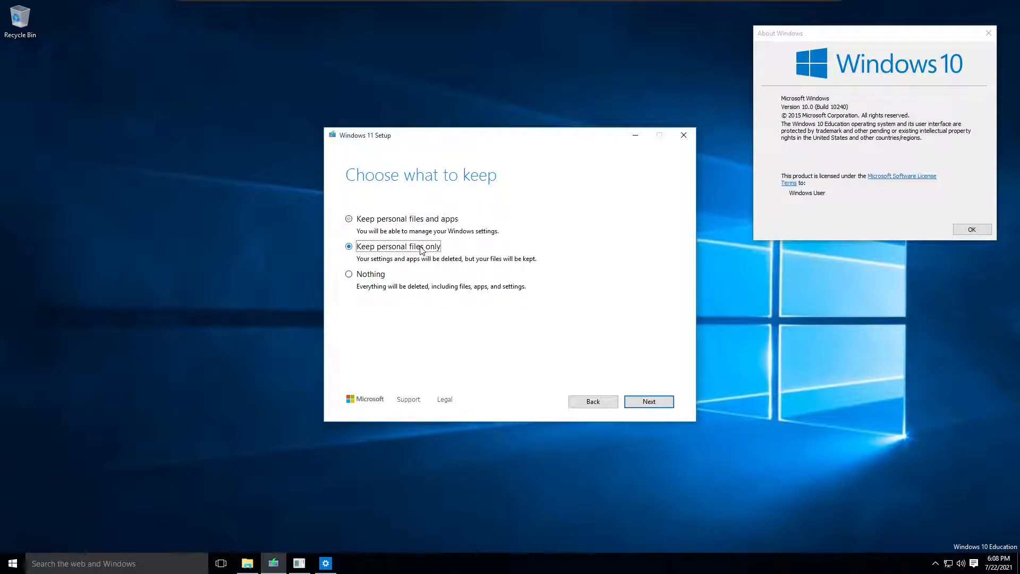
mouse_move(374, 285)
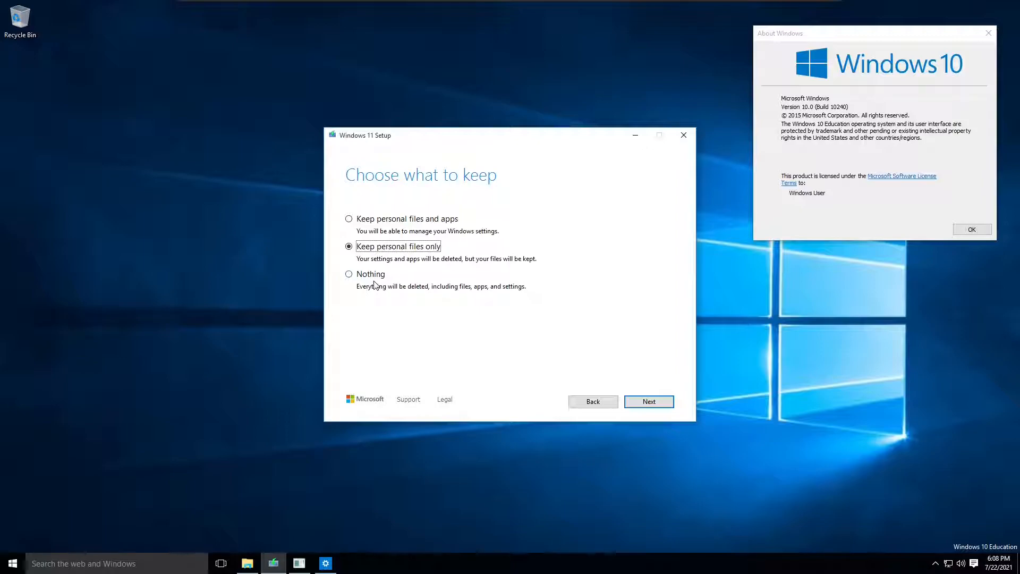
left_click(348, 273)
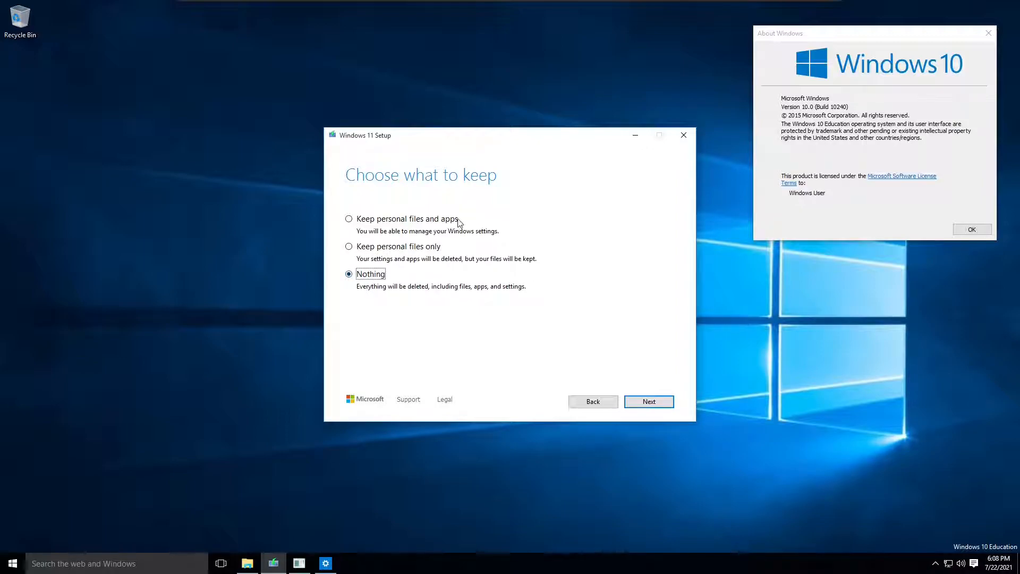
left_click(349, 219)
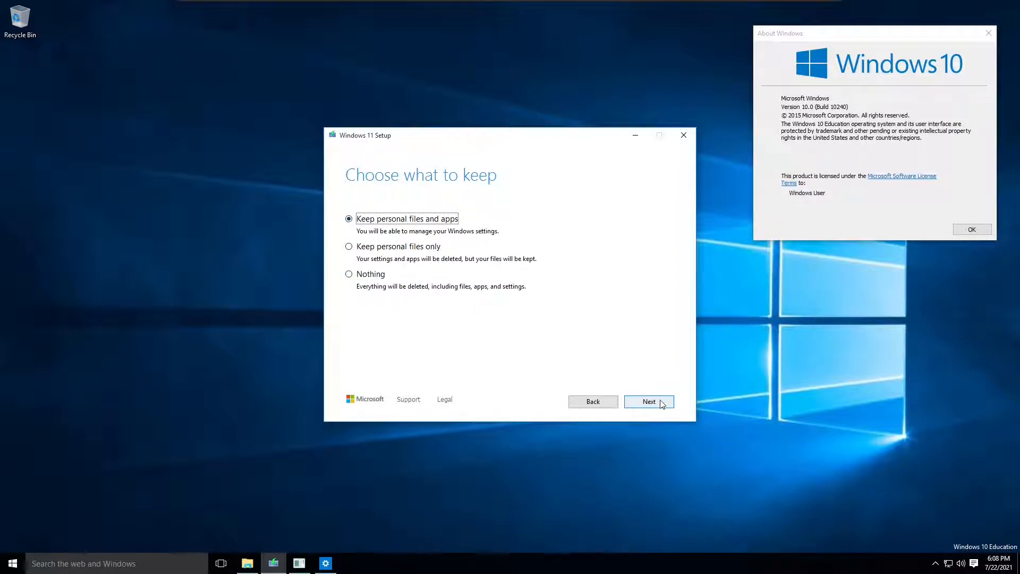
left_click(648, 402)
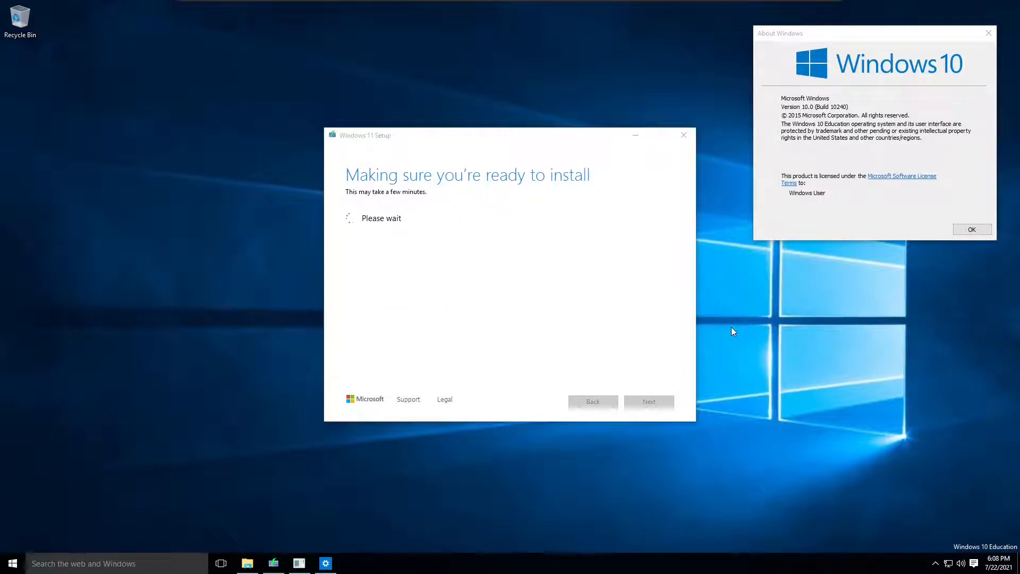
mouse_move(993, 275)
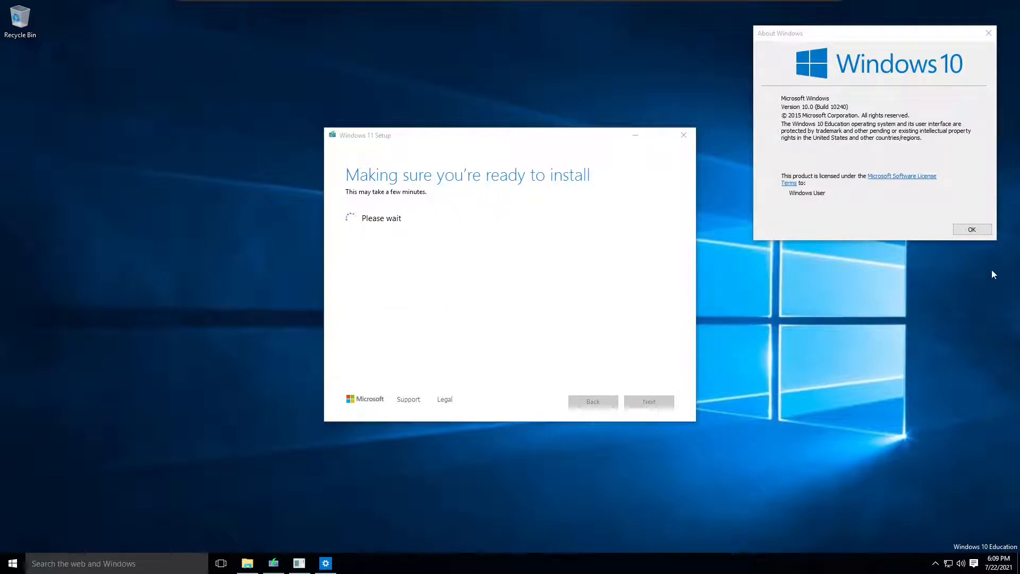
left_click(970, 230)
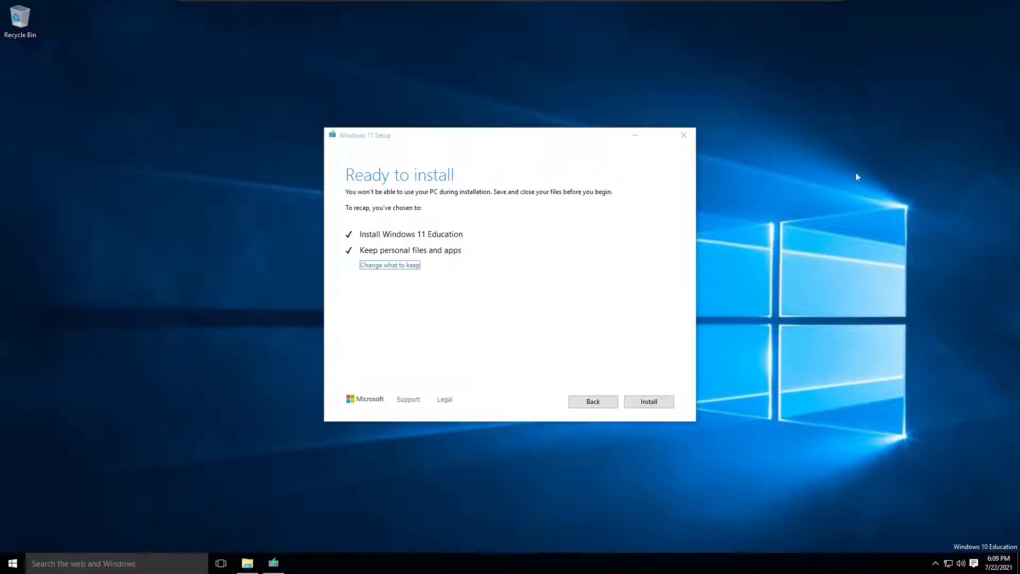
mouse_move(665, 404)
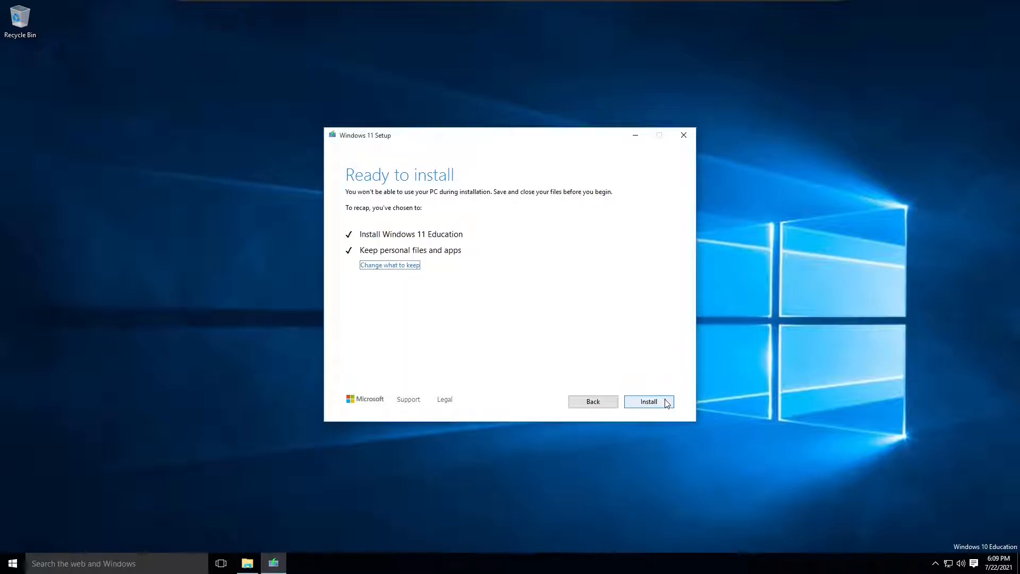
Step: Start installing Windows 11 and bring up File Explorer at This PC
left_click(648, 401)
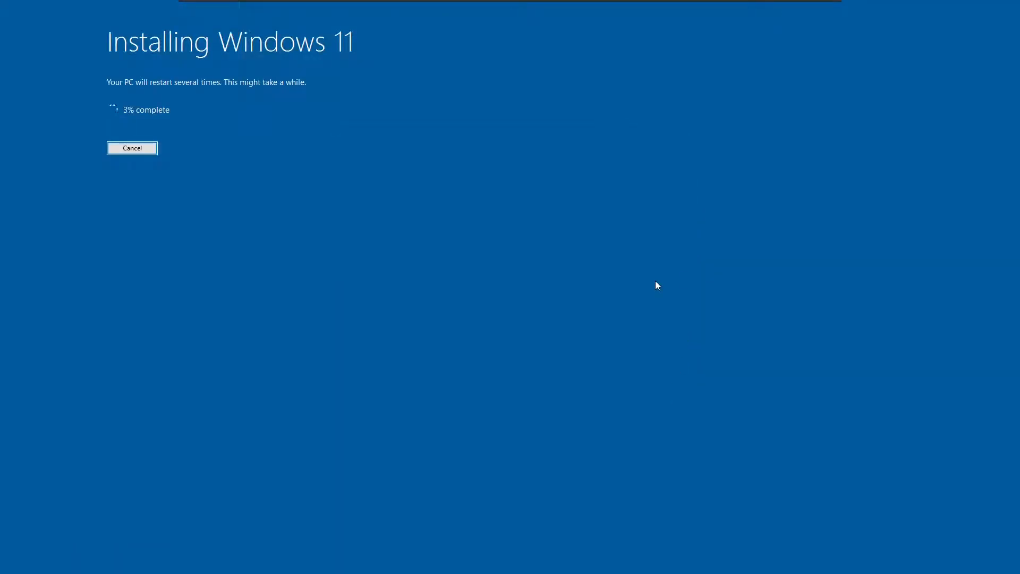
left_click(12, 562)
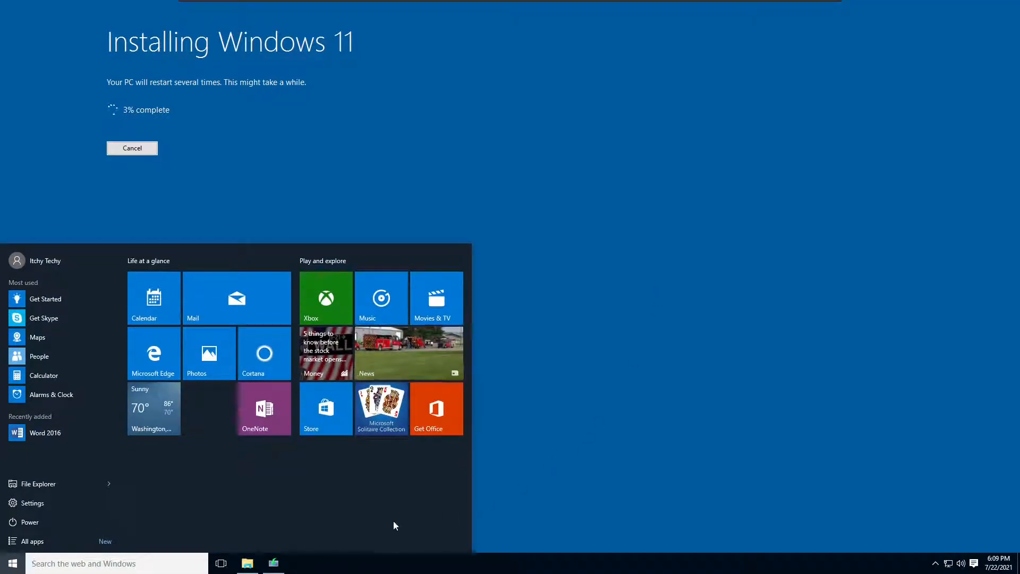
left_click(247, 563)
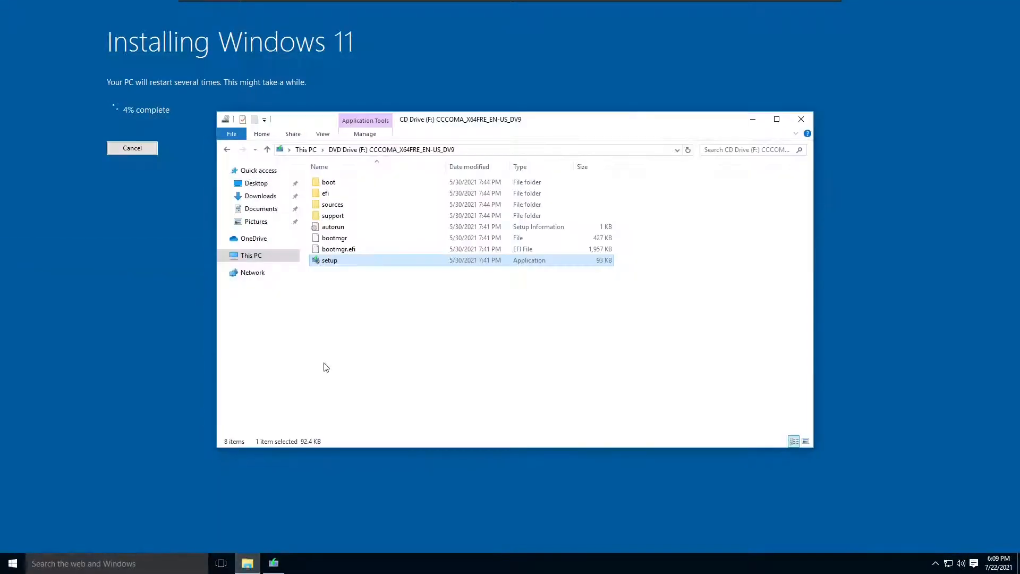
left_click(251, 255)
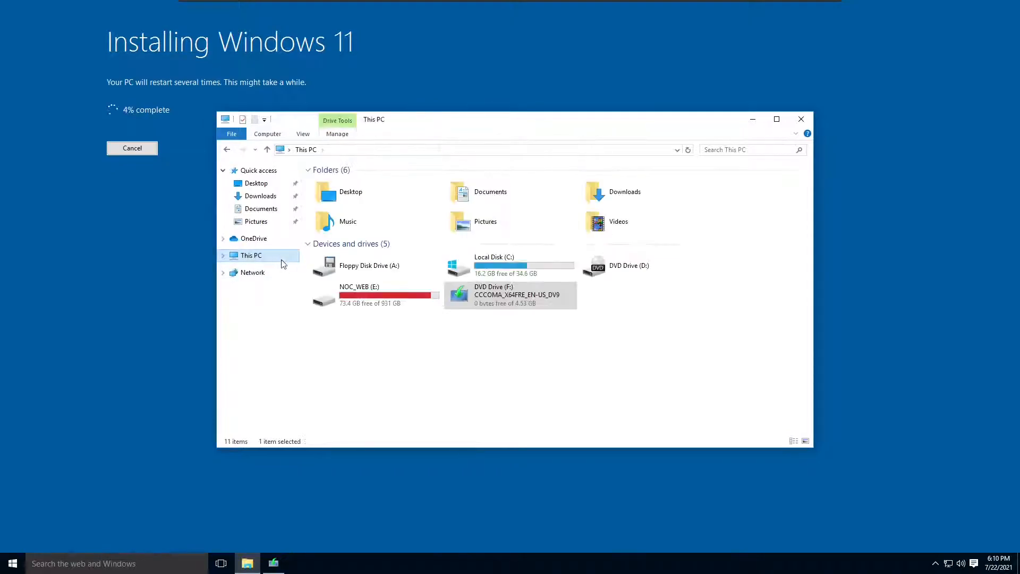
Step: Browse into Local Disk (C:) and return to This PC while installation progresses
left_click(511, 264)
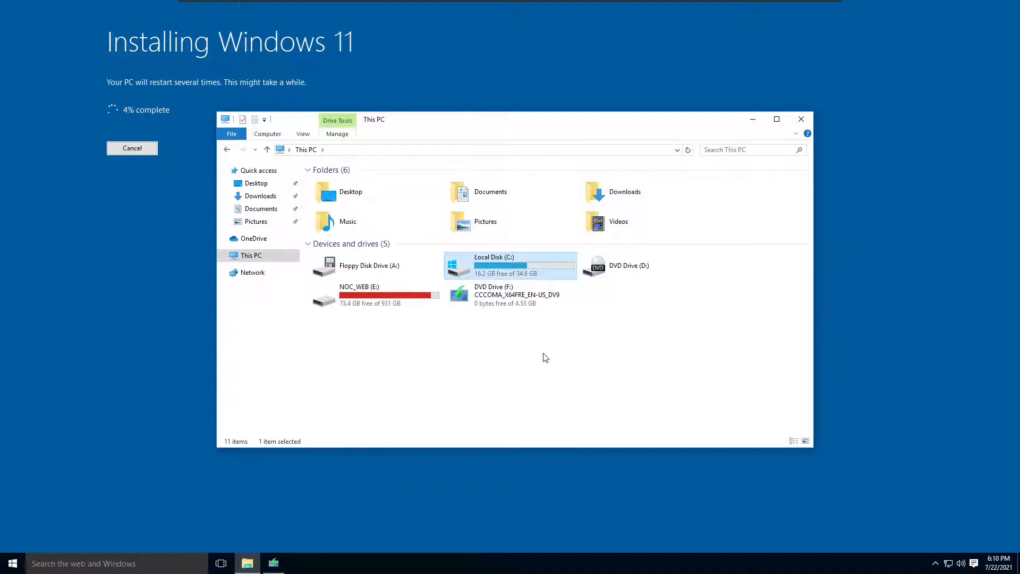
double_click(509, 264)
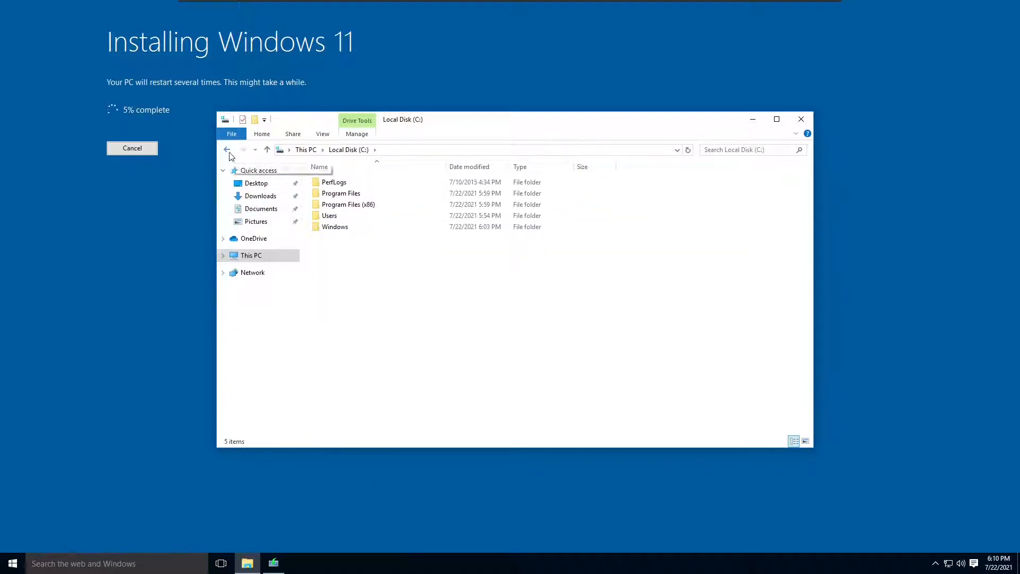
left_click(227, 149)
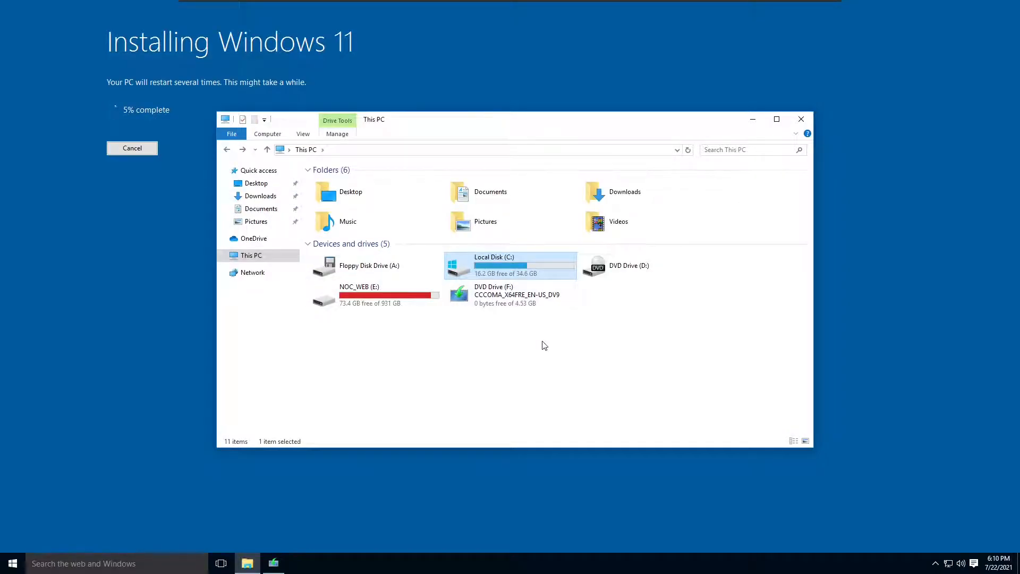
left_click(801, 119)
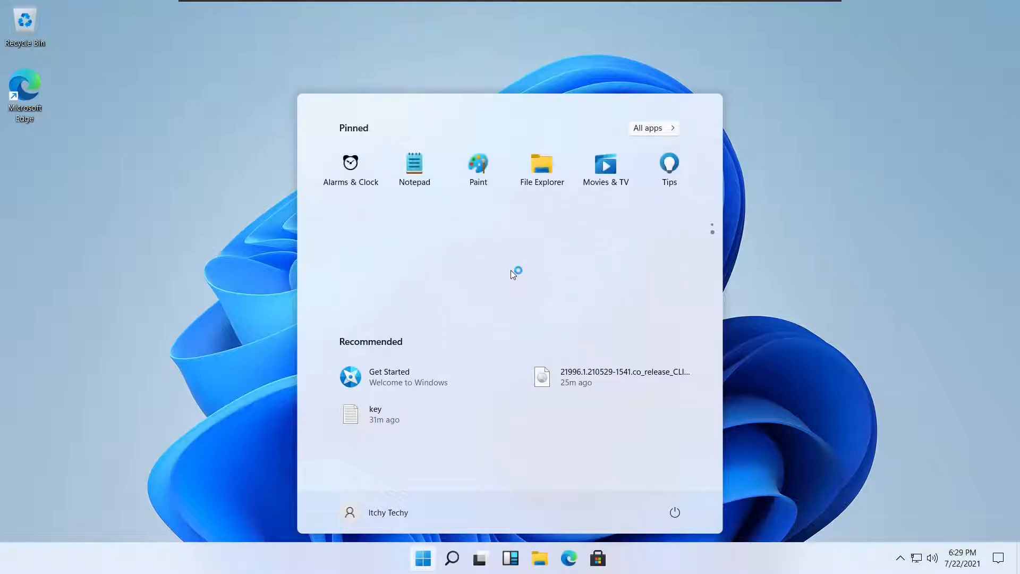
Step: View the full All apps list in the new Start menu and the search panel
left_click(649, 127)
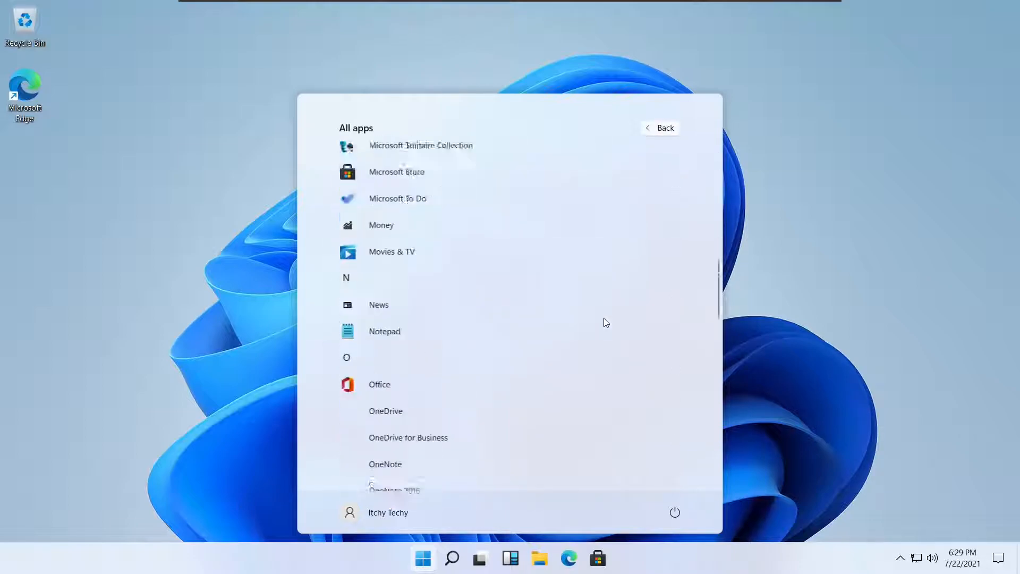
left_click(659, 128)
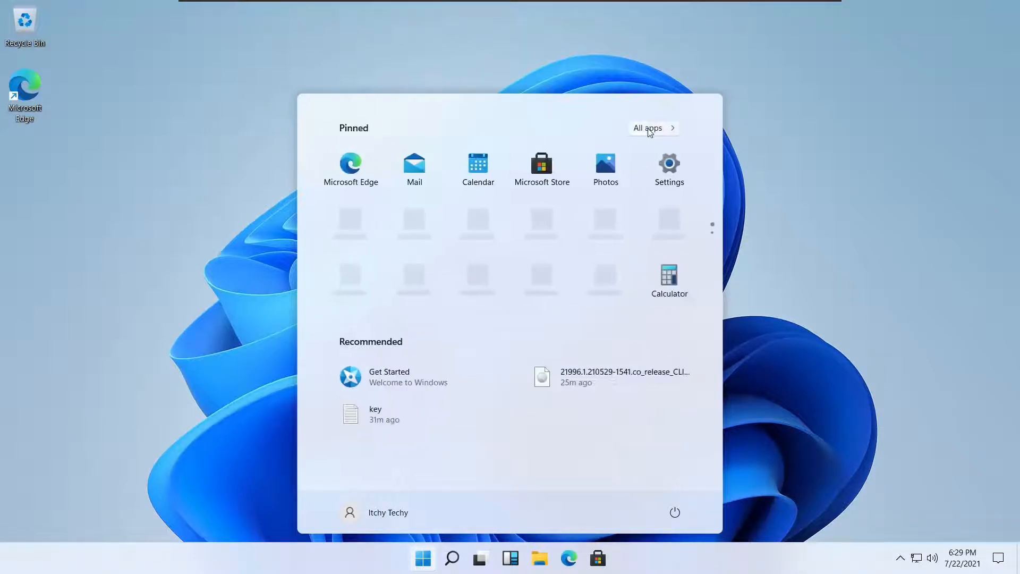
mouse_move(553, 376)
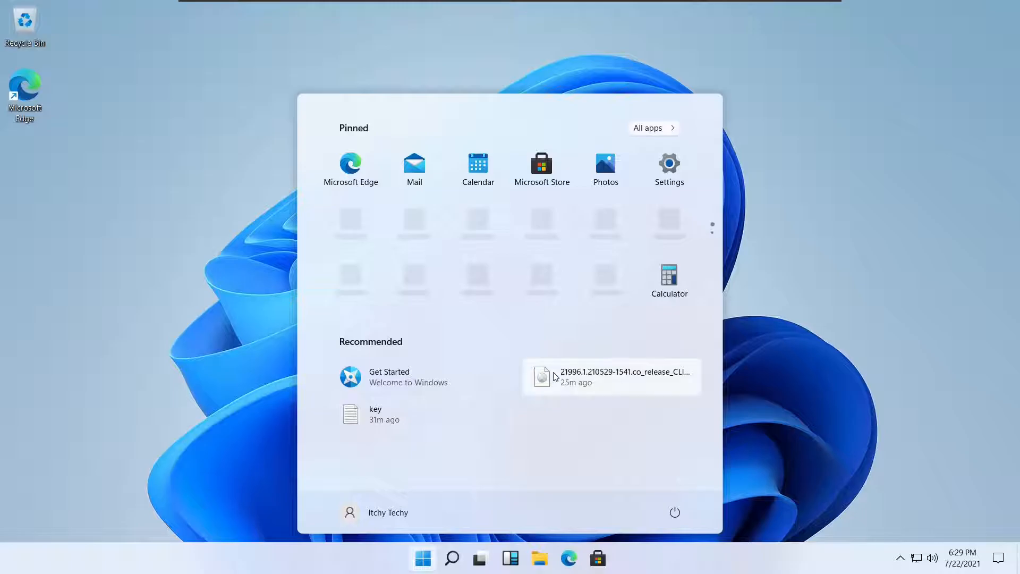
left_click(450, 558)
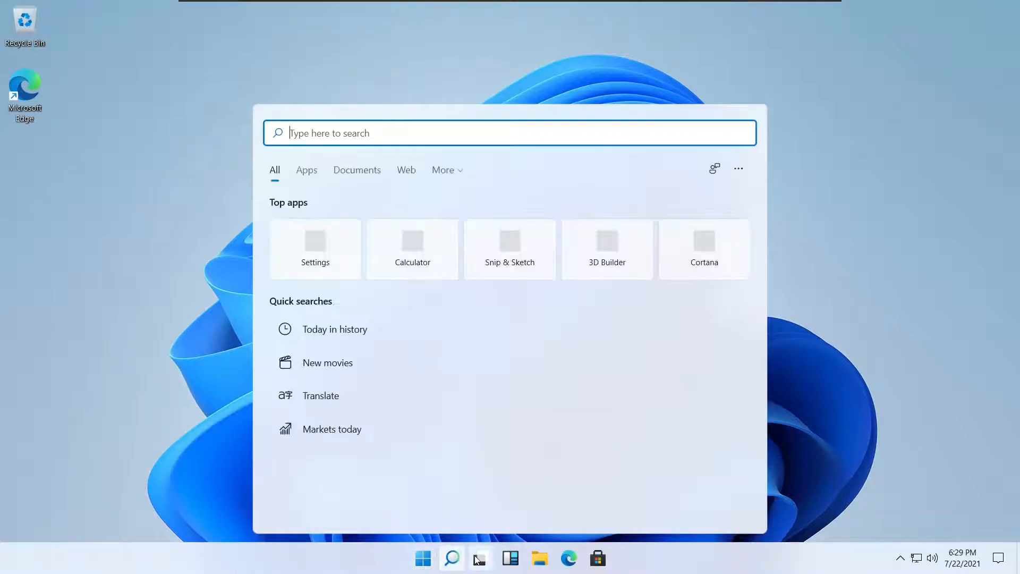
Step: Try the widgets dashboard and File Explorer from the Windows 11 taskbar, then launch Edge
left_click(510, 557)
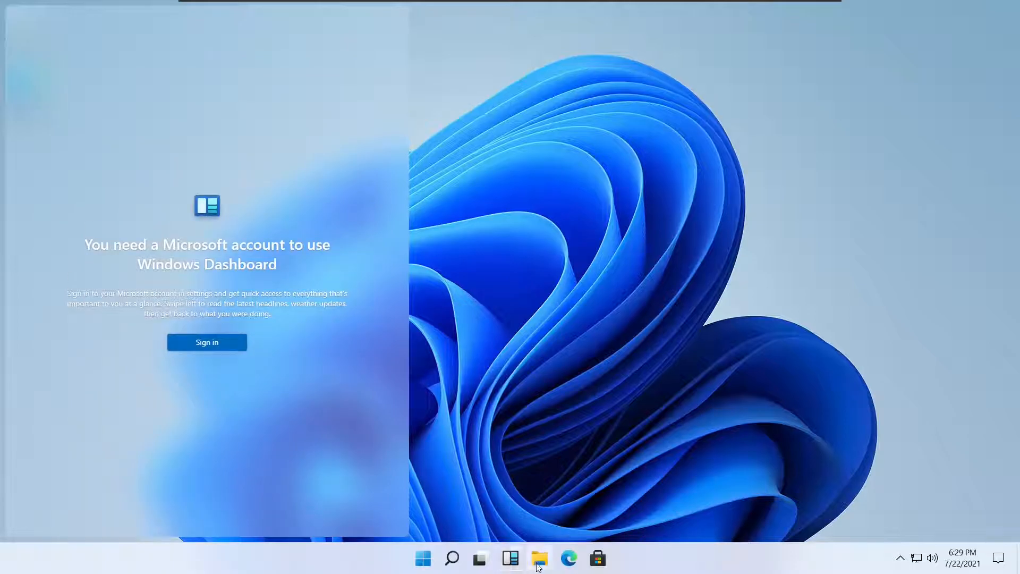
left_click(540, 558)
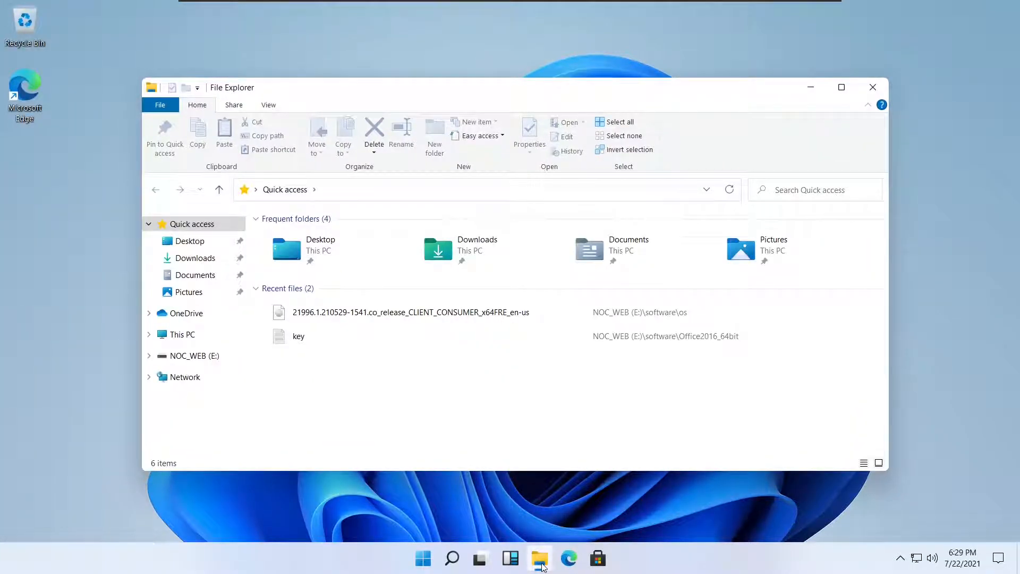
mouse_move(596, 557)
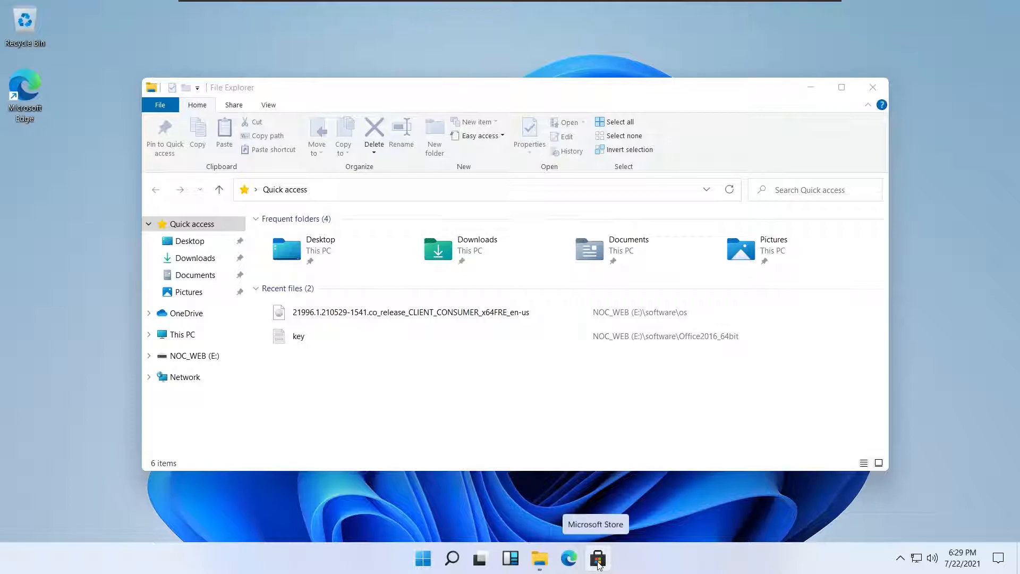
left_click(596, 557)
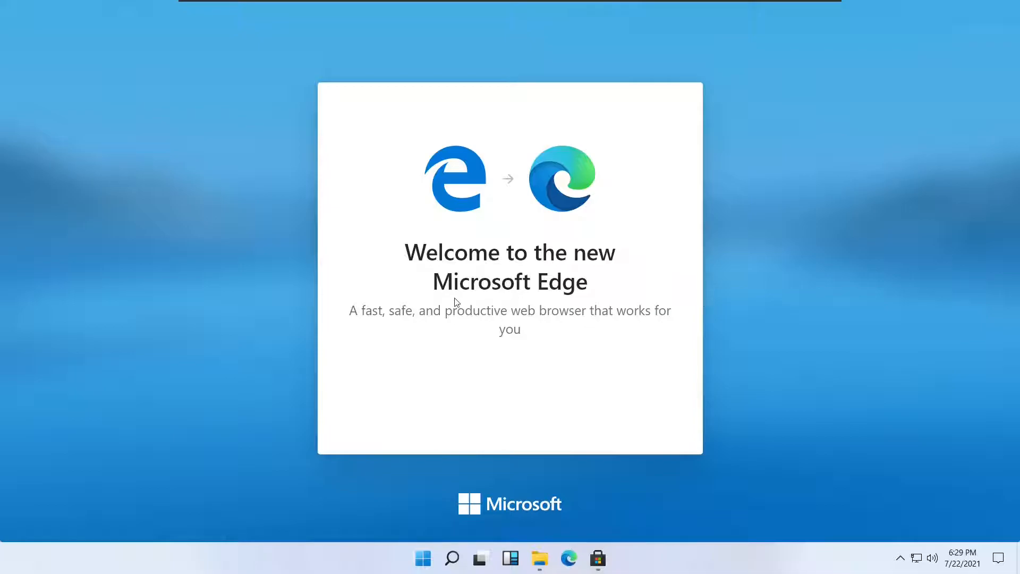
Step: Complete Edge's first-run setup without signing in and close the browser
left_click(568, 558)
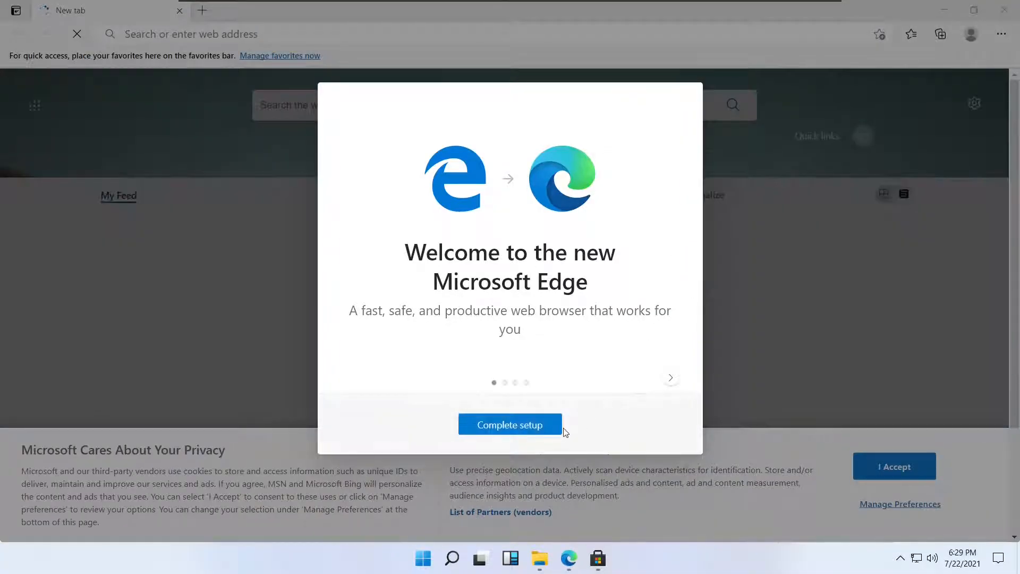
left_click(509, 424)
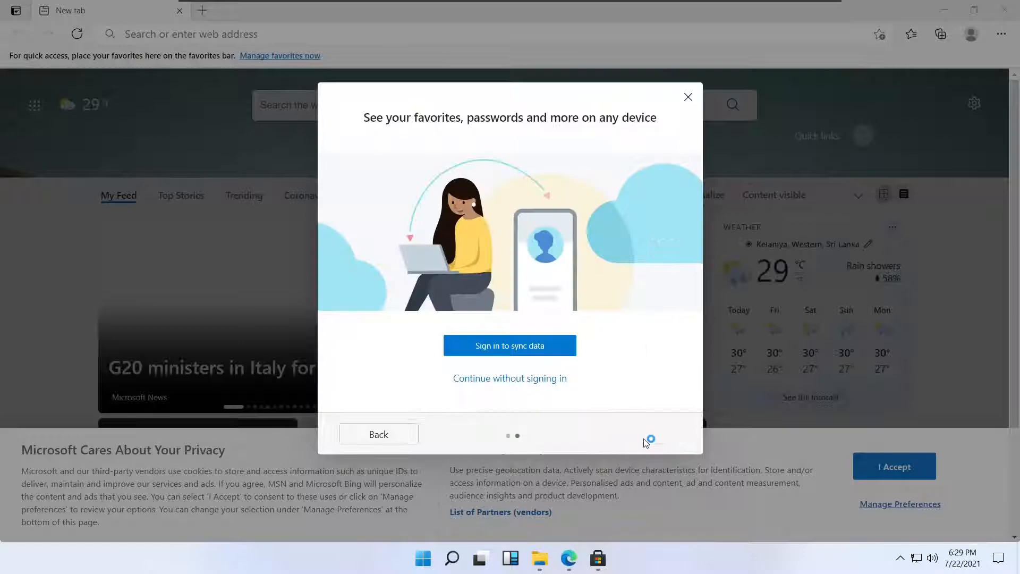
left_click(509, 378)
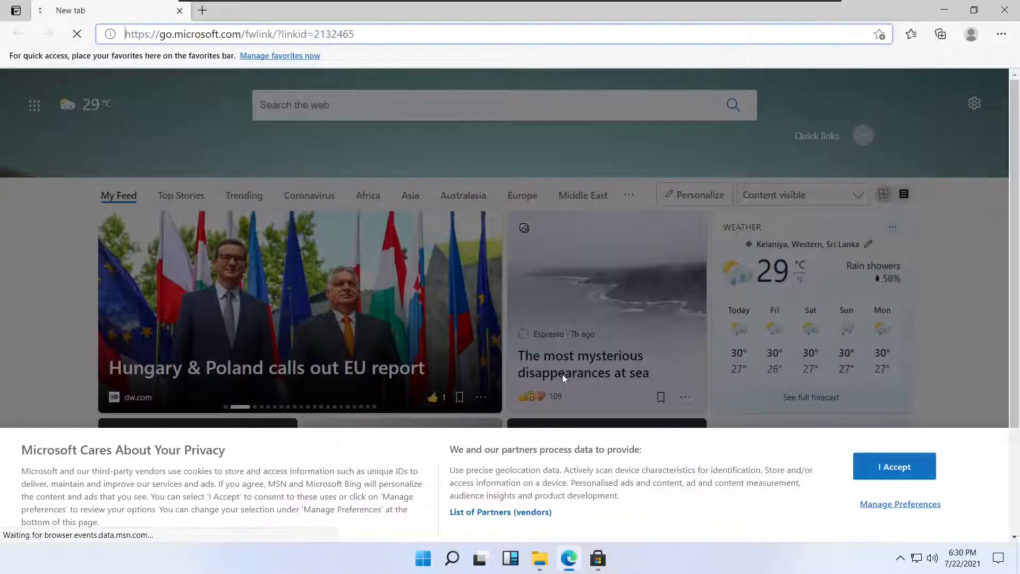
left_click(597, 558)
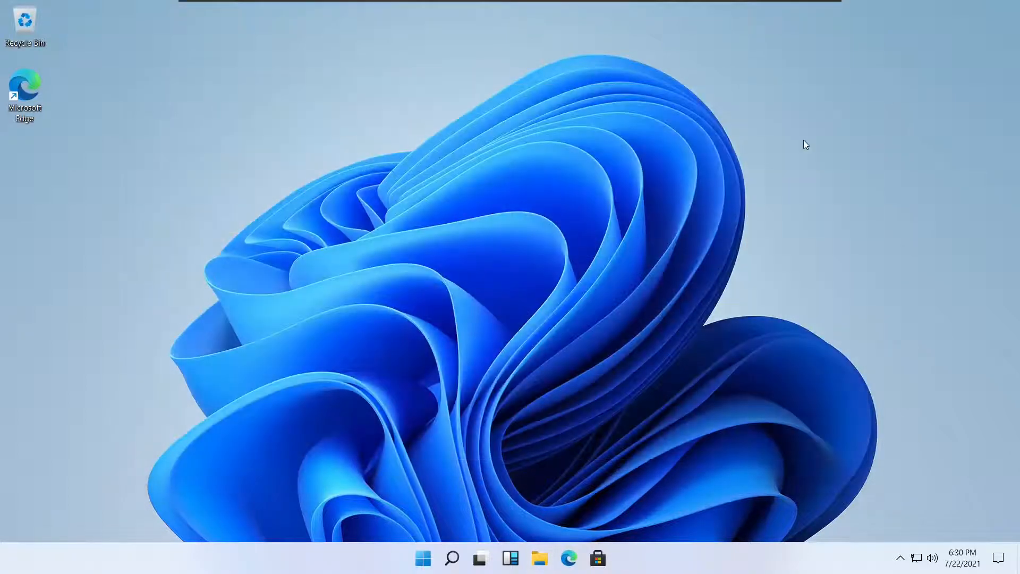
Step: In Display settings, change text and app scaling from 150% to 125%
left_click(611, 558)
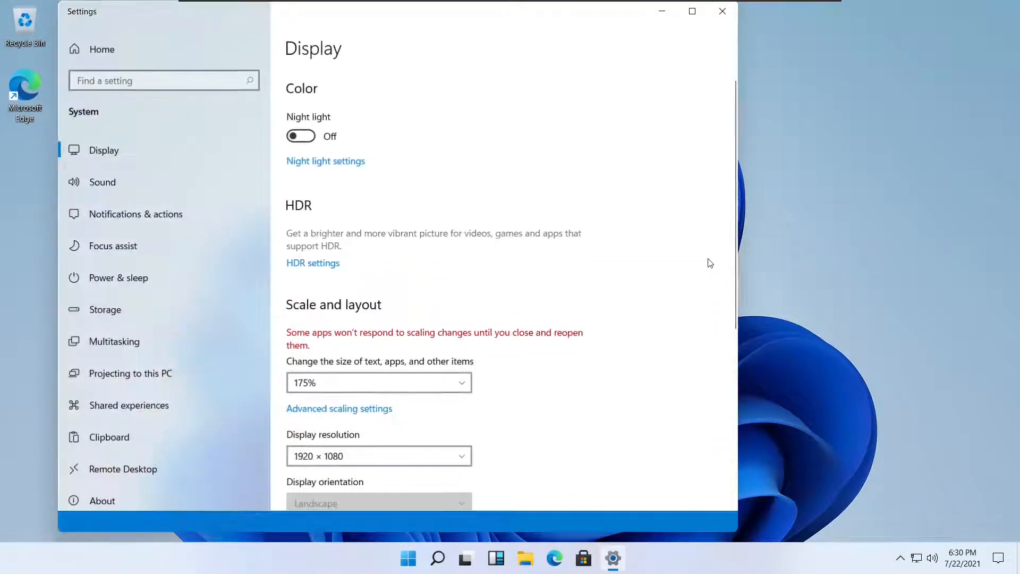
scroll("down", 3)
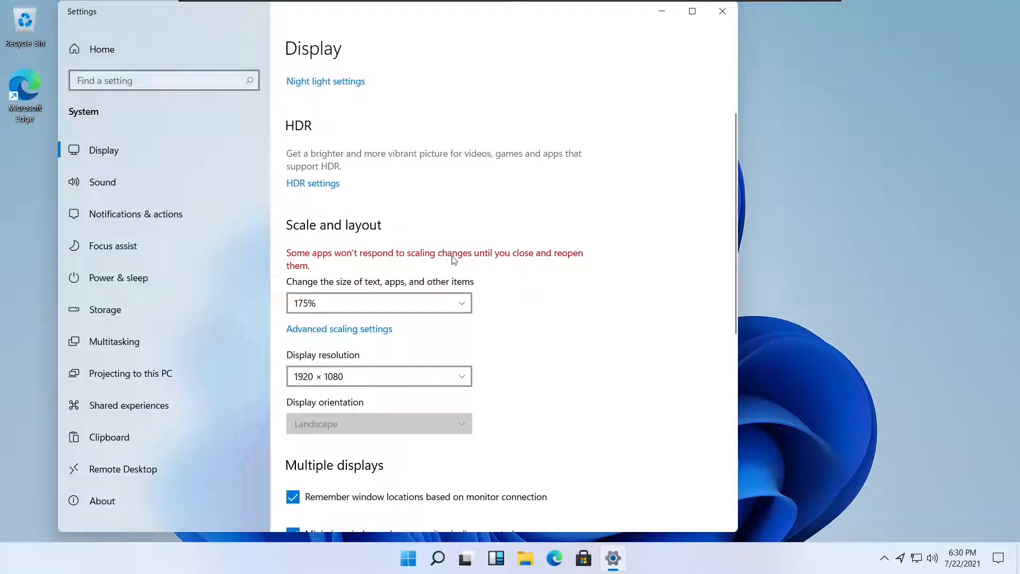
left_click(378, 303)
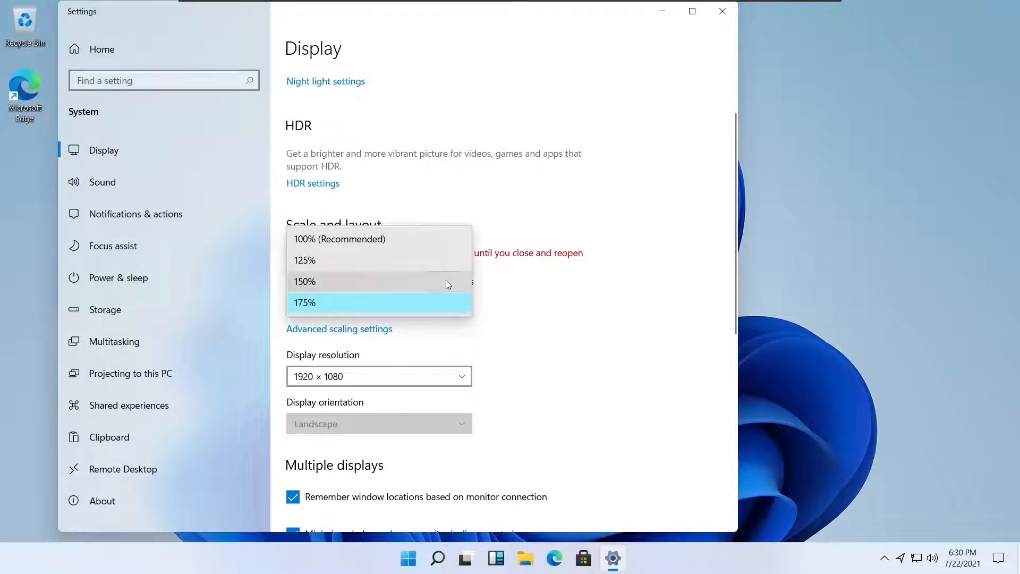
left_click(304, 281)
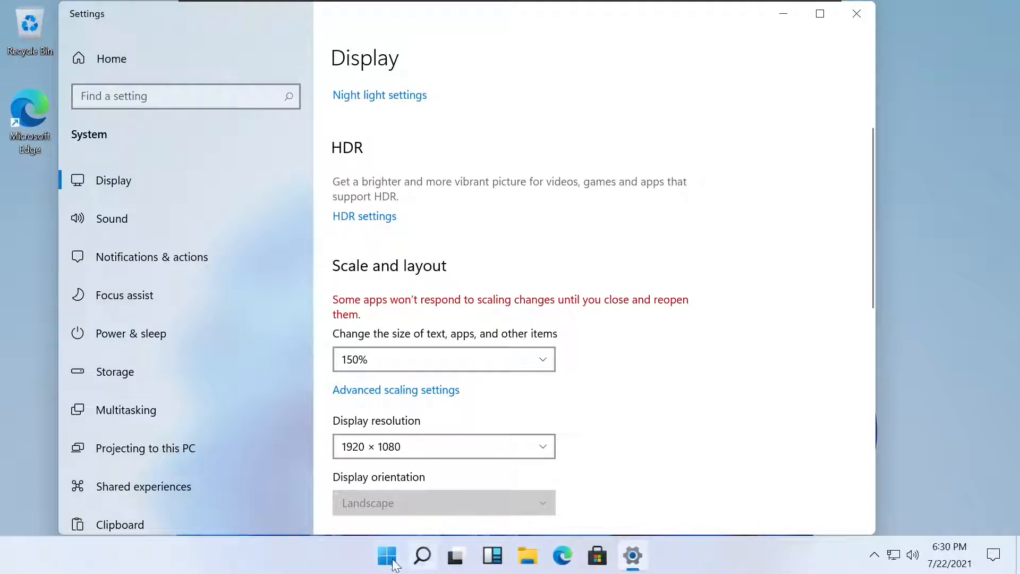
mouse_move(799, 315)
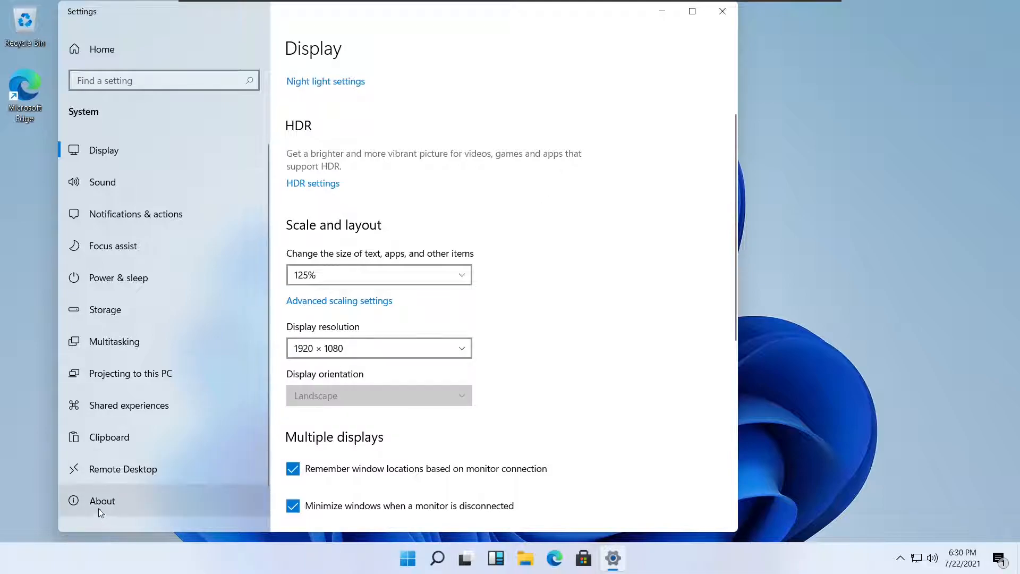
Step: Confirm the About page shows Windows 11 Education build 21996.1, then close Settings
left_click(102, 500)
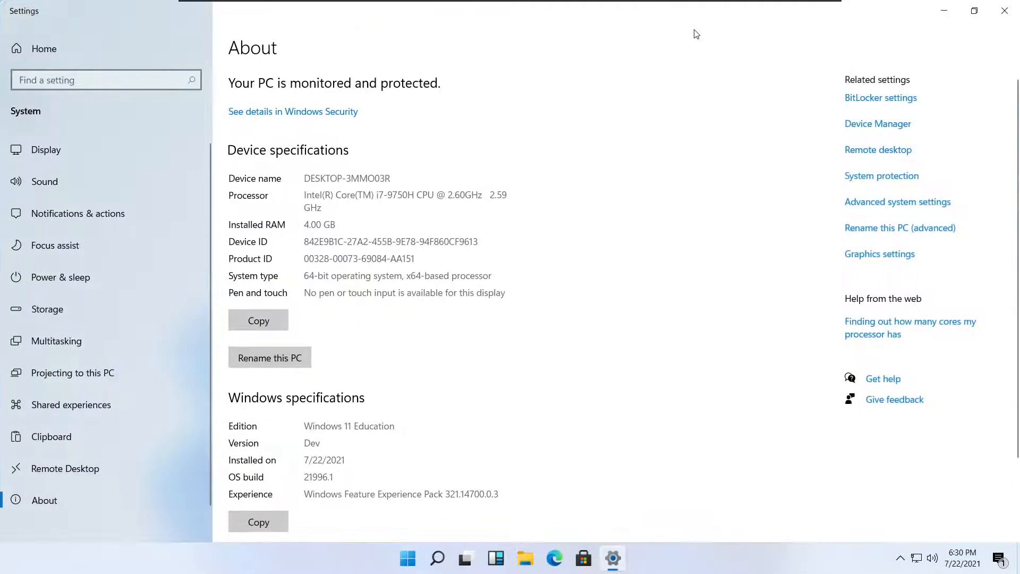
mouse_move(621, 199)
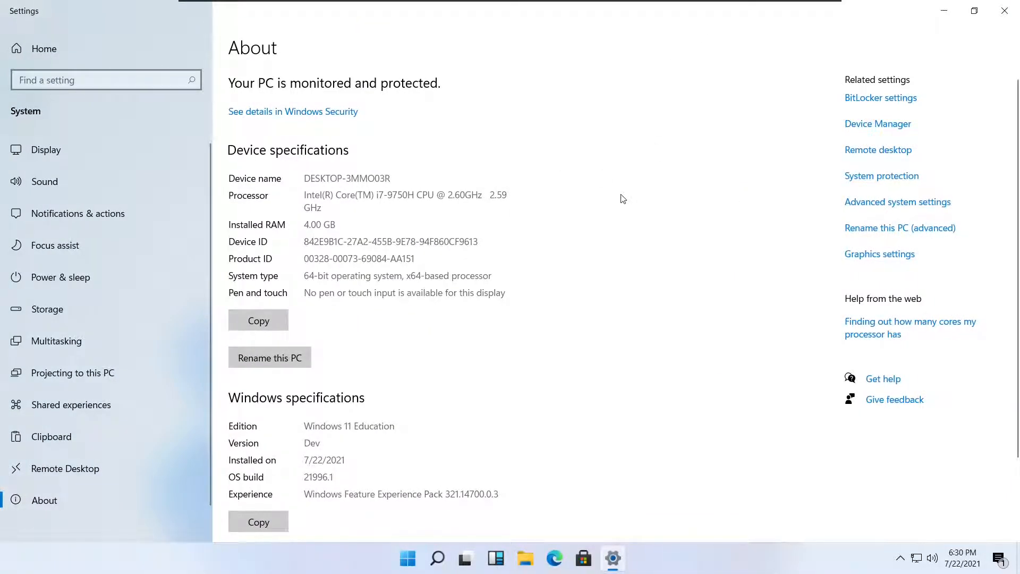
mouse_move(598, 362)
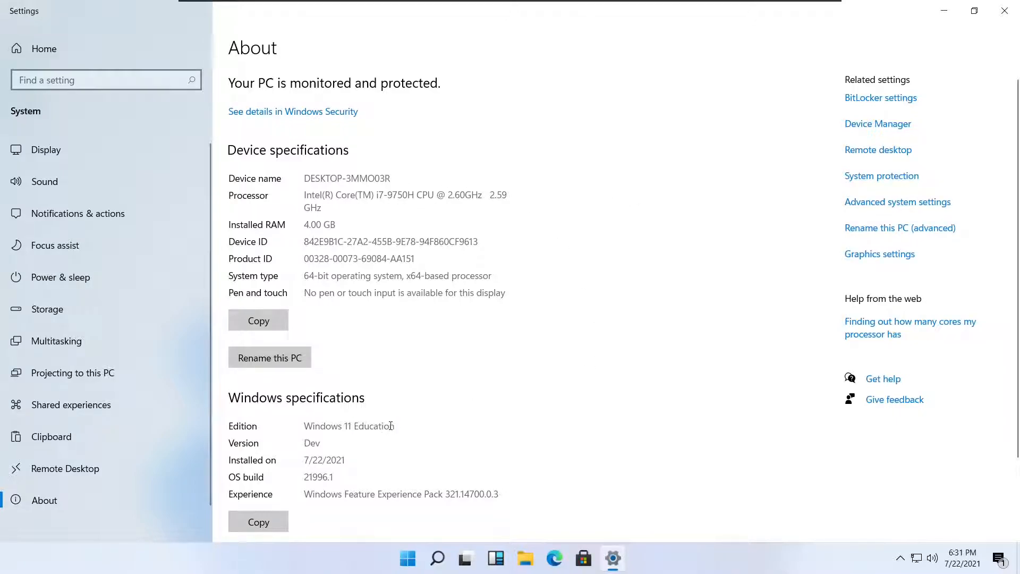
double_click(348, 425)
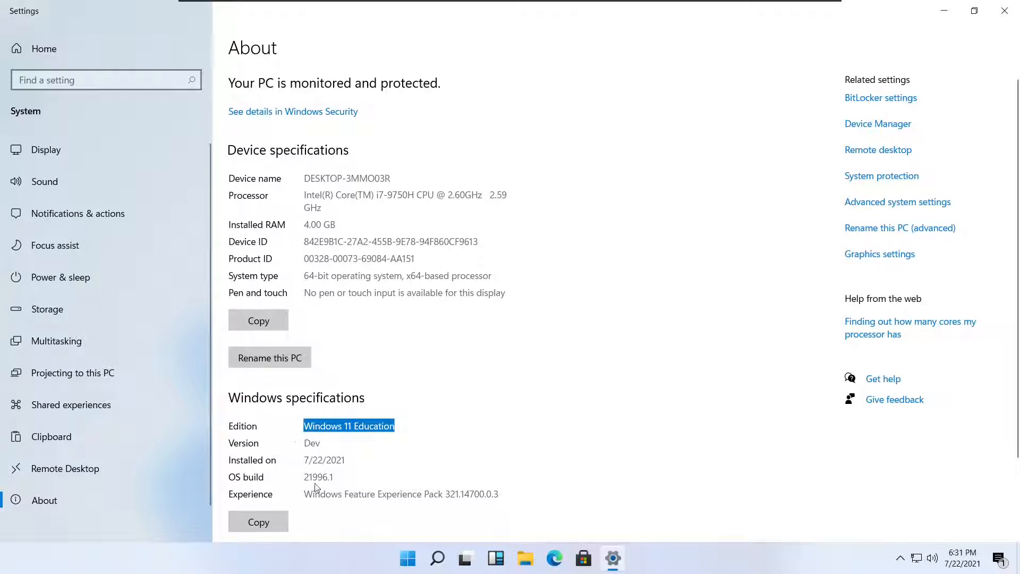
mouse_move(733, 245)
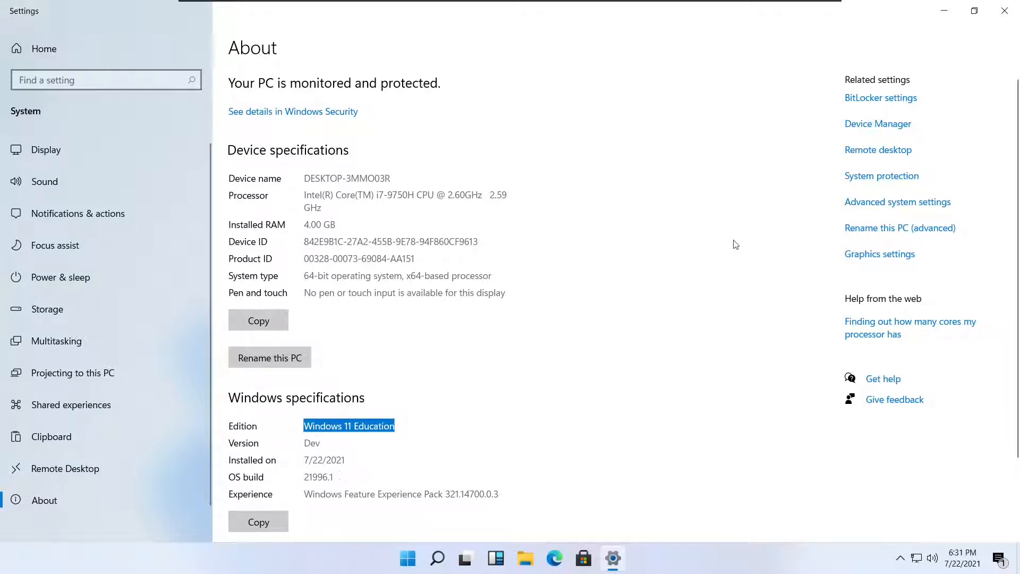
left_click(1004, 10)
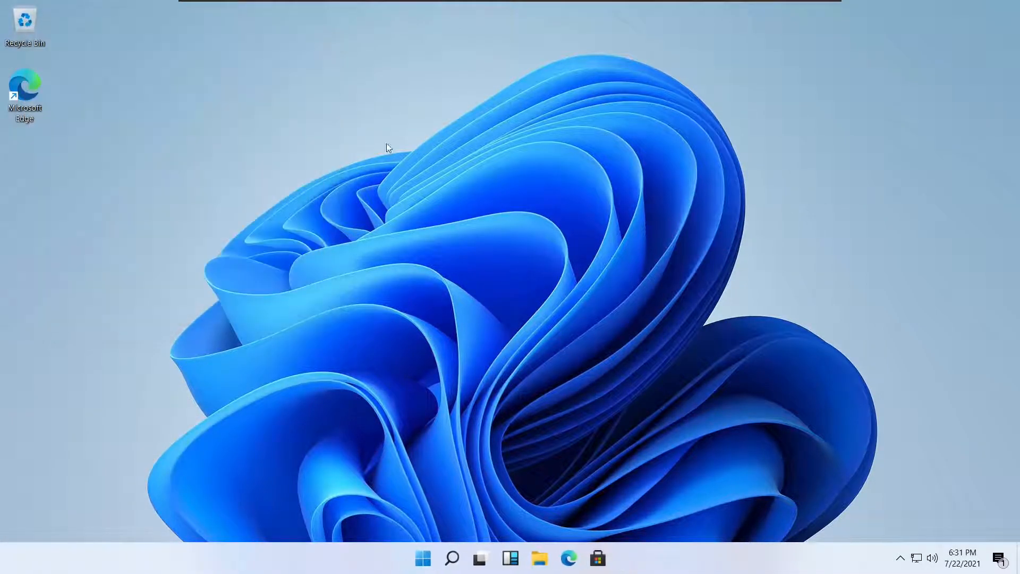
Step: Browse This PC > Local Disk (C:) into Windows.old, go back, and close File Explorer
left_click(538, 558)
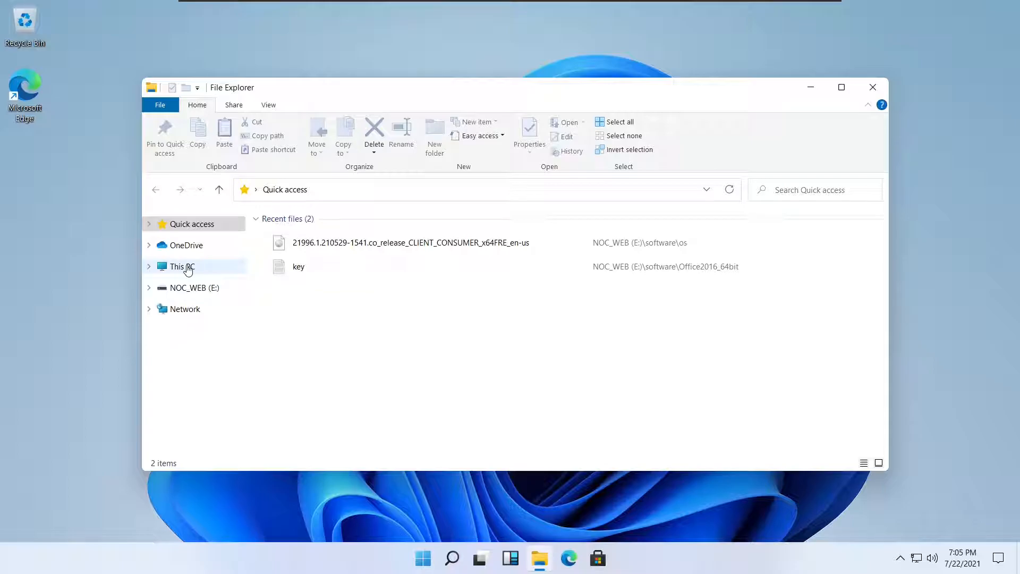
left_click(182, 266)
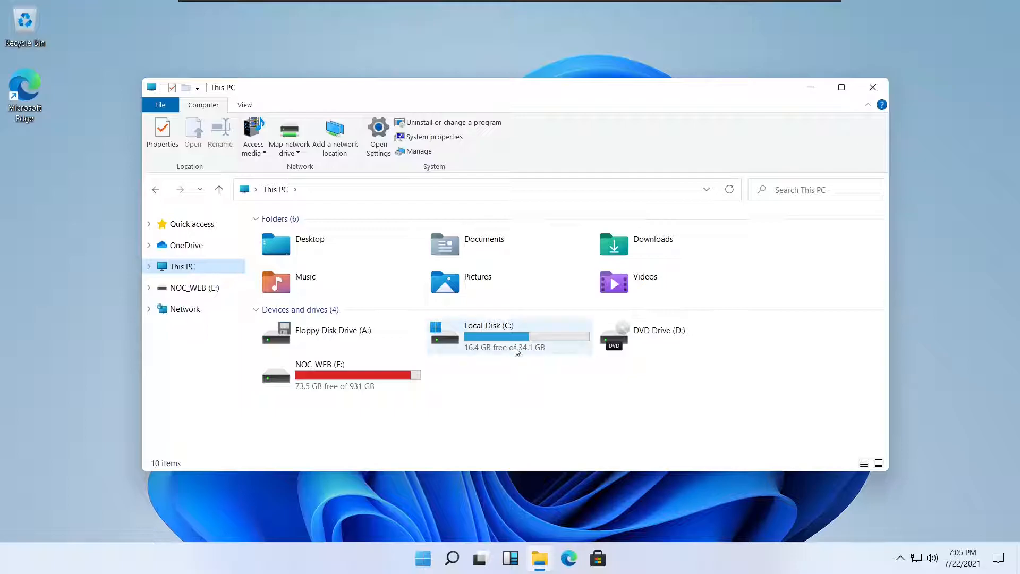
double_click(527, 335)
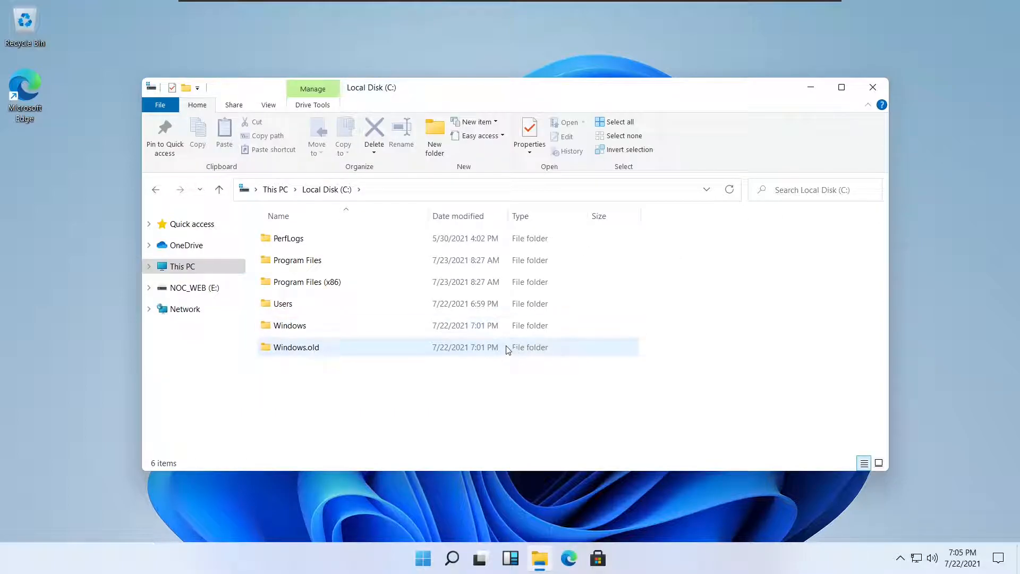
double_click(297, 346)
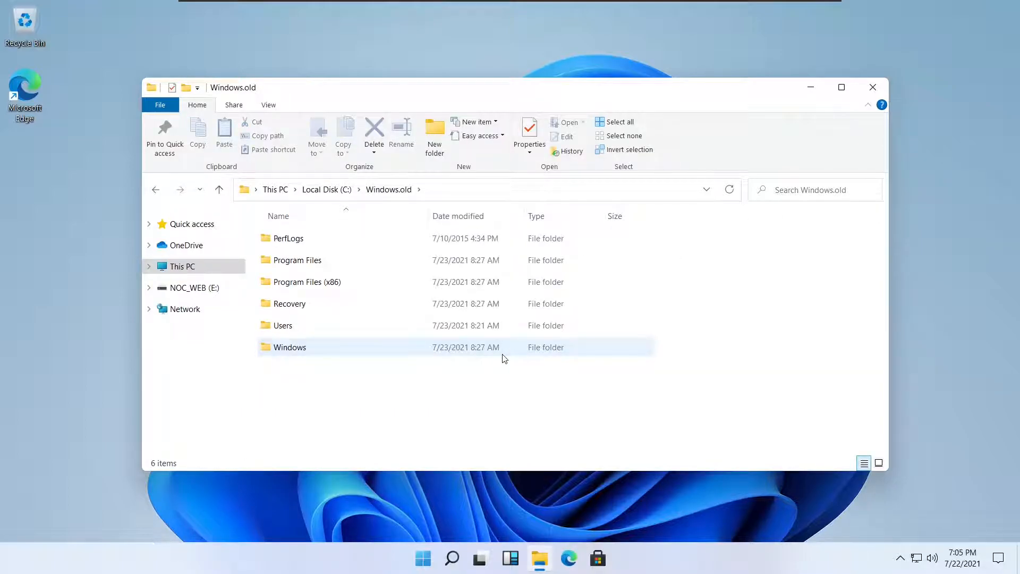
left_click(219, 189)
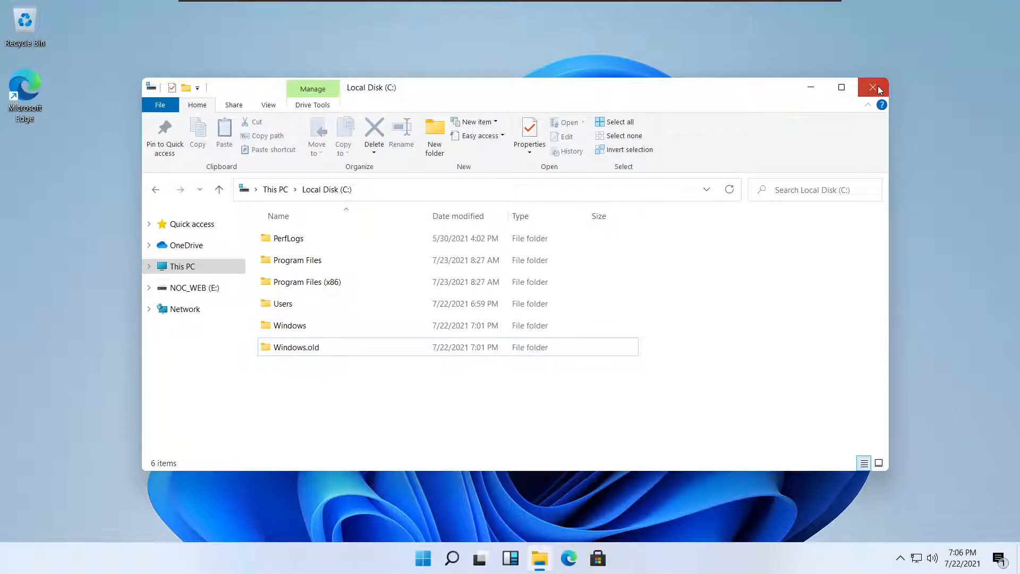
left_click(421, 557)
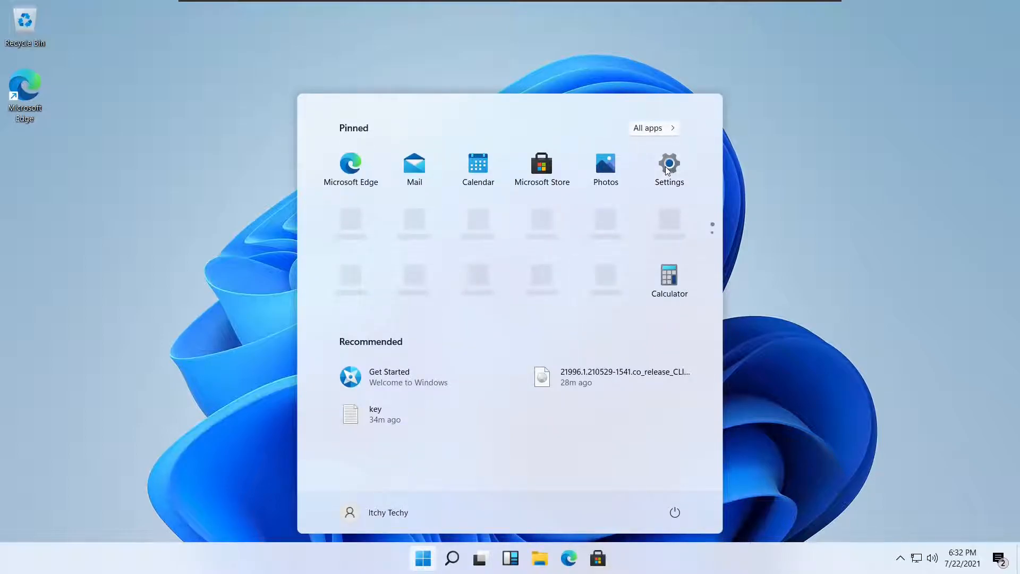
Step: Launch Settings from Start and show Update & Security with pending Windows updates
left_click(668, 168)
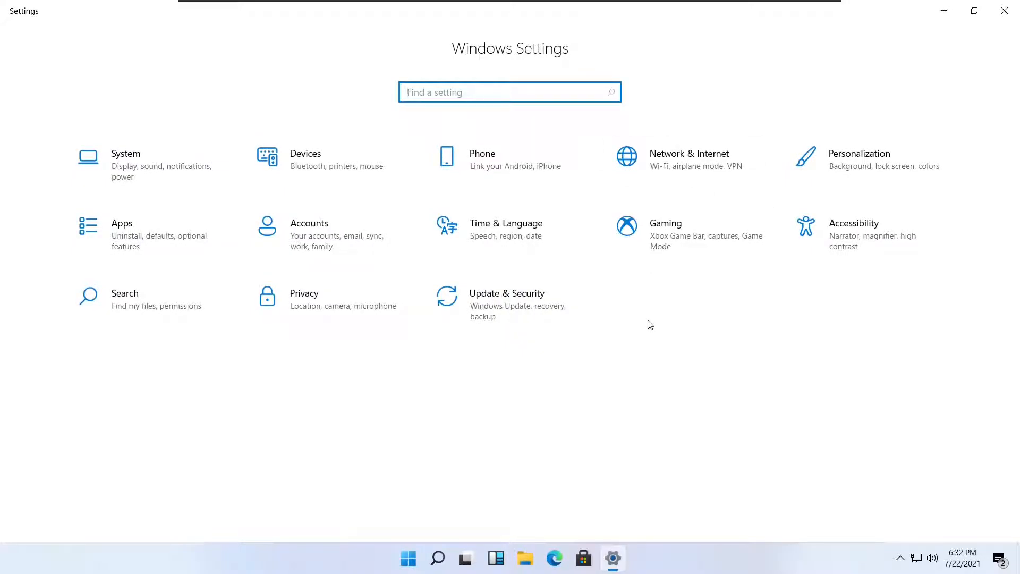
mouse_move(537, 371)
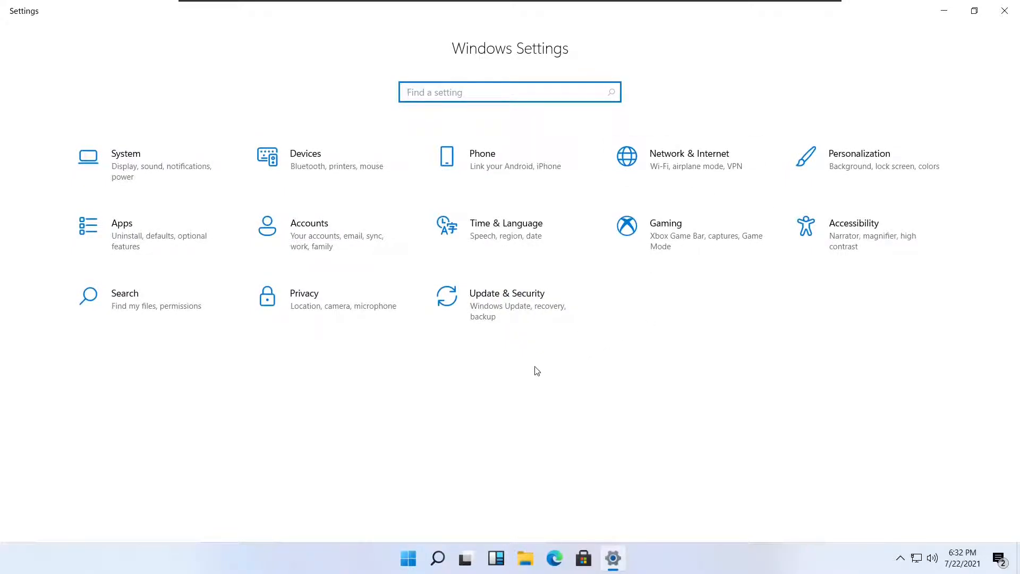
mouse_move(515, 314)
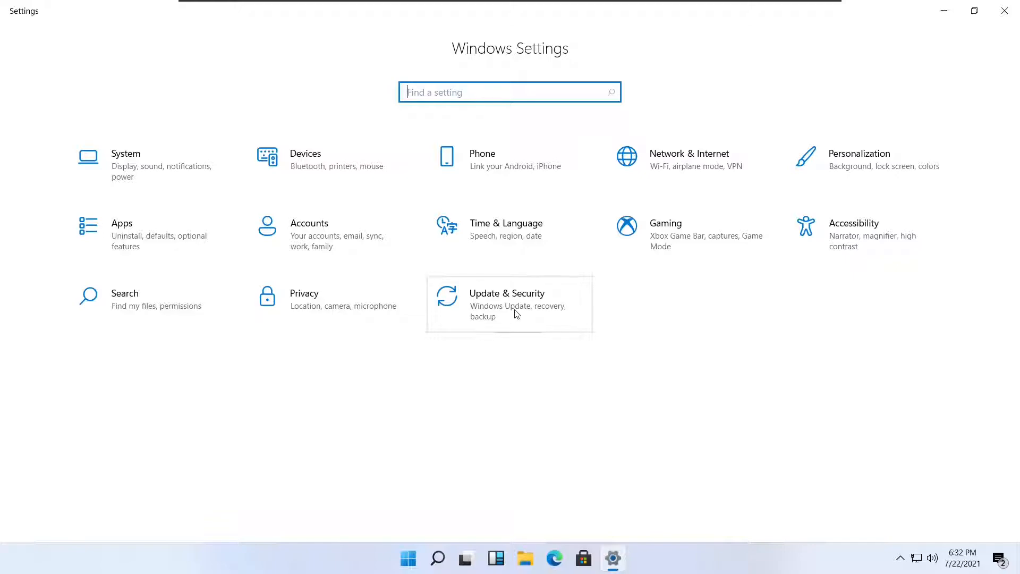
left_click(506, 302)
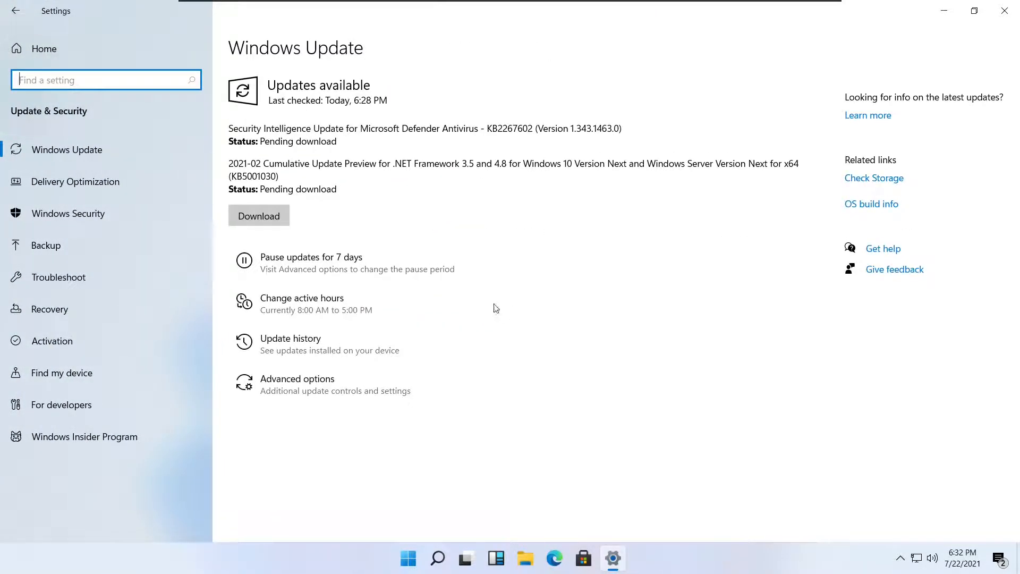
mouse_move(482, 308)
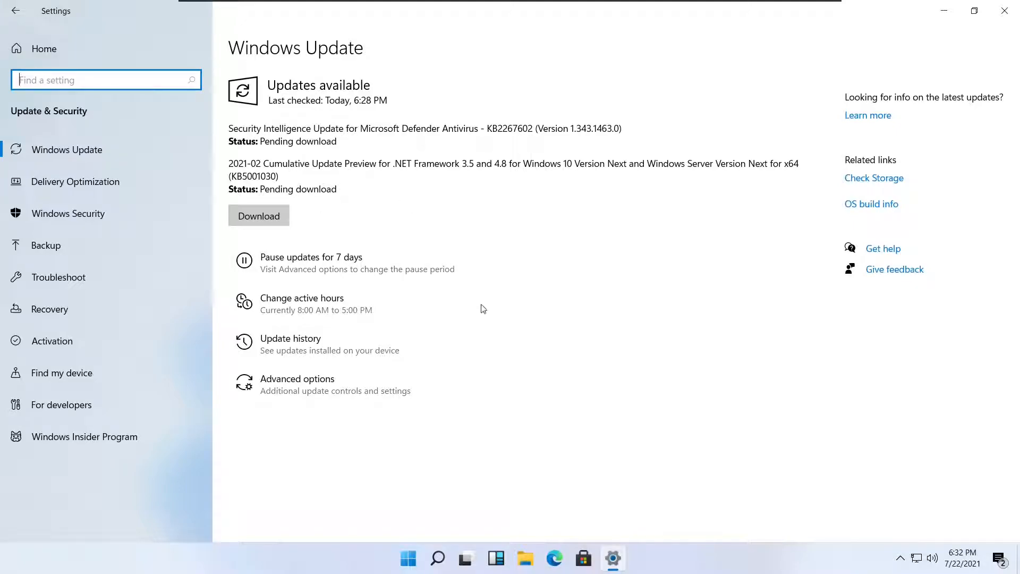
Step: Show the Recovery page with the go-back-to-previous-Windows option
left_click(49, 308)
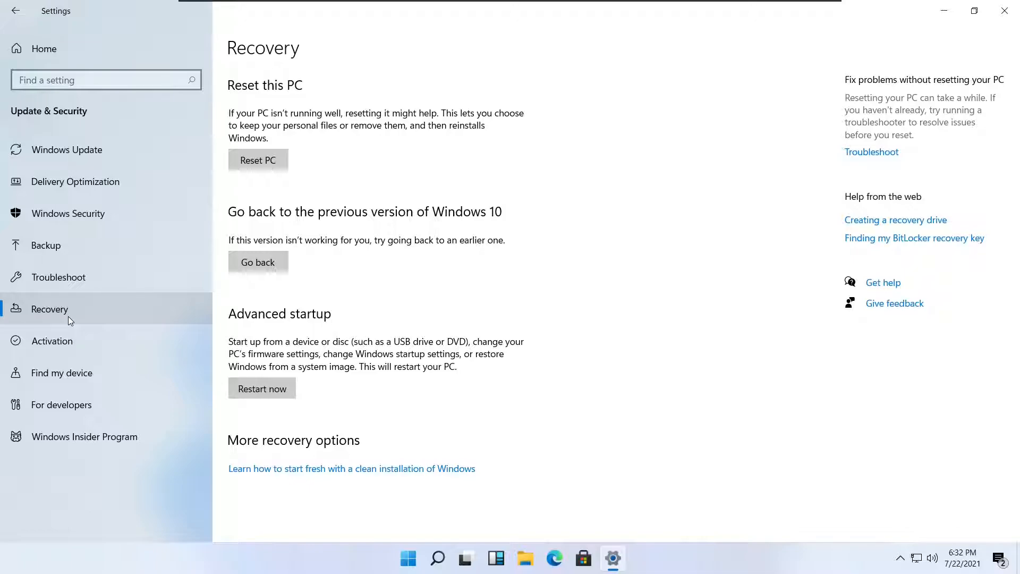
mouse_move(387, 289)
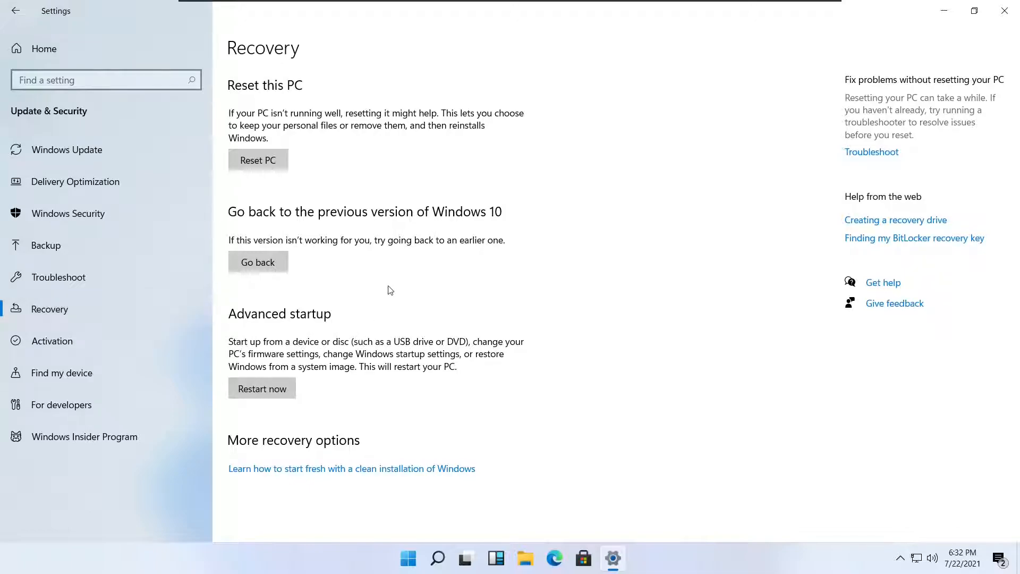
mouse_move(274, 251)
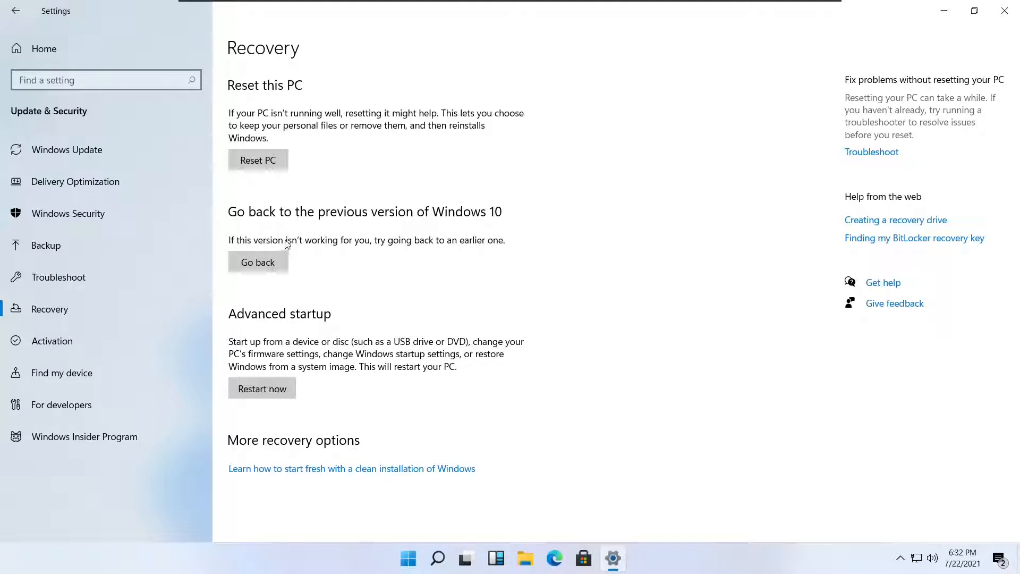
mouse_move(502, 249)
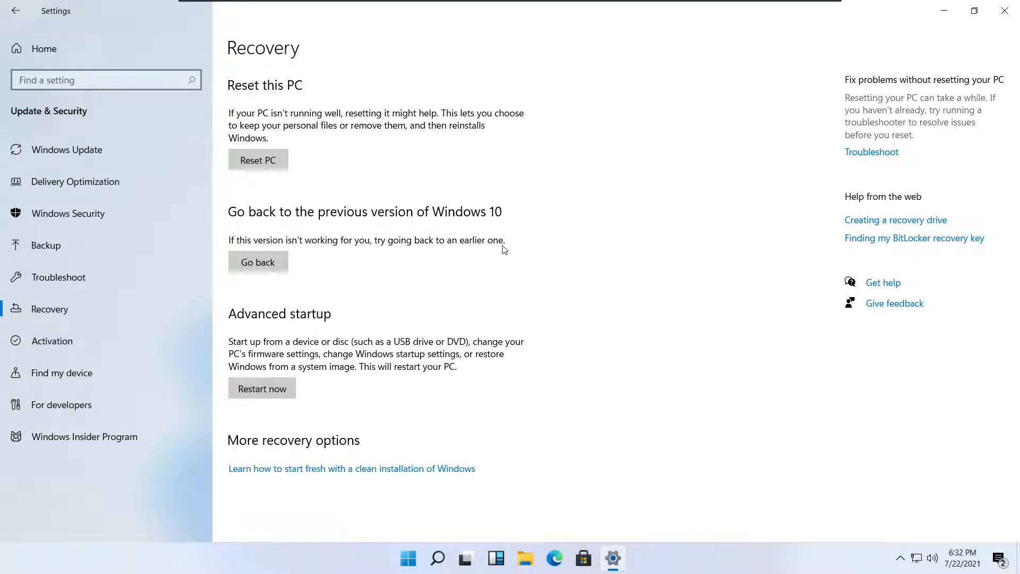
mouse_move(465, 288)
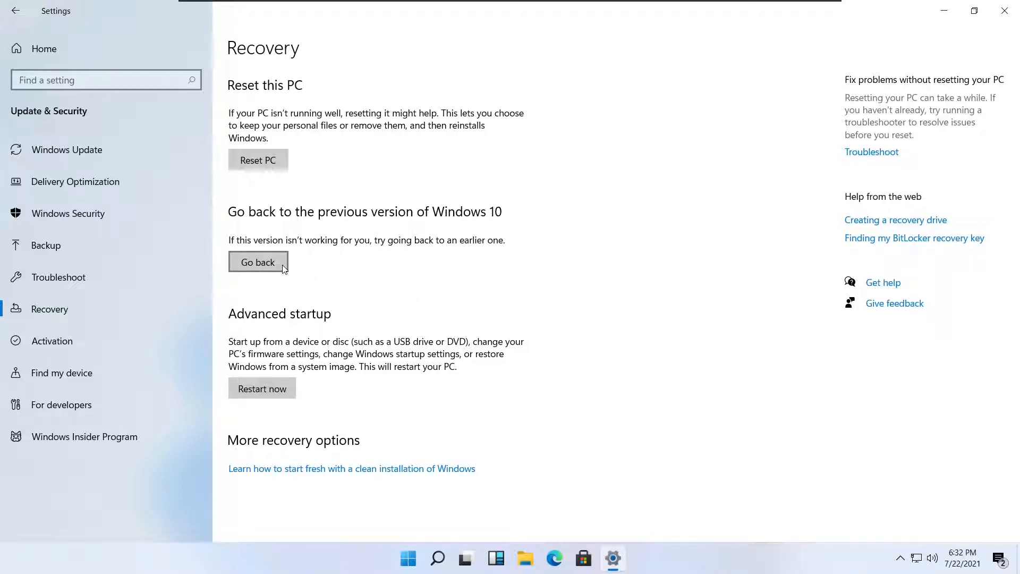
Step: Start going back, choose 'For another reason' and enter 'Testing' as the explanation
left_click(257, 261)
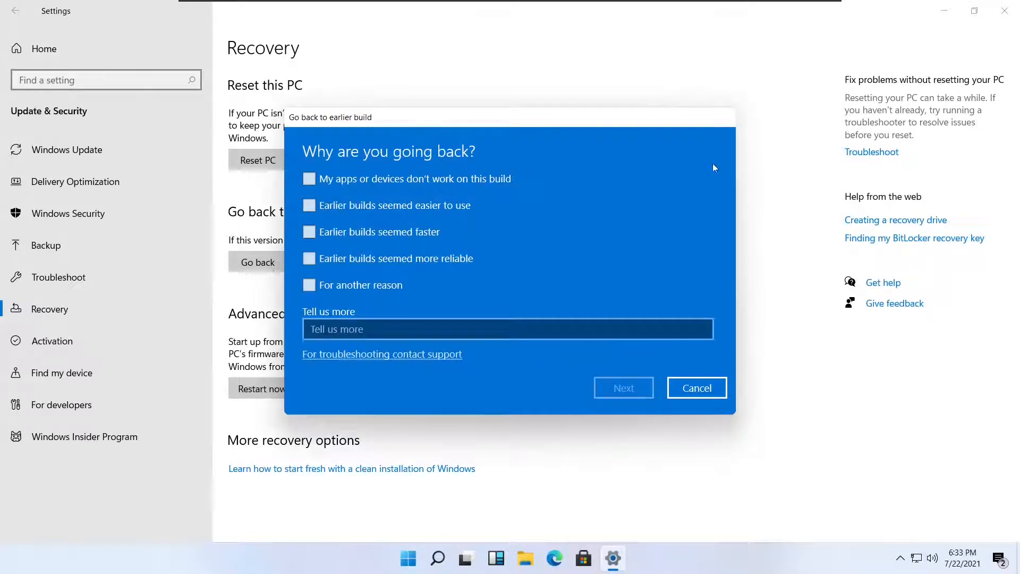
mouse_move(696, 157)
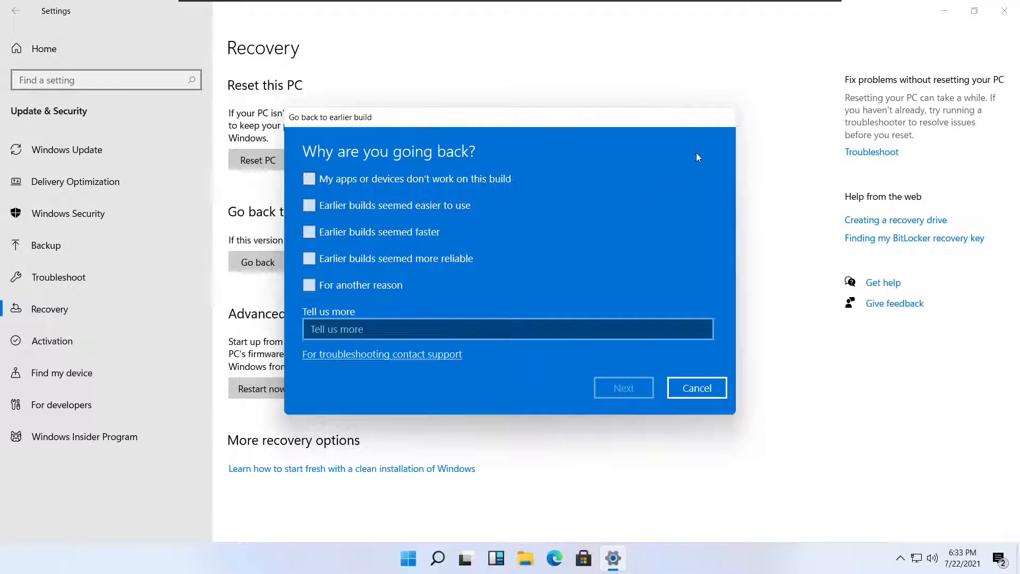
mouse_move(371, 147)
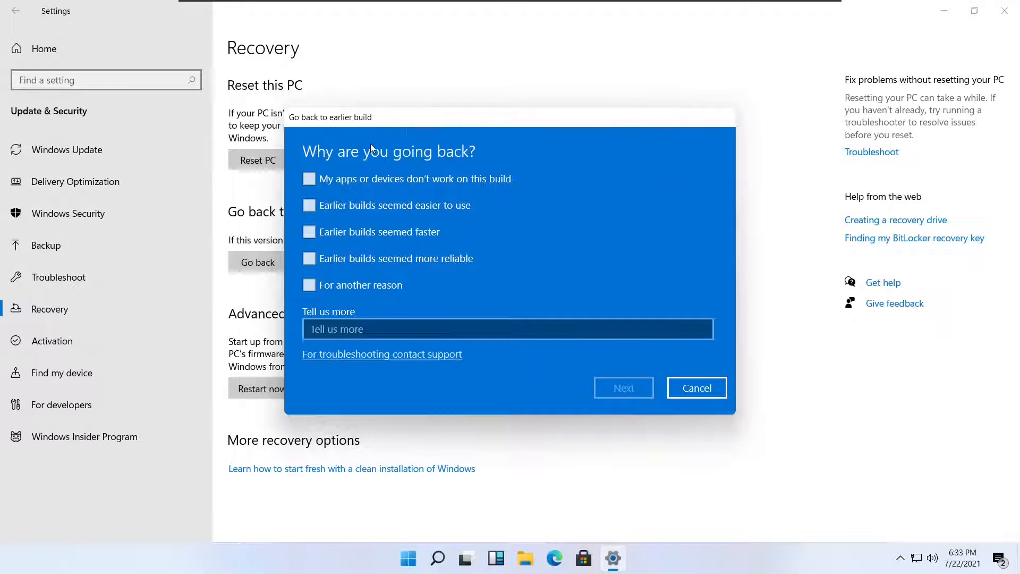
mouse_move(484, 194)
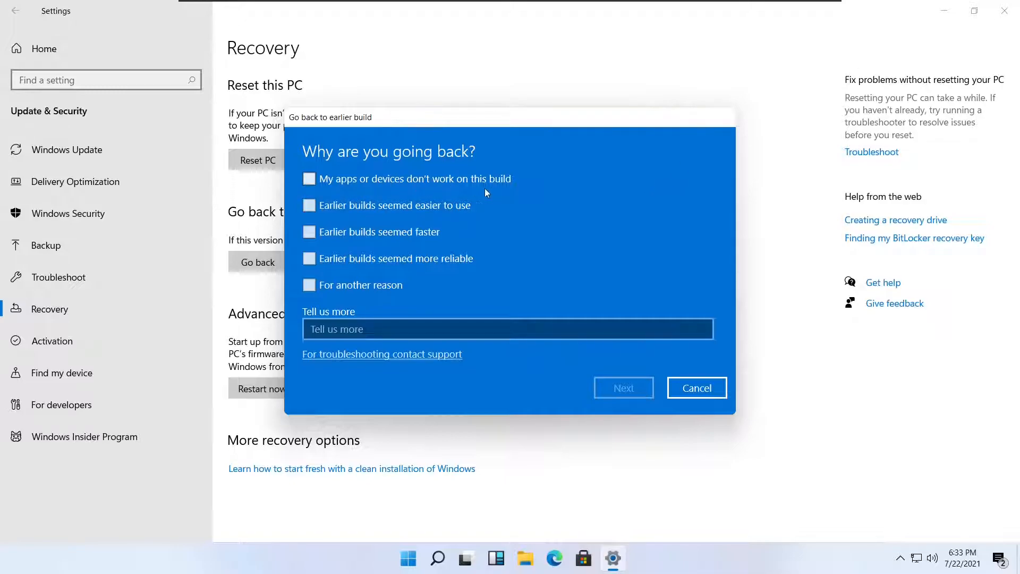
mouse_move(432, 211)
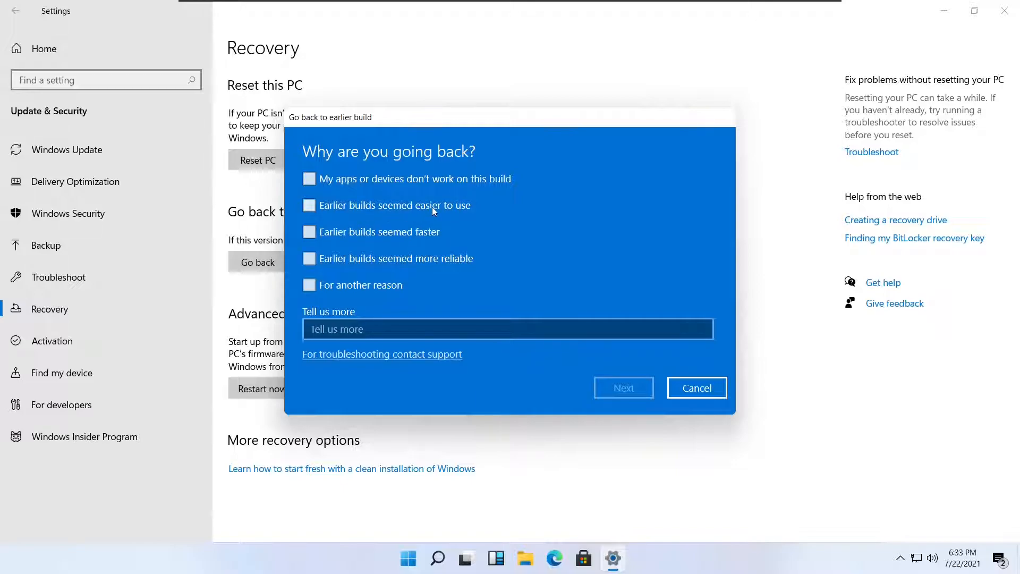
mouse_move(374, 242)
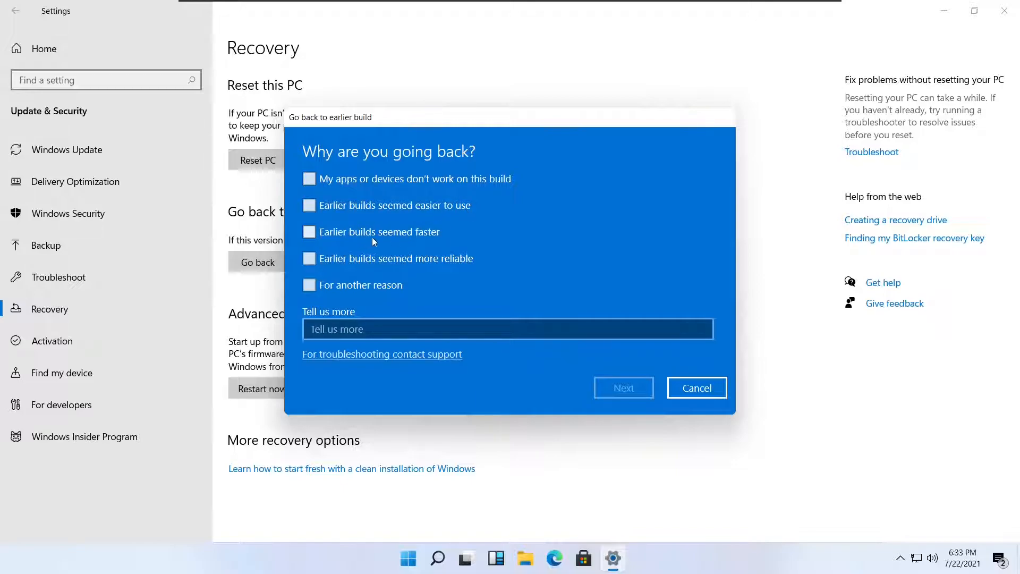
mouse_move(404, 267)
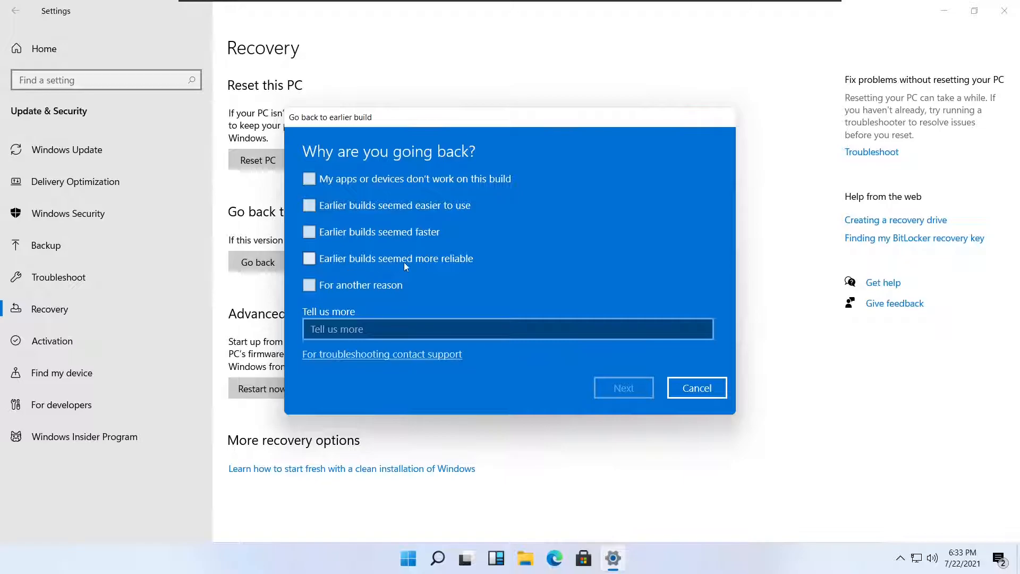
mouse_move(420, 291)
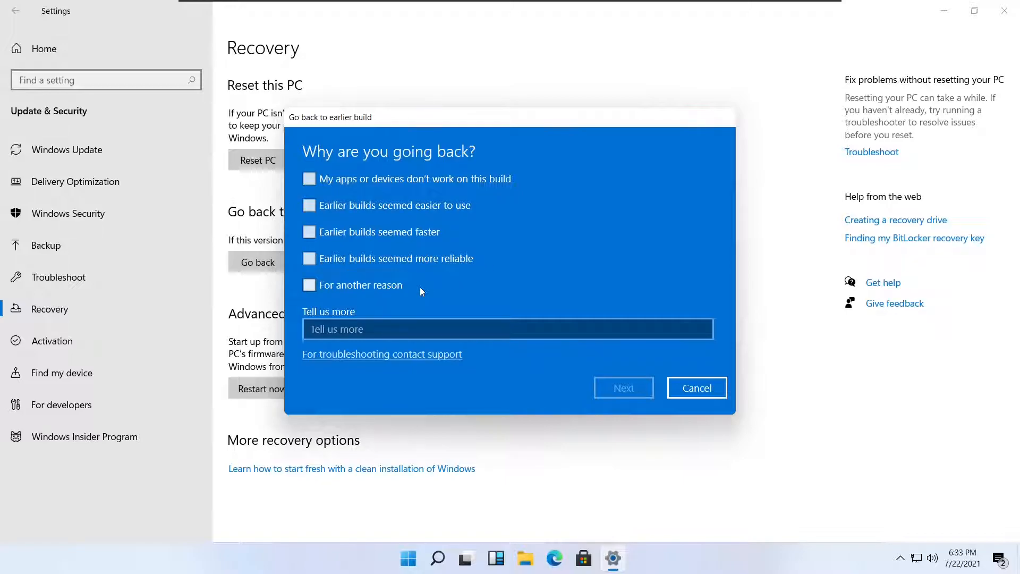
mouse_move(381, 299)
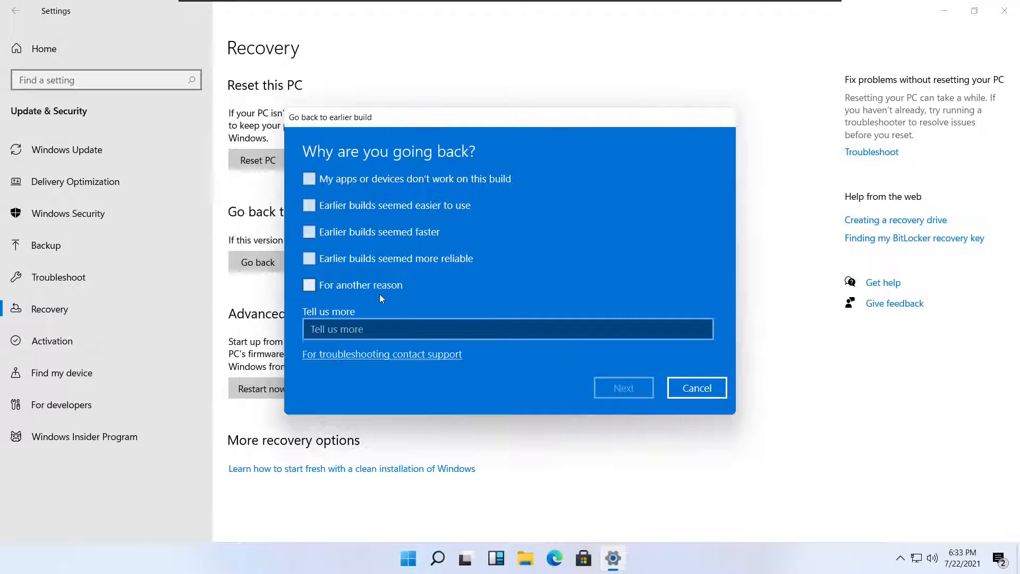
mouse_move(599, 386)
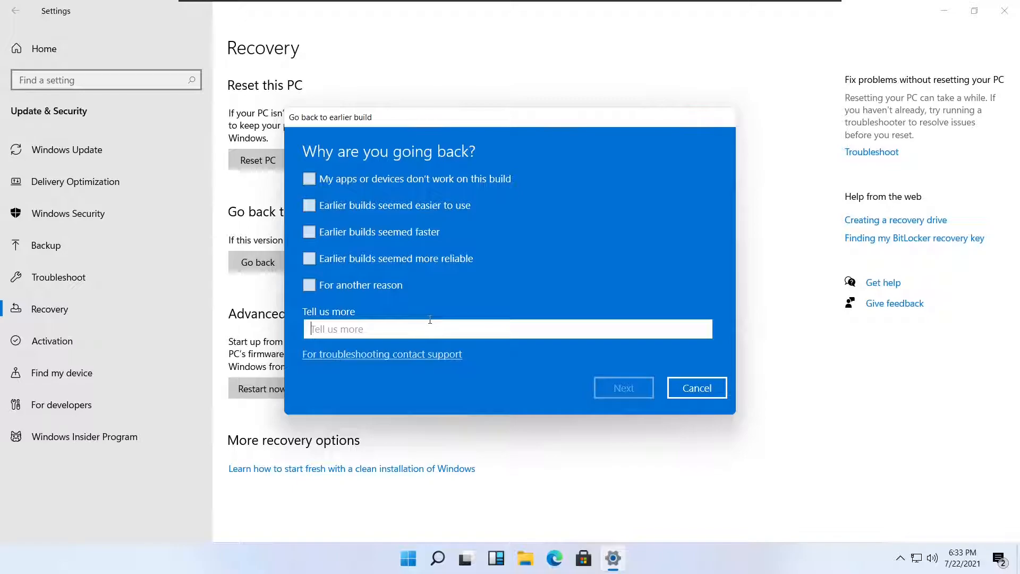
left_click(309, 285)
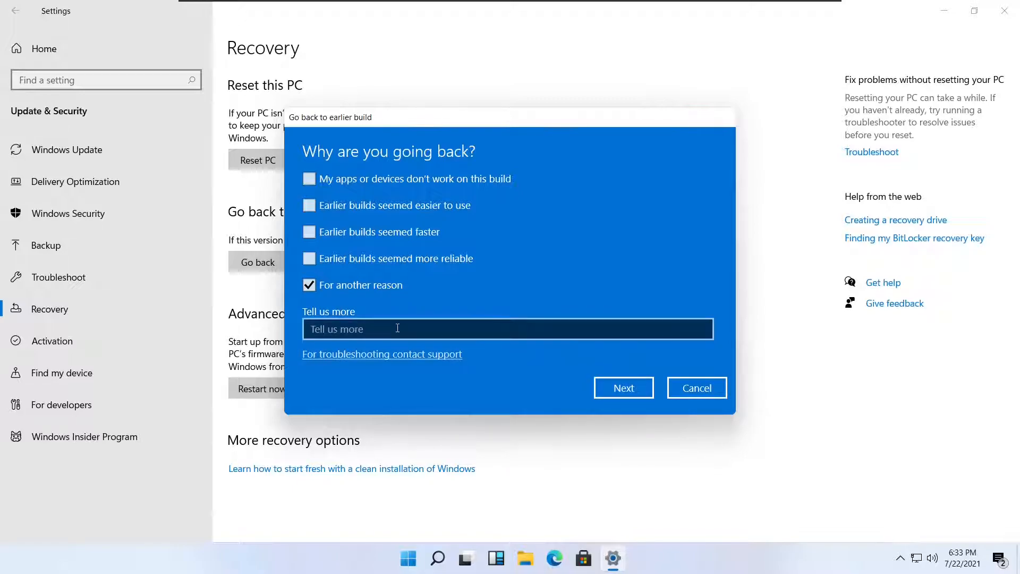
type("Tes")
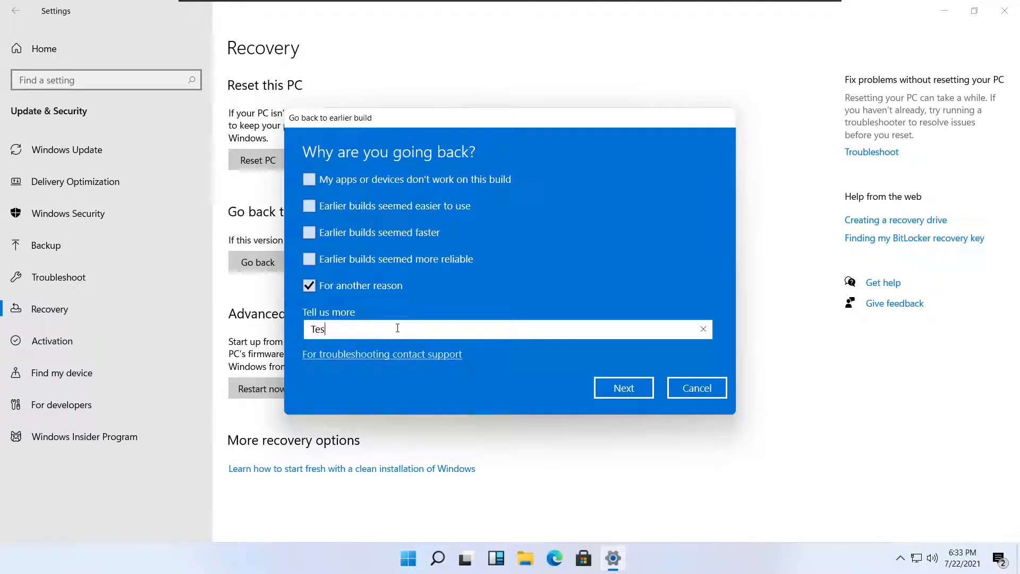
type("ting")
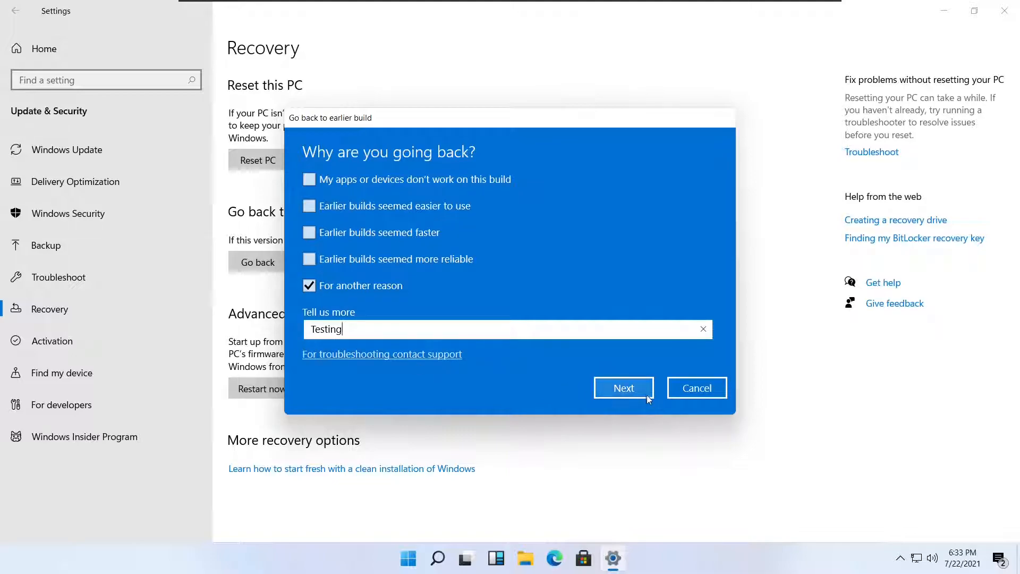
Step: Submit the reason and reach the Check for updates prompt
left_click(623, 387)
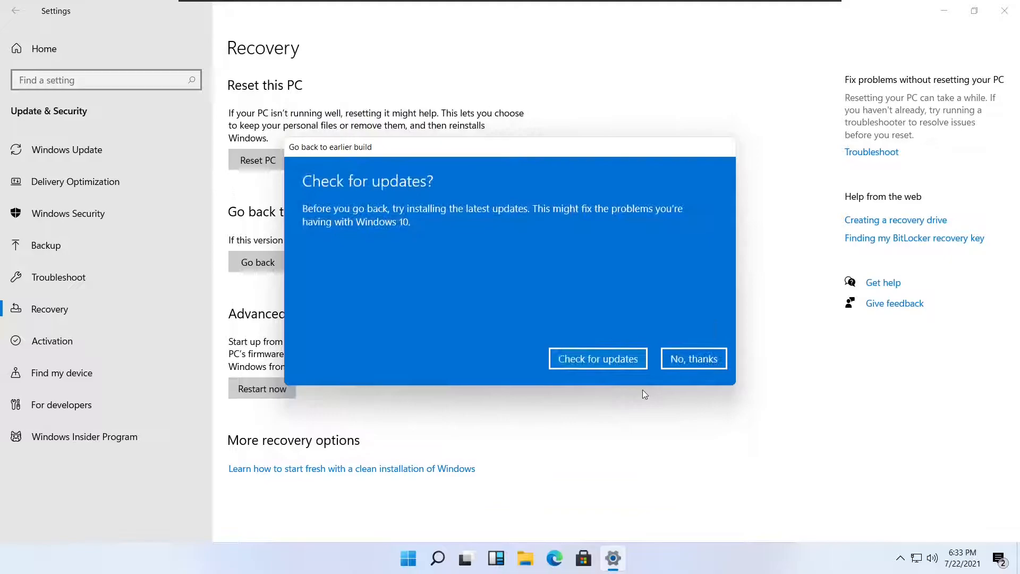
mouse_move(502, 315)
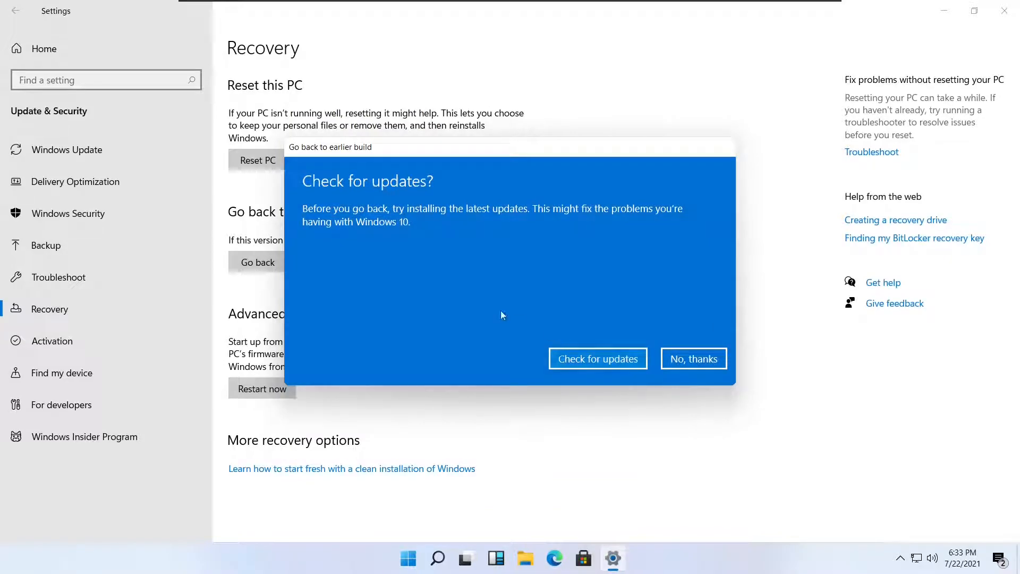
mouse_move(561, 222)
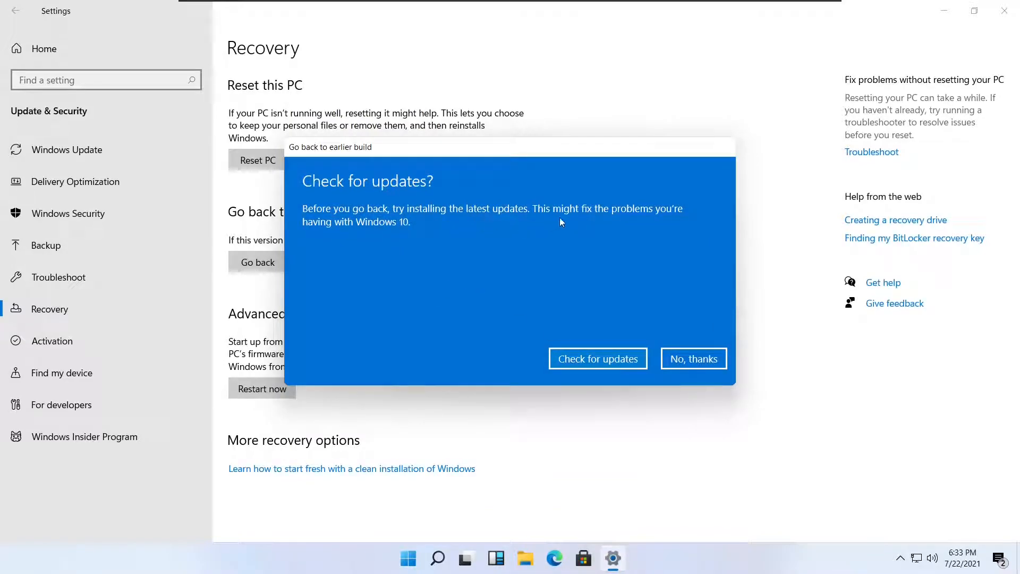
mouse_move(376, 232)
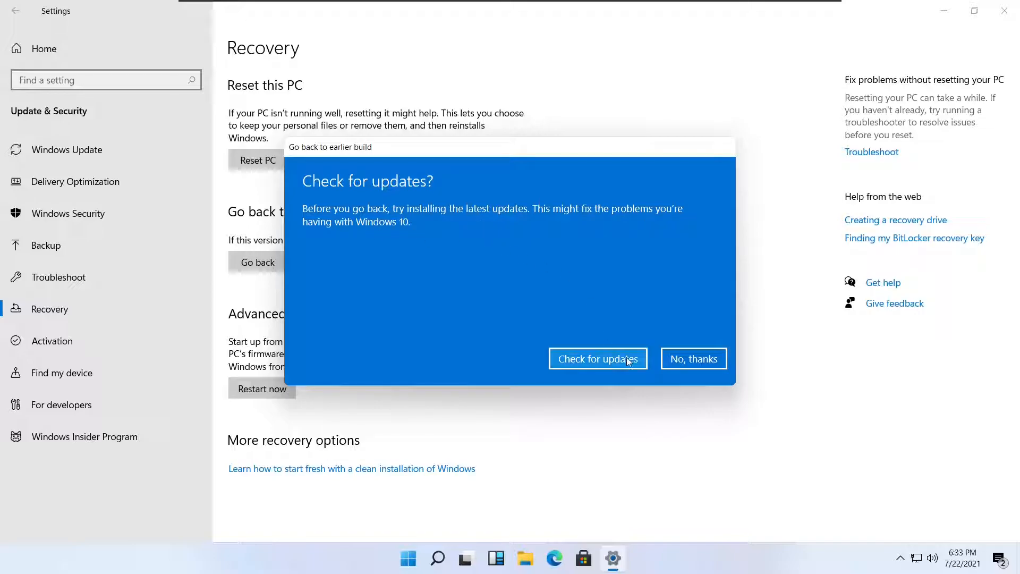
mouse_move(694, 358)
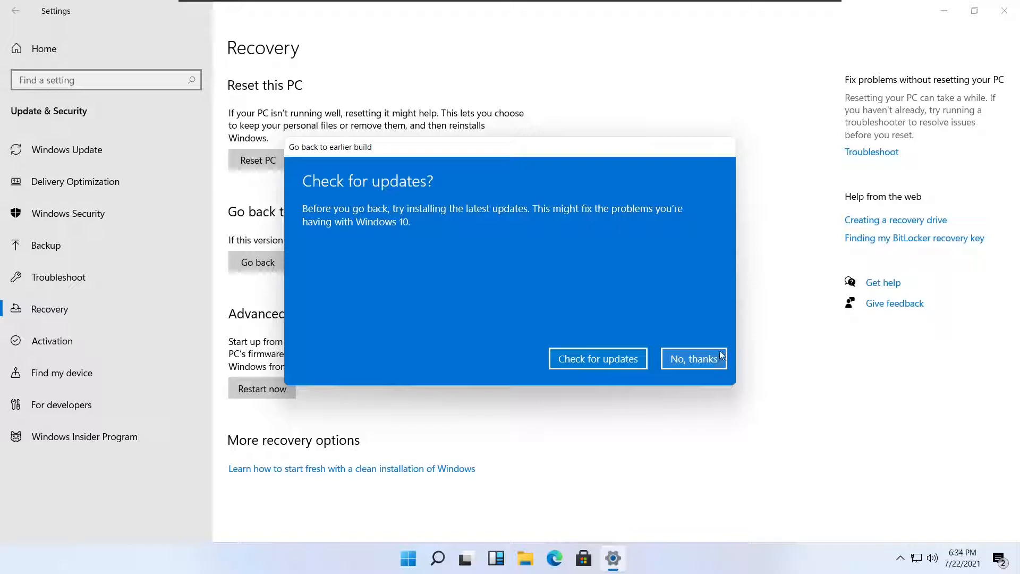
Step: Decline the update check and accept the 'What you need to know' and password warnings
left_click(693, 358)
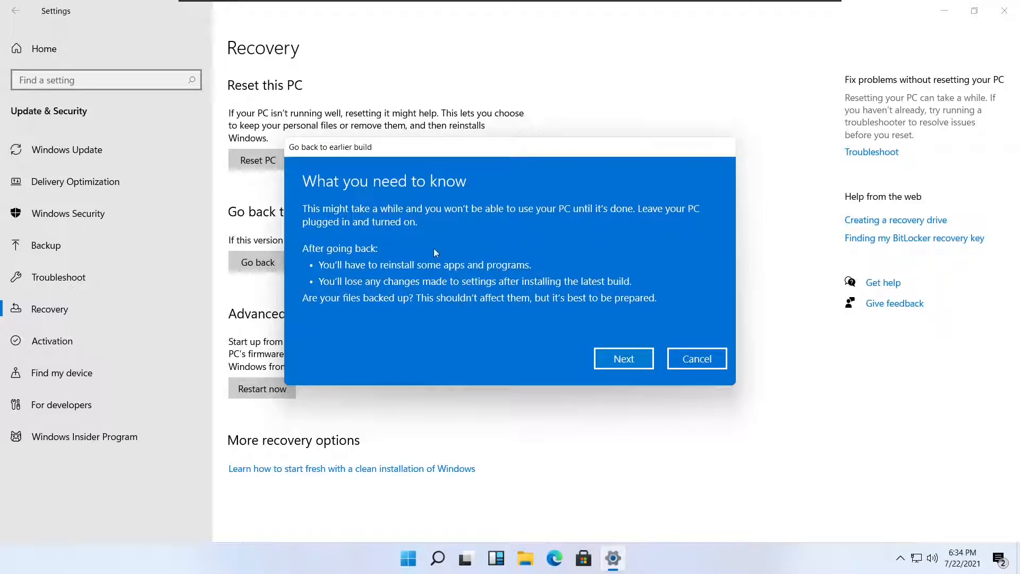
mouse_move(379, 209)
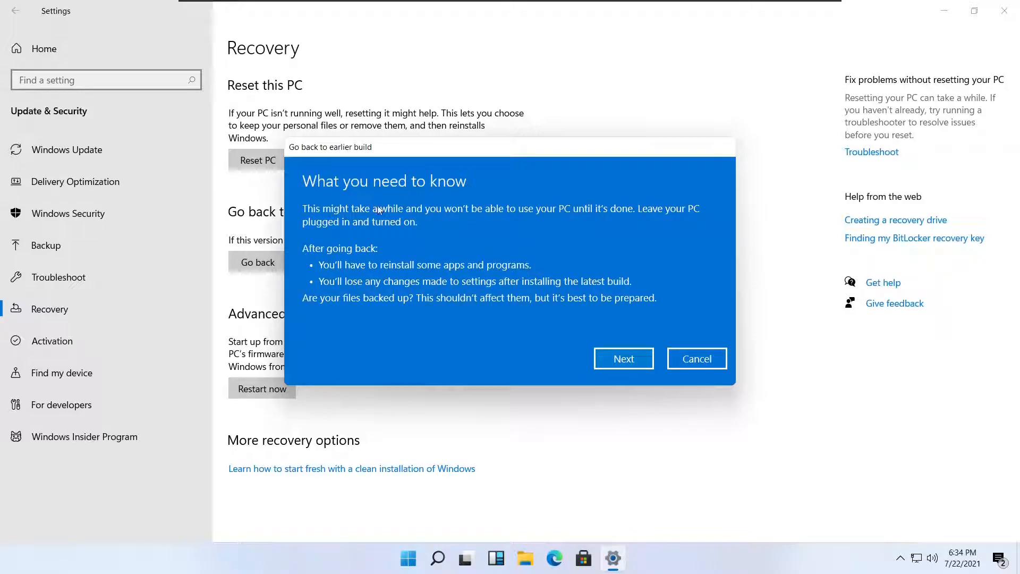
mouse_move(656, 217)
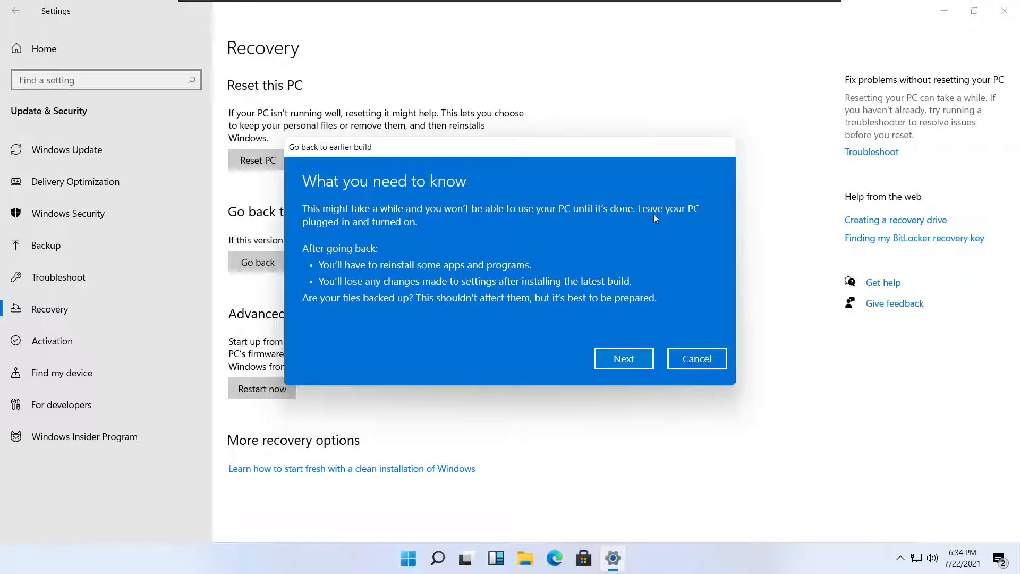
mouse_move(366, 278)
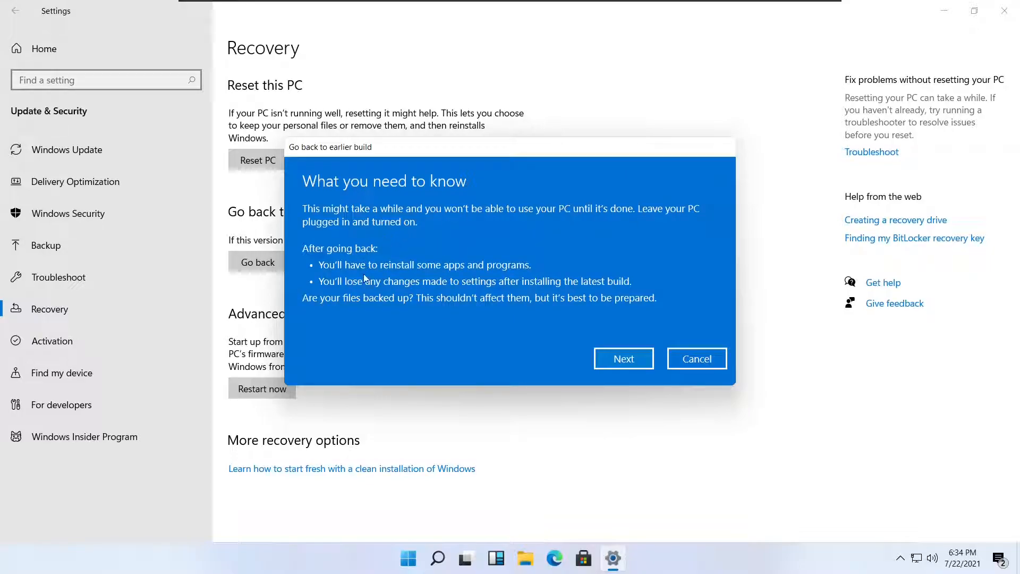
mouse_move(444, 289)
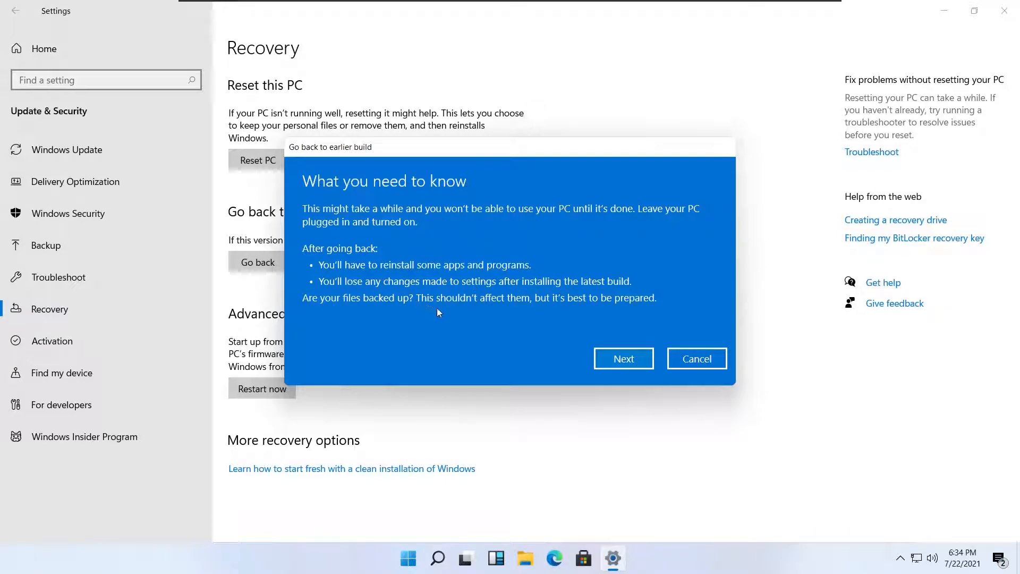
mouse_move(624, 309)
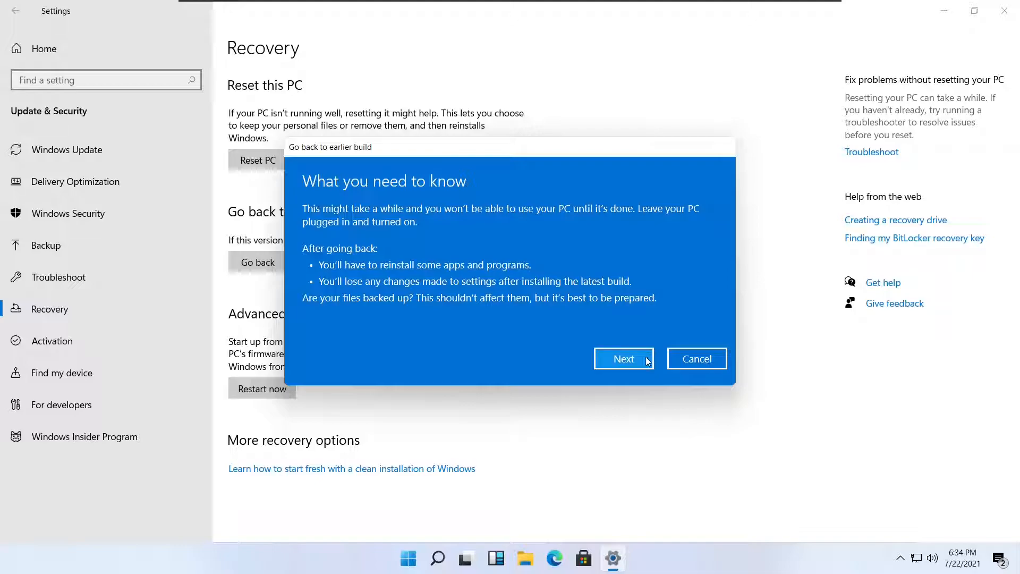
left_click(623, 358)
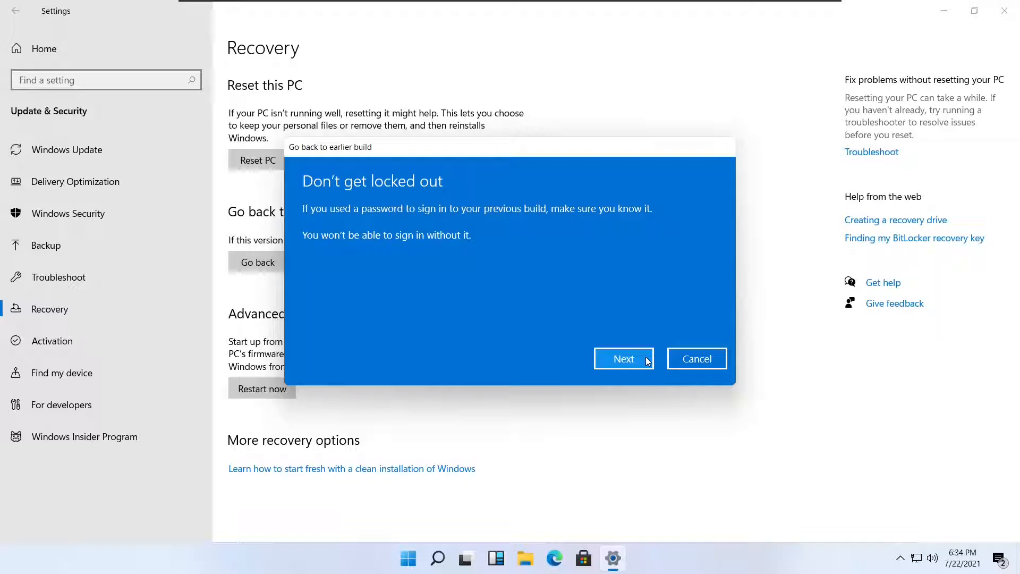
left_click(622, 357)
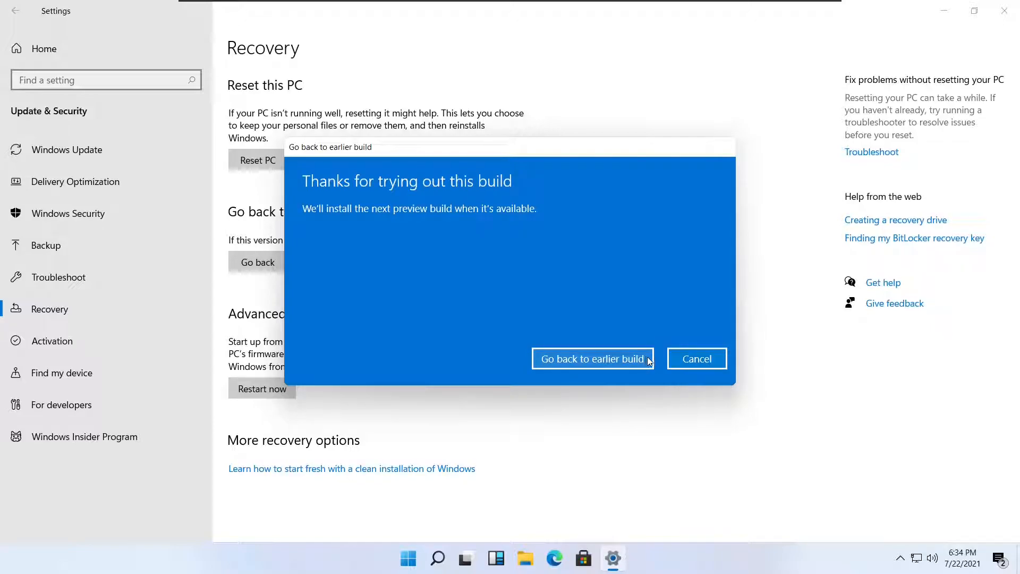
Step: Confirm 'Go back to earlier build' so the PC restarts into Windows 10
left_click(591, 358)
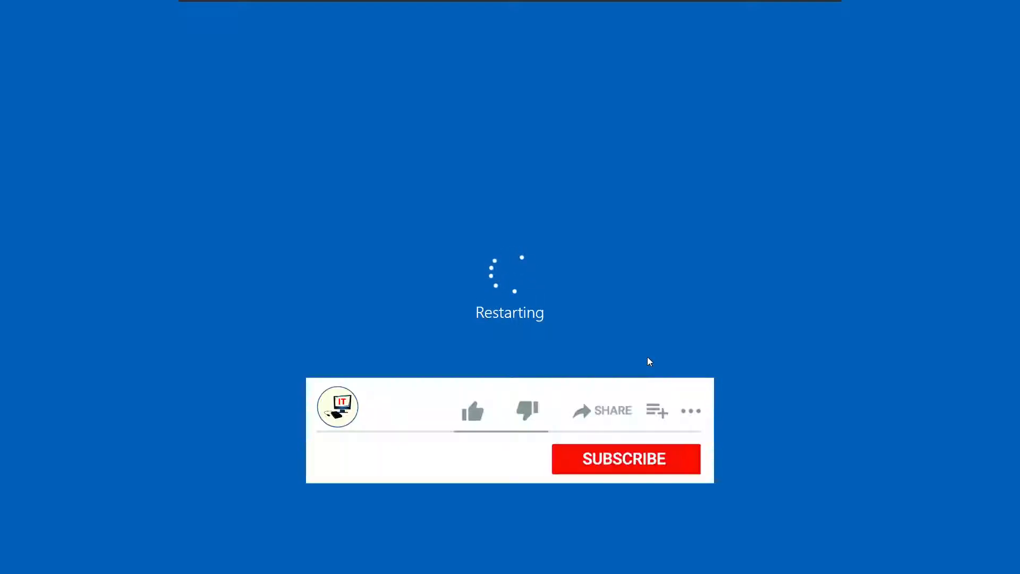
left_click(471, 412)
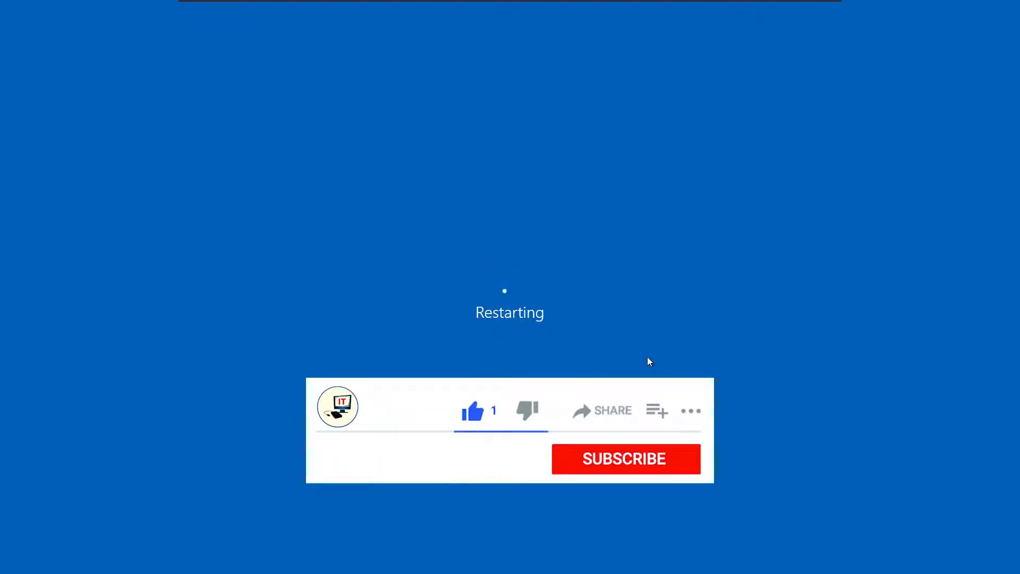
left_click(623, 459)
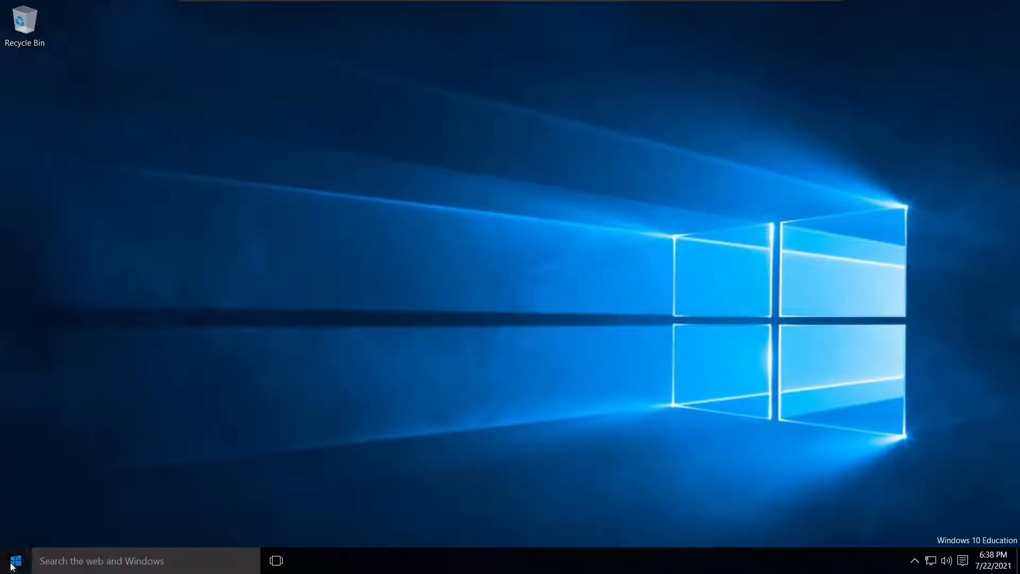
Step: Launch Word 2016 from Start and close it again
left_click(14, 560)
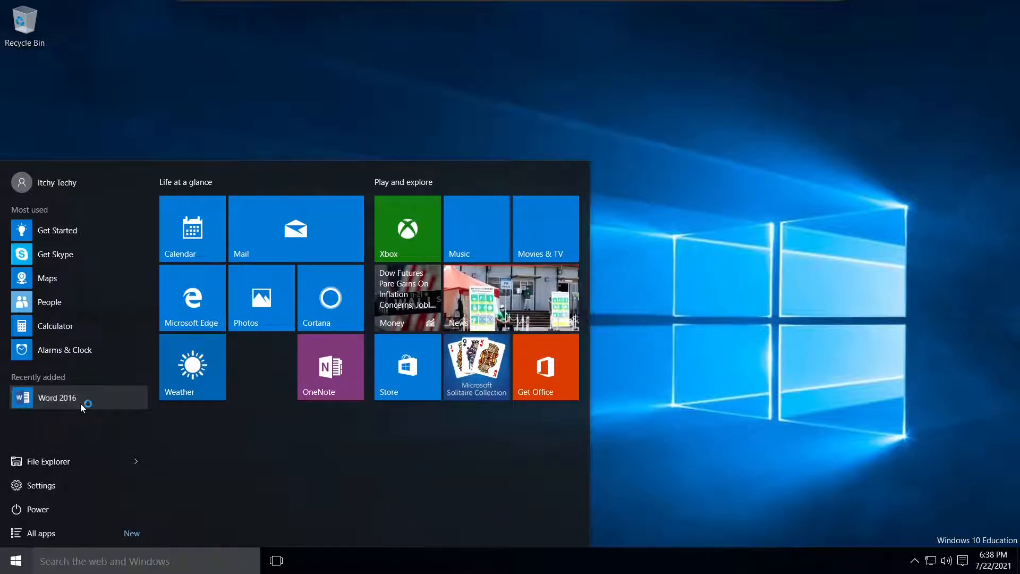
left_click(57, 397)
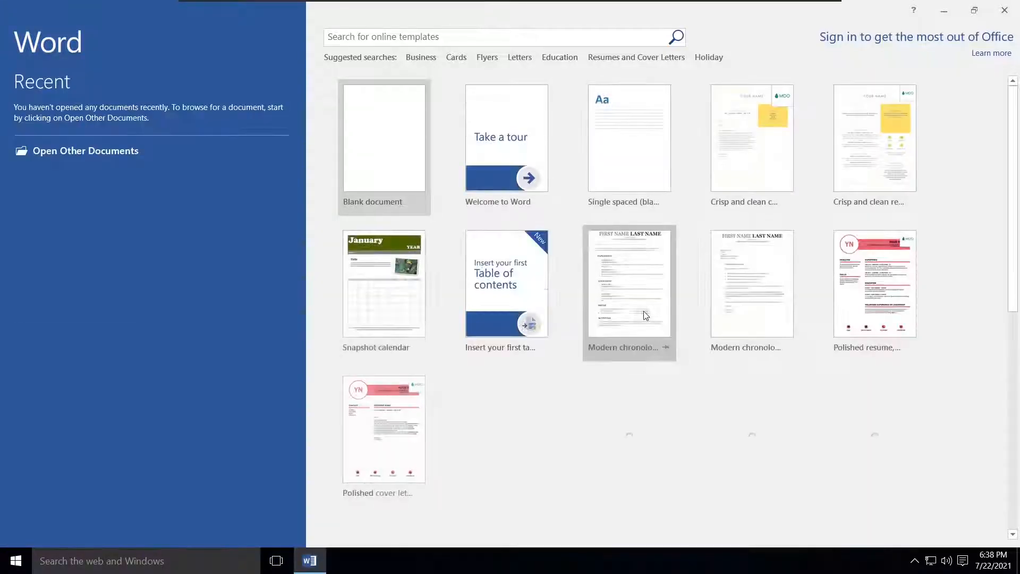
left_click(383, 137)
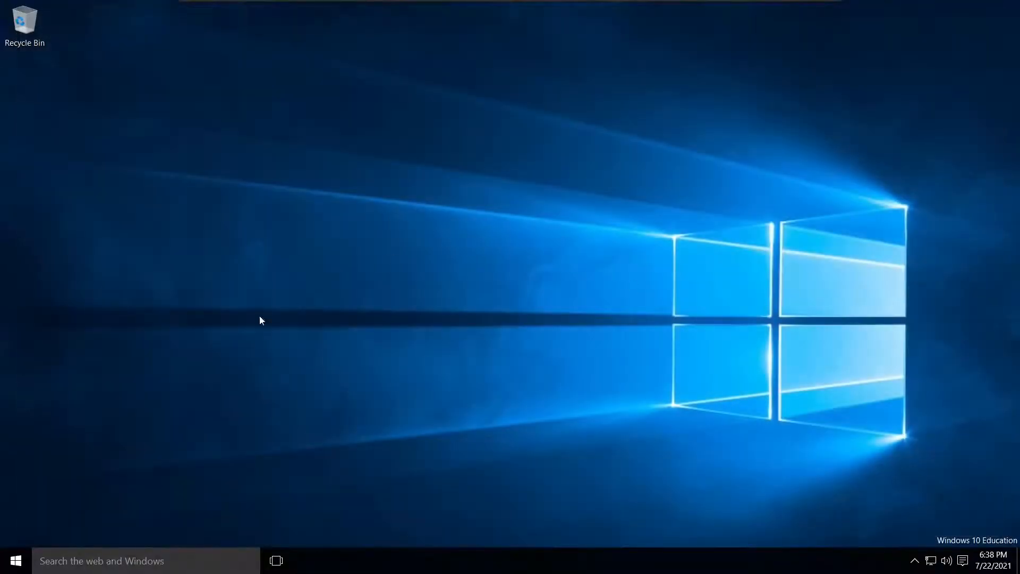
Step: Visit Update & security's Recovery page, then return to the main Settings categories
left_click(15, 560)
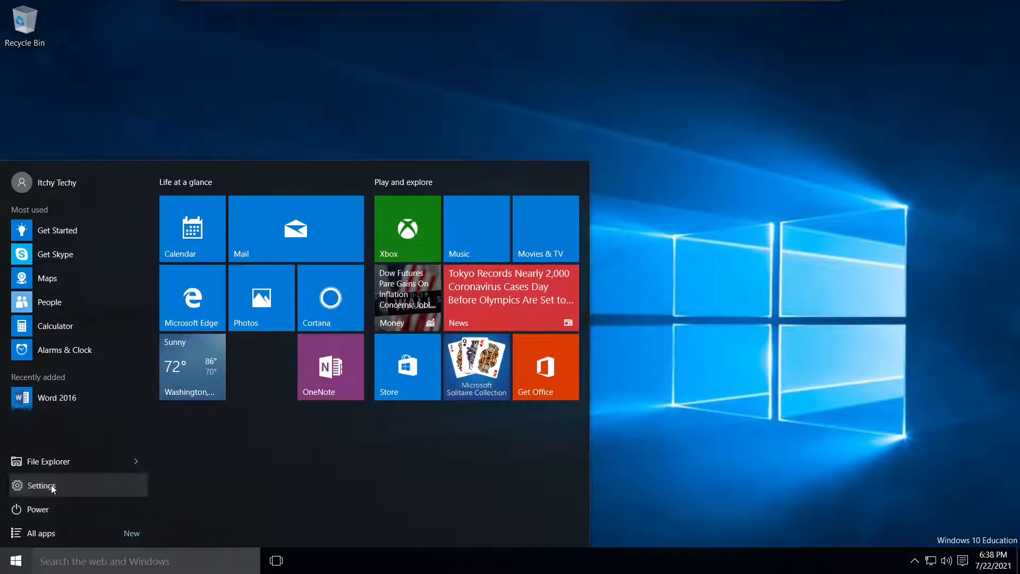
left_click(42, 485)
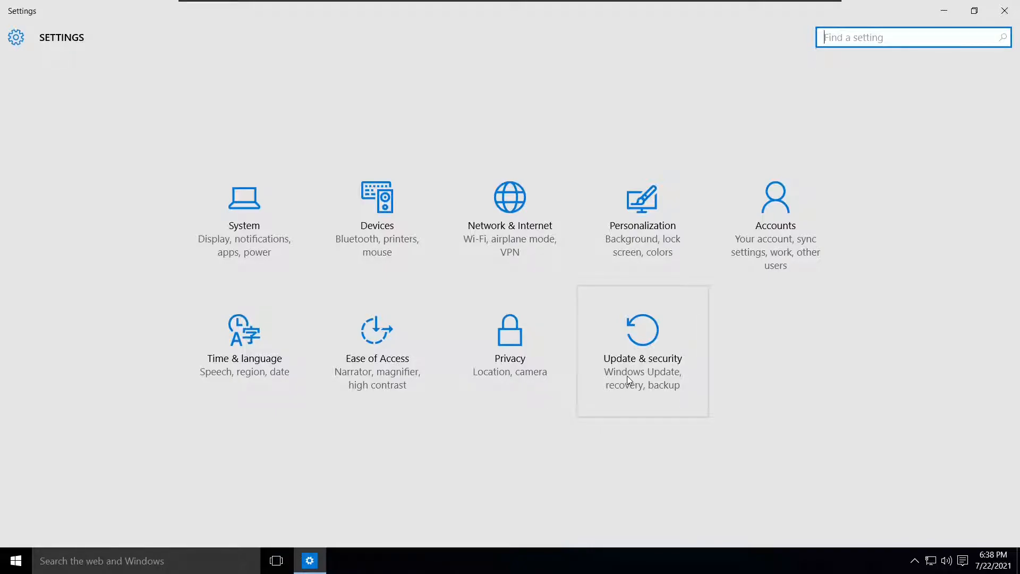
left_click(641, 352)
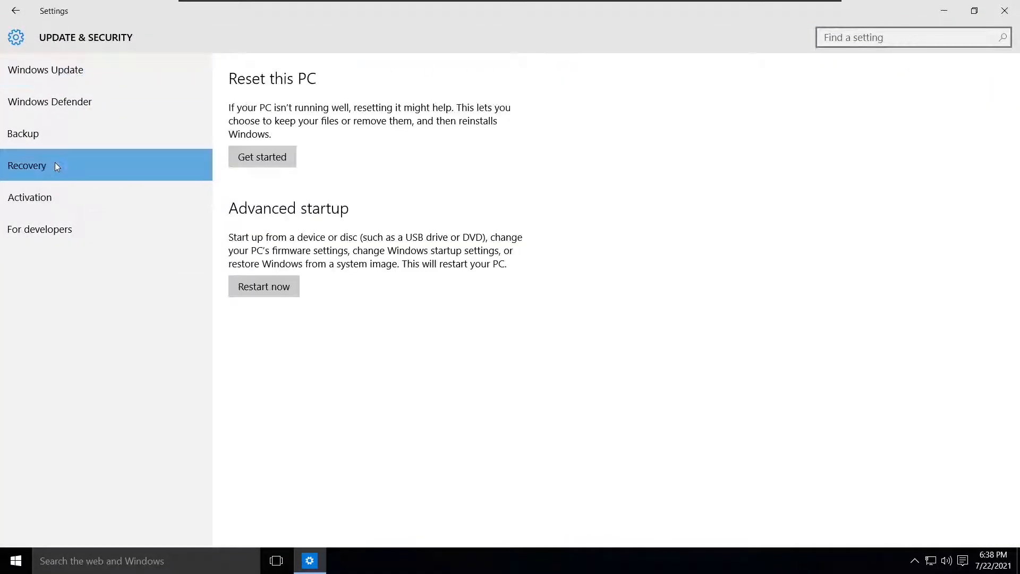
mouse_move(268, 213)
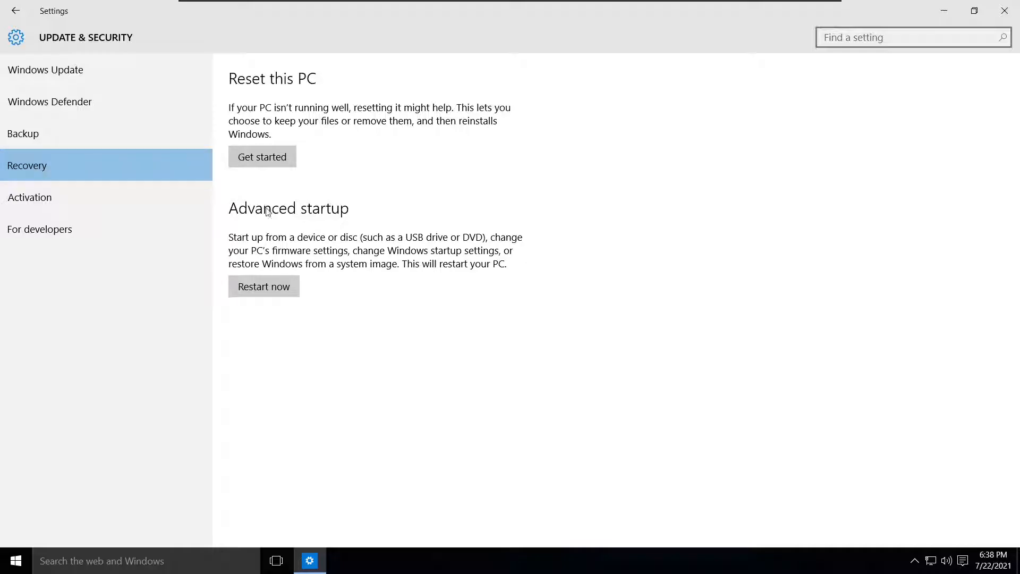
left_click(16, 11)
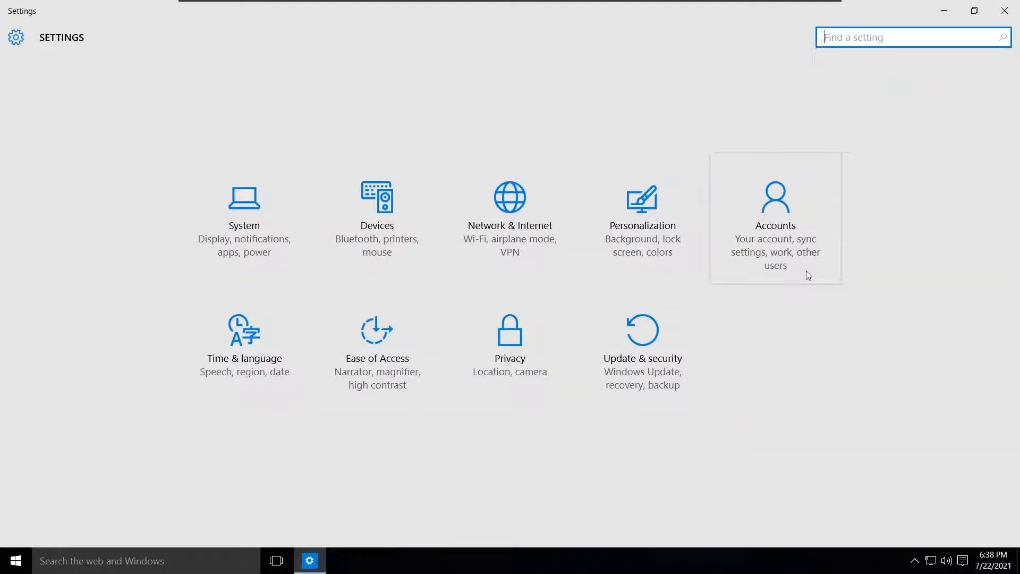
Step: Review System > About confirming Windows 10 Education, then close Settings
left_click(244, 208)
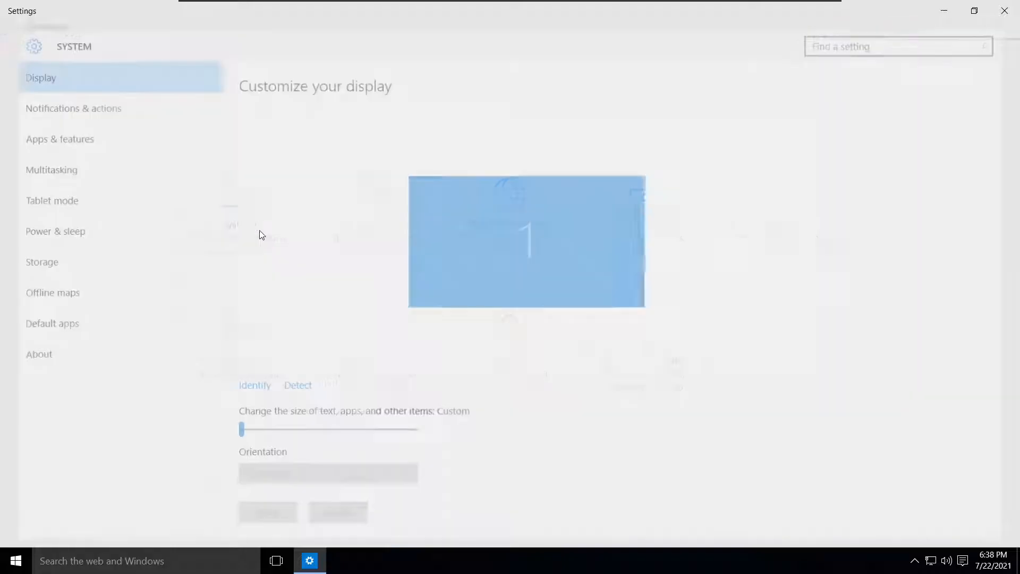
left_click(39, 353)
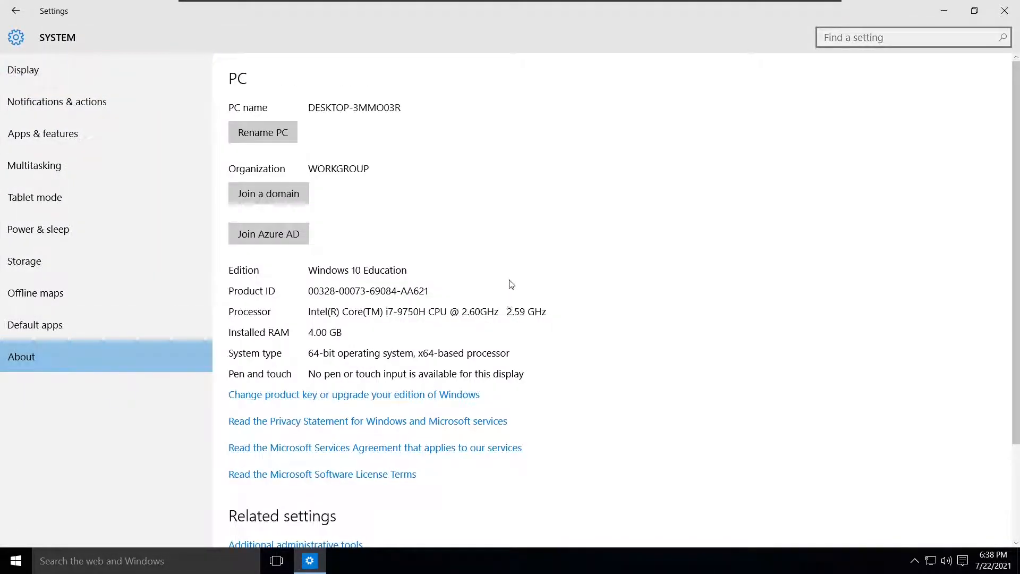
mouse_move(426, 198)
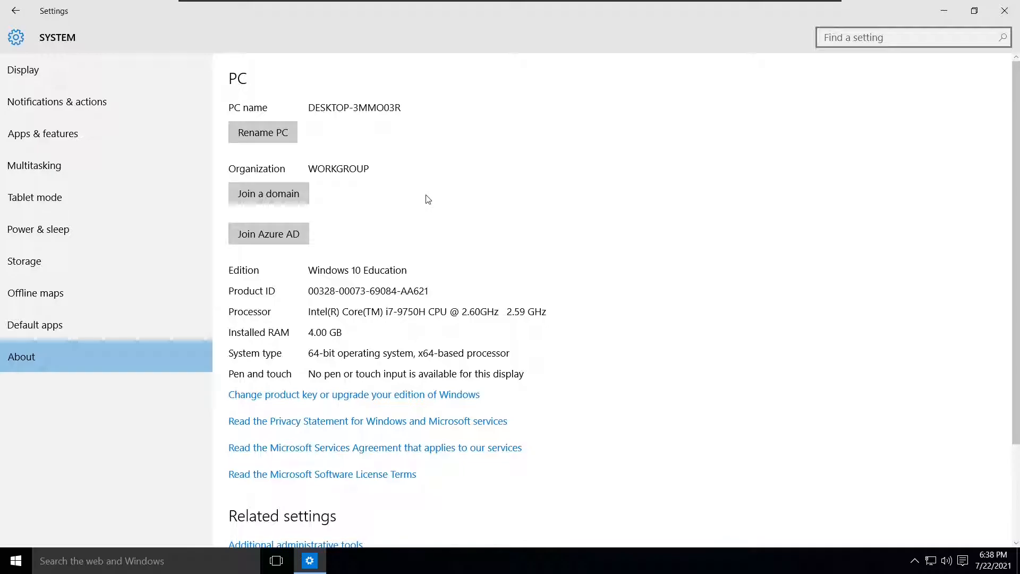
scroll("down", 3)
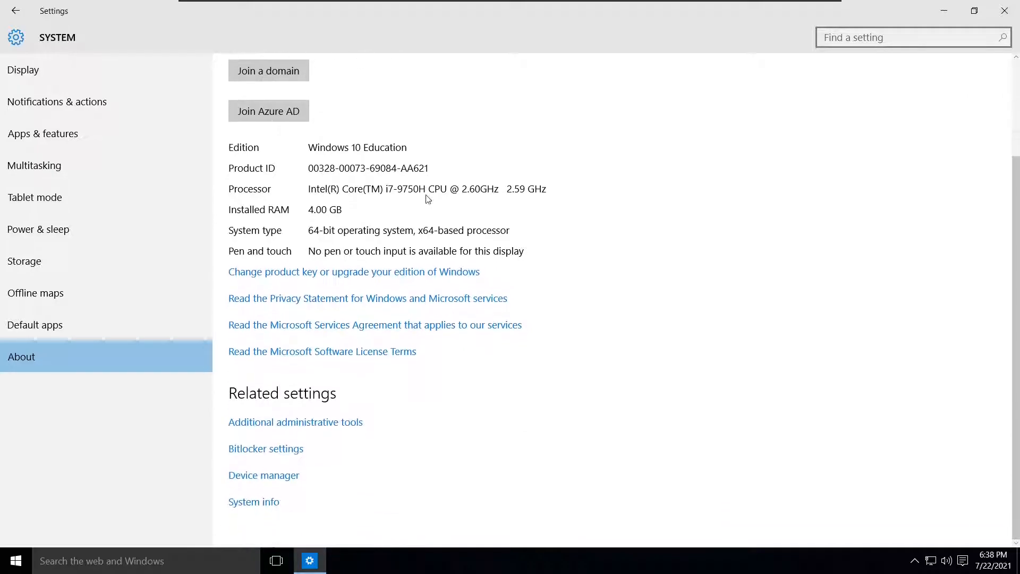
scroll("up", 3)
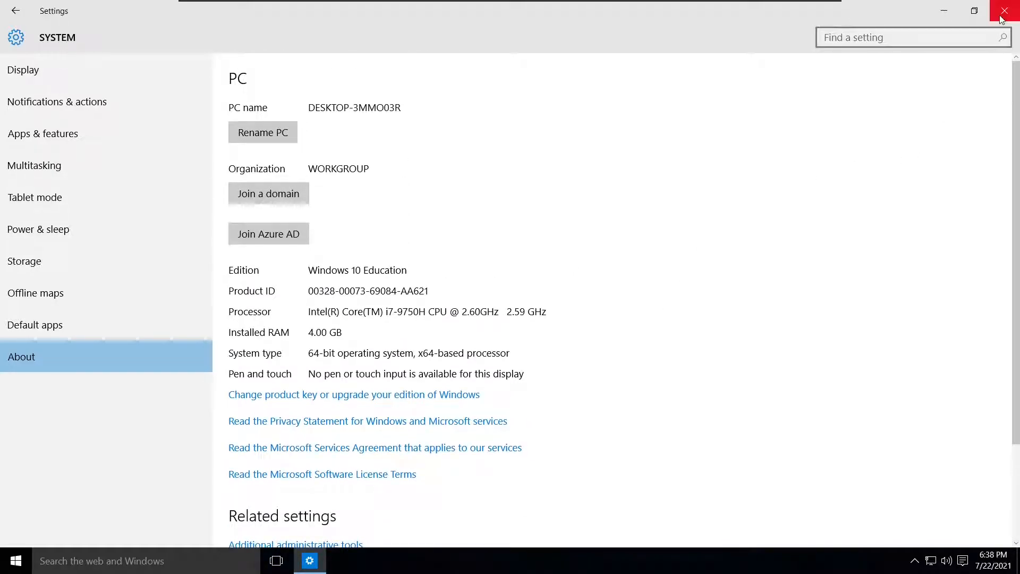
left_click(1007, 10)
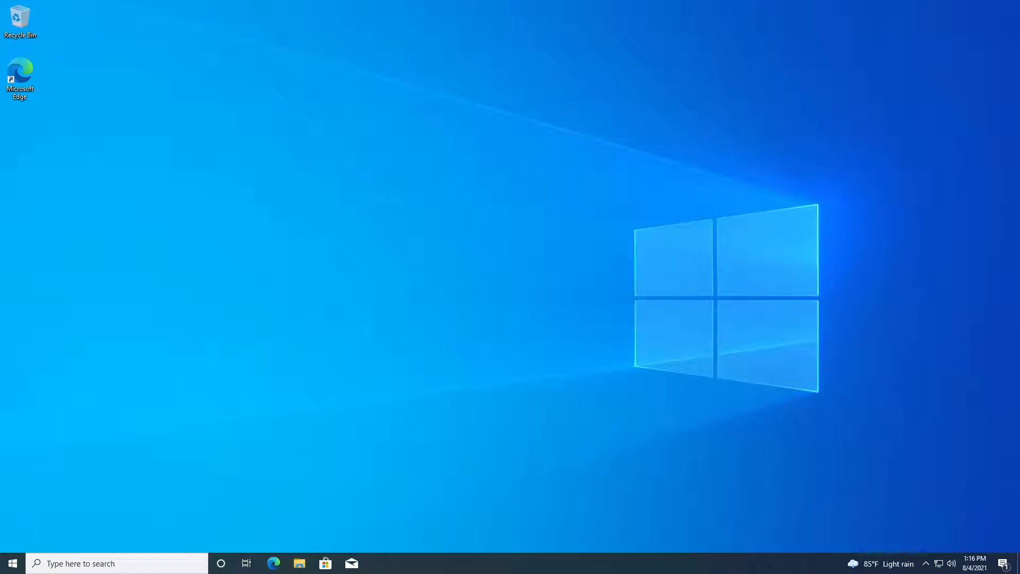
Step: Launch Windows Settings from the Start menu
left_click(11, 563)
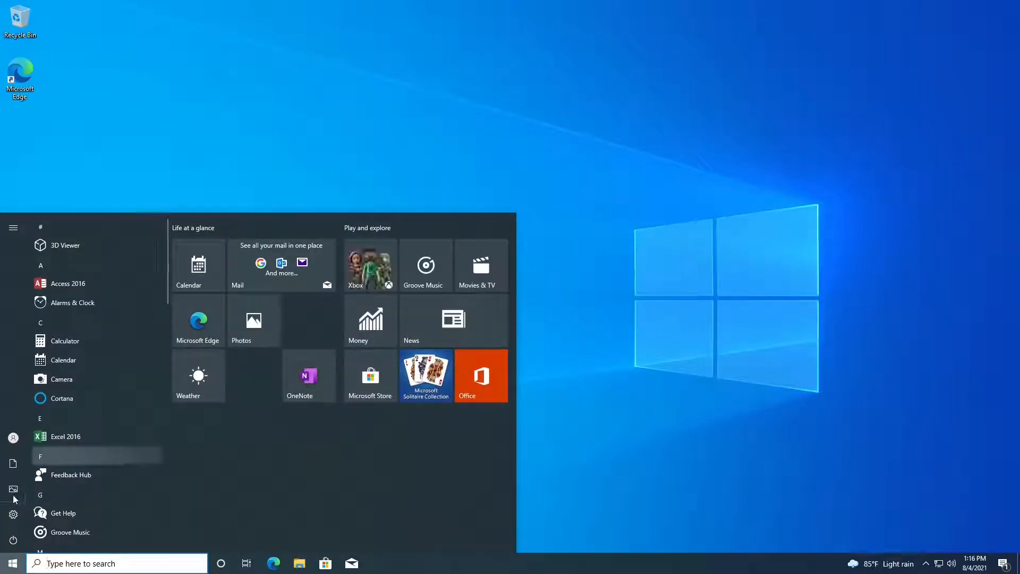
left_click(13, 227)
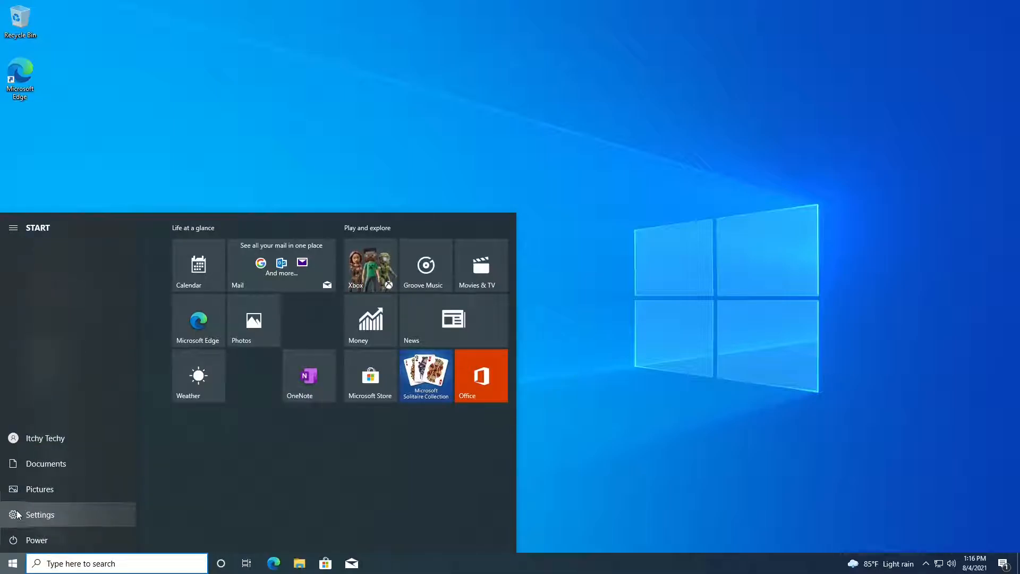
left_click(39, 514)
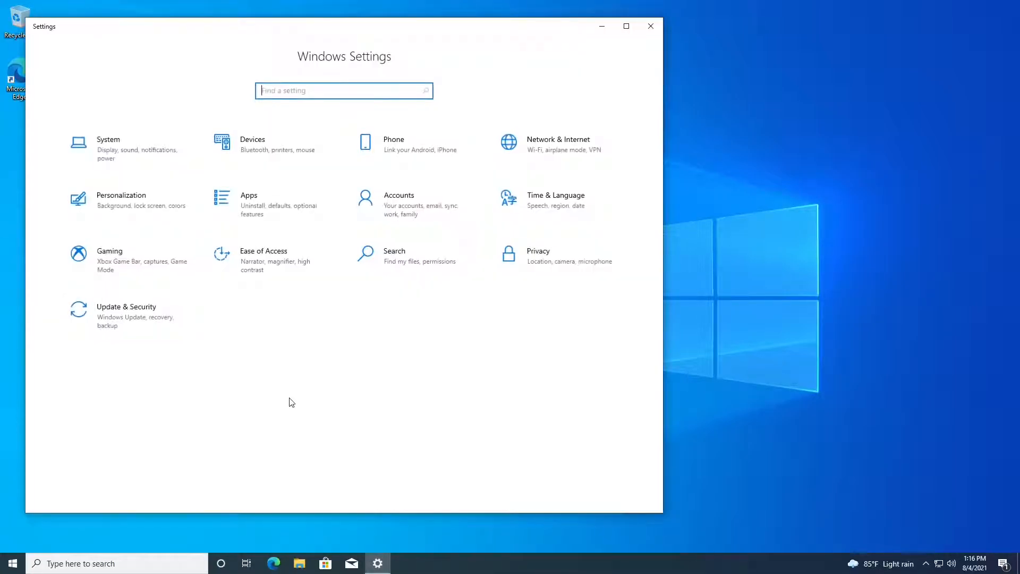
Step: Go to Update & Security > Windows Insider Program and choose Get started
left_click(127, 315)
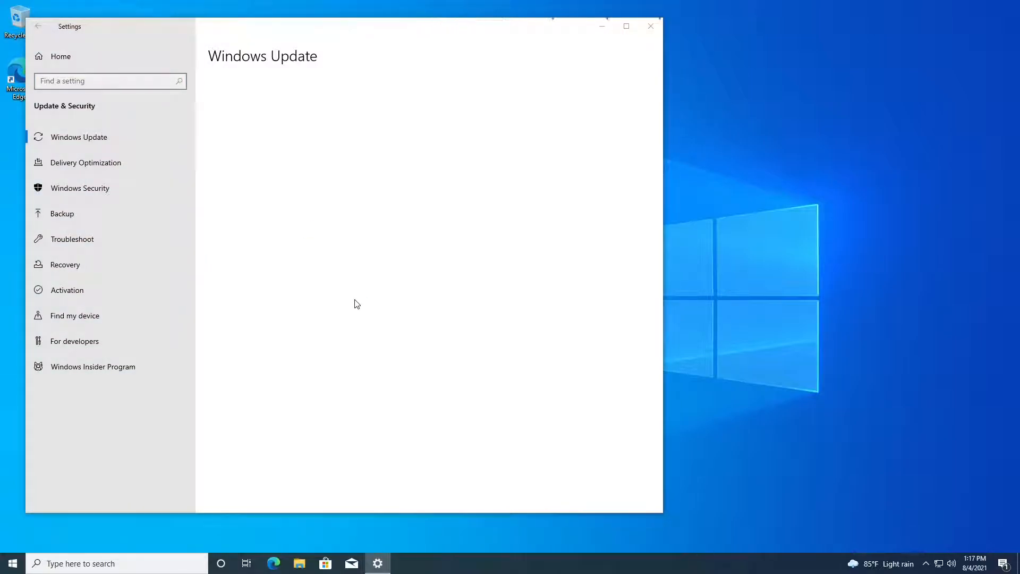
left_click(93, 366)
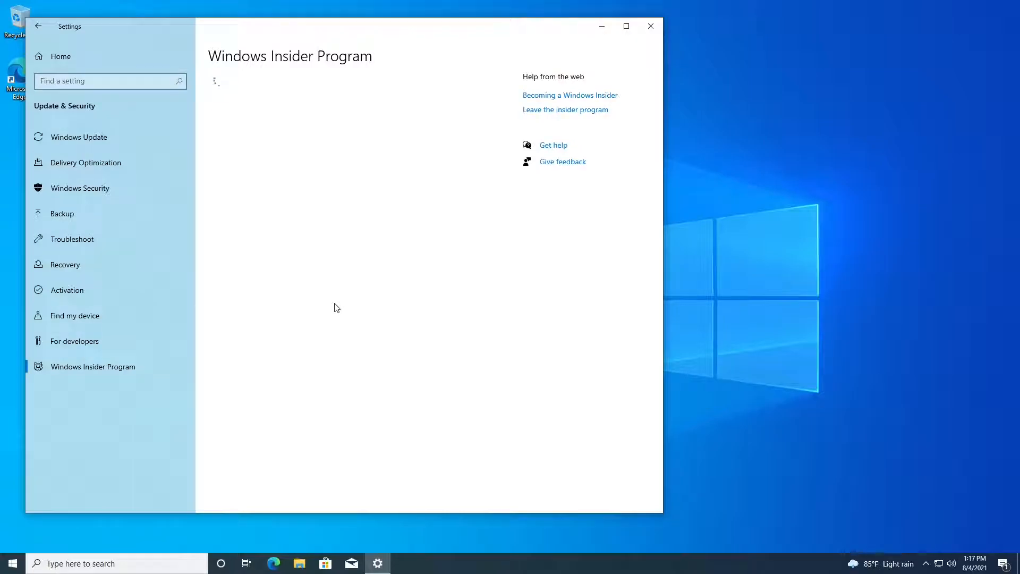
left_click(232, 108)
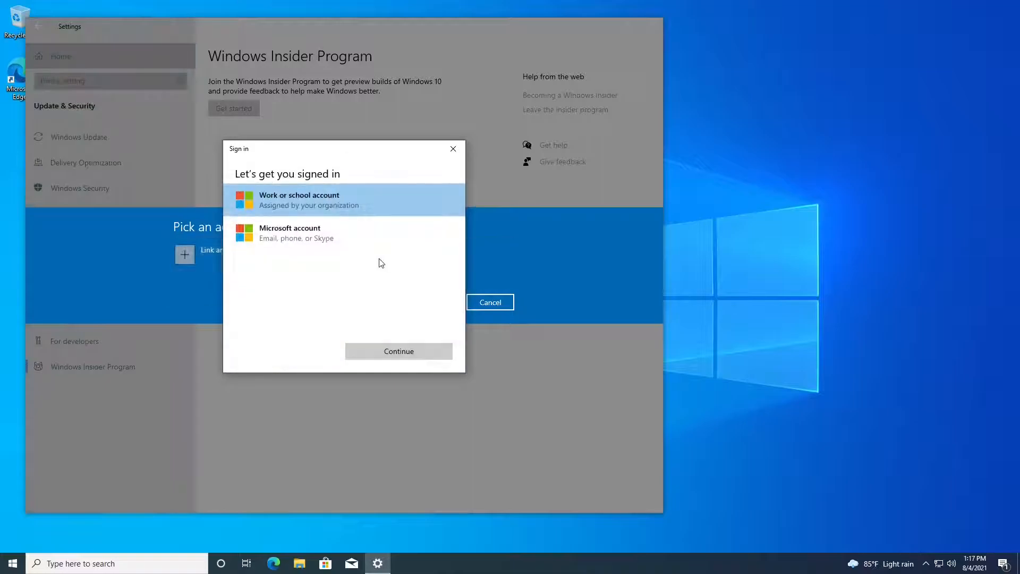
left_click(343, 233)
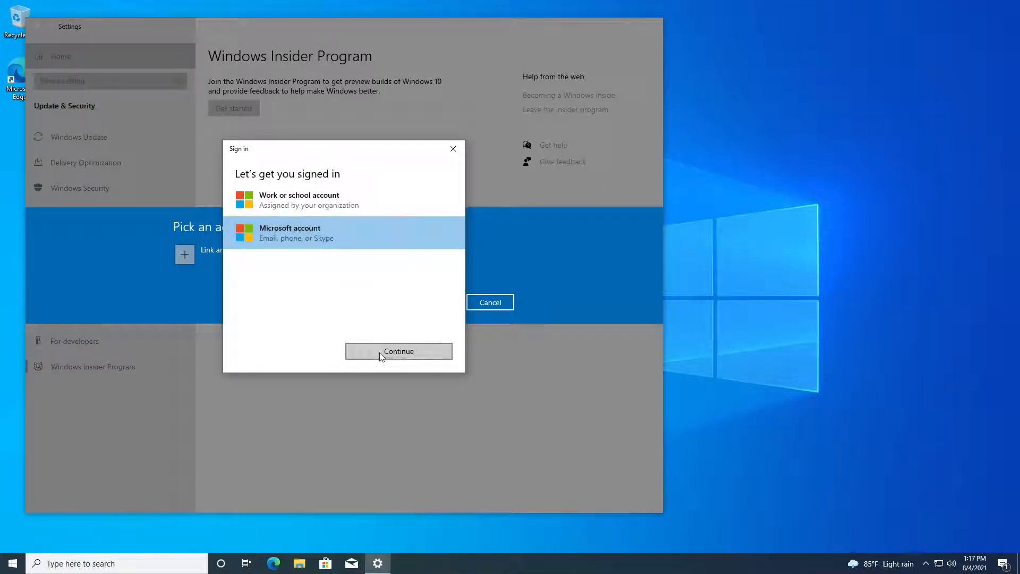
left_click(397, 350)
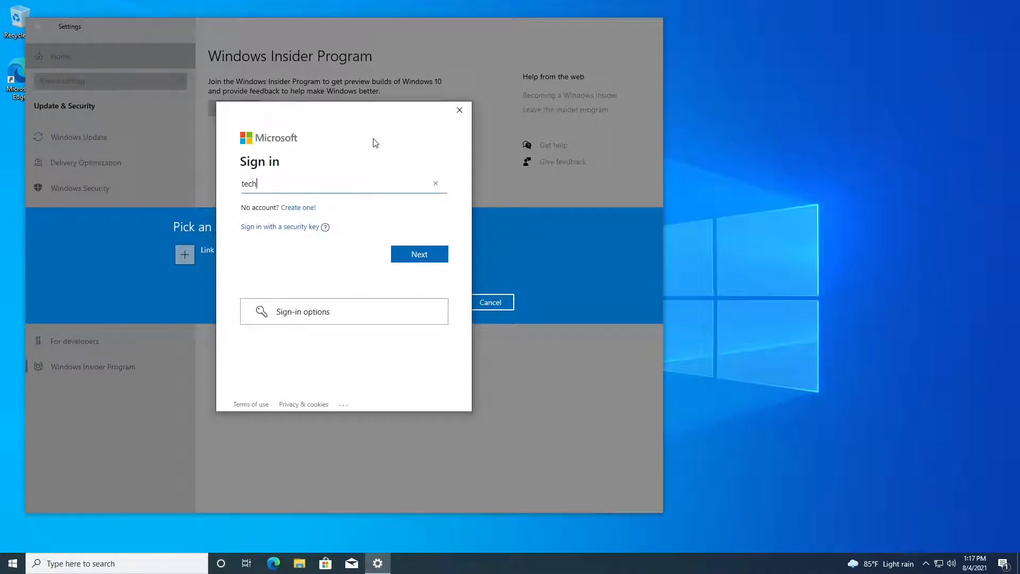
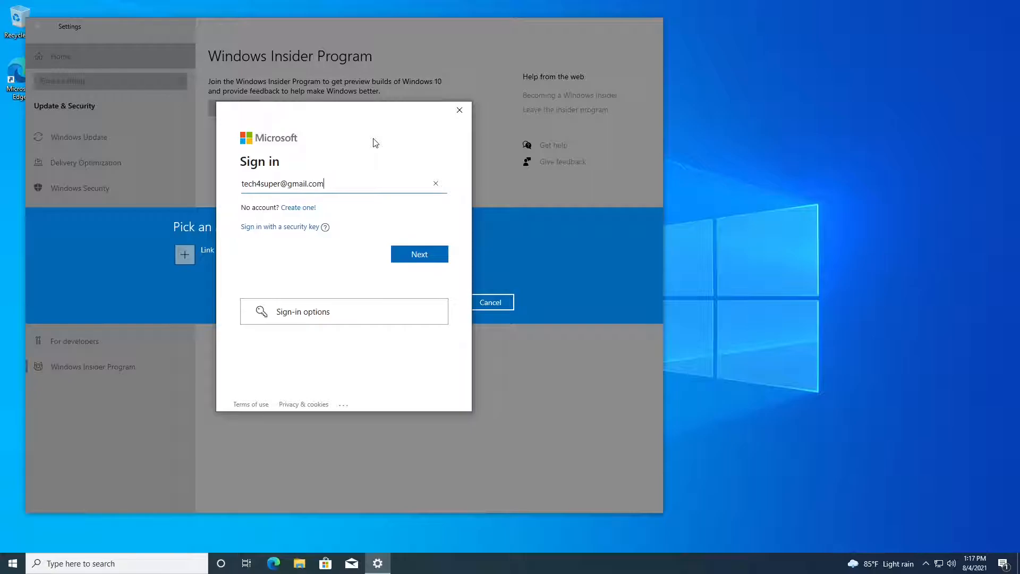
left_click(418, 254)
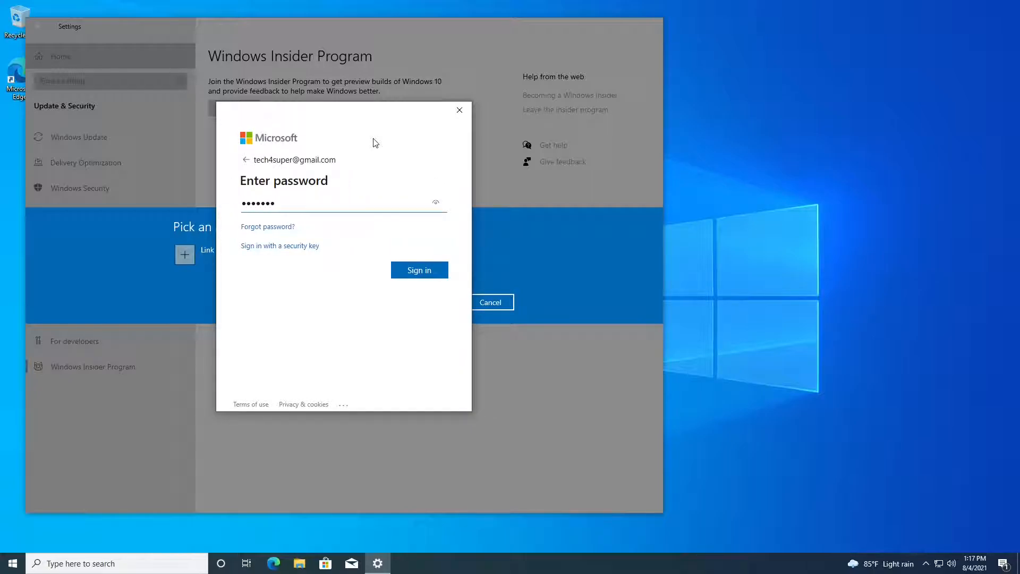
Step: Sign in with the password and accept using the account across the device
left_click(419, 269)
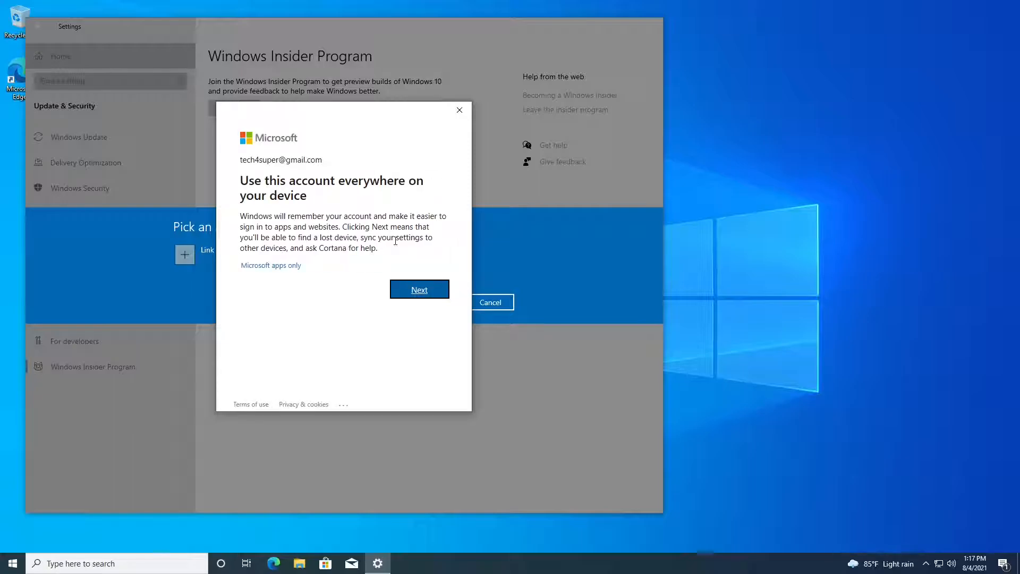
left_click(419, 289)
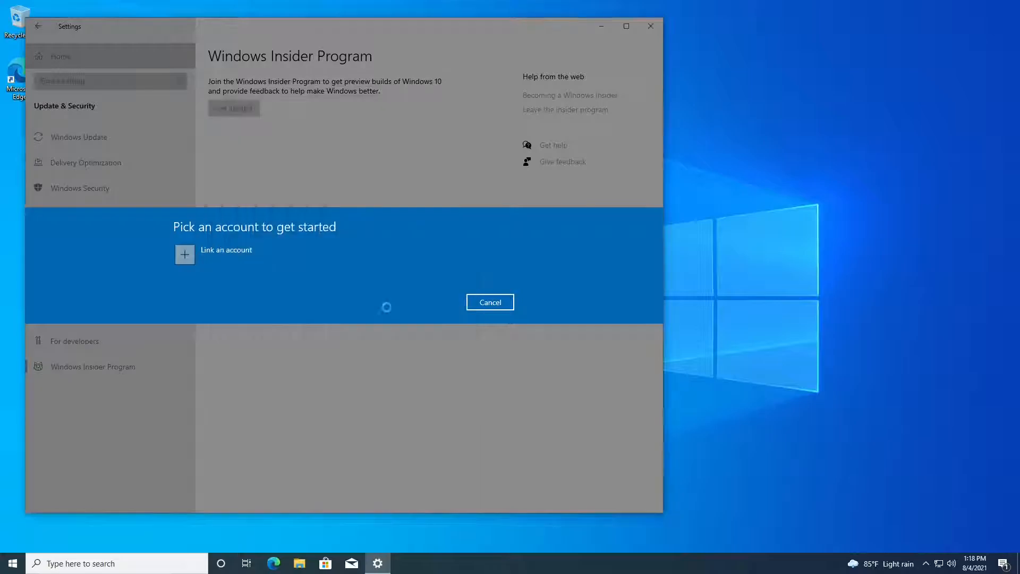
Step: Select the linked account, pick Beta Channel (Recommended) and confirm enrollment
left_click(184, 254)
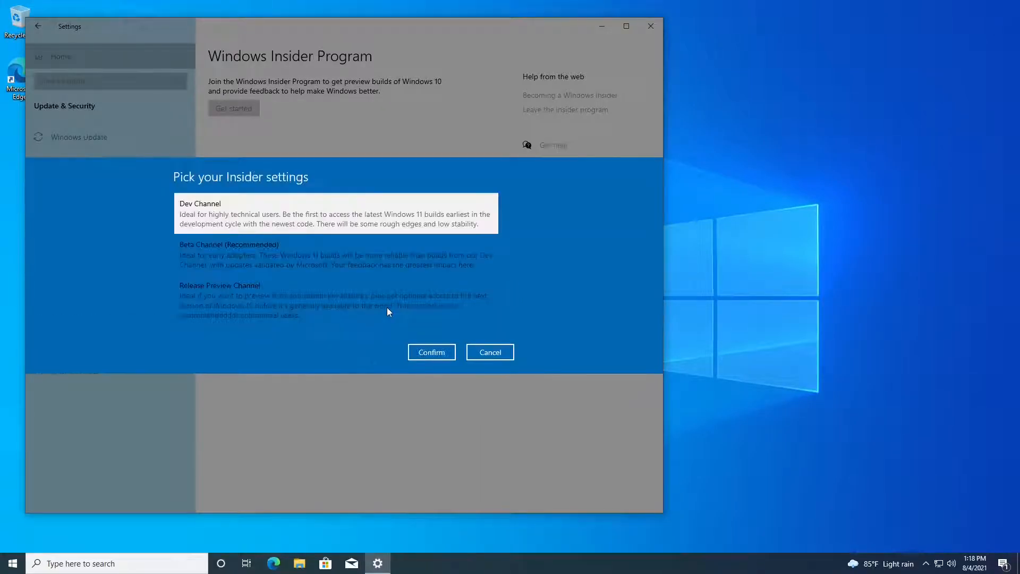
left_click(336, 253)
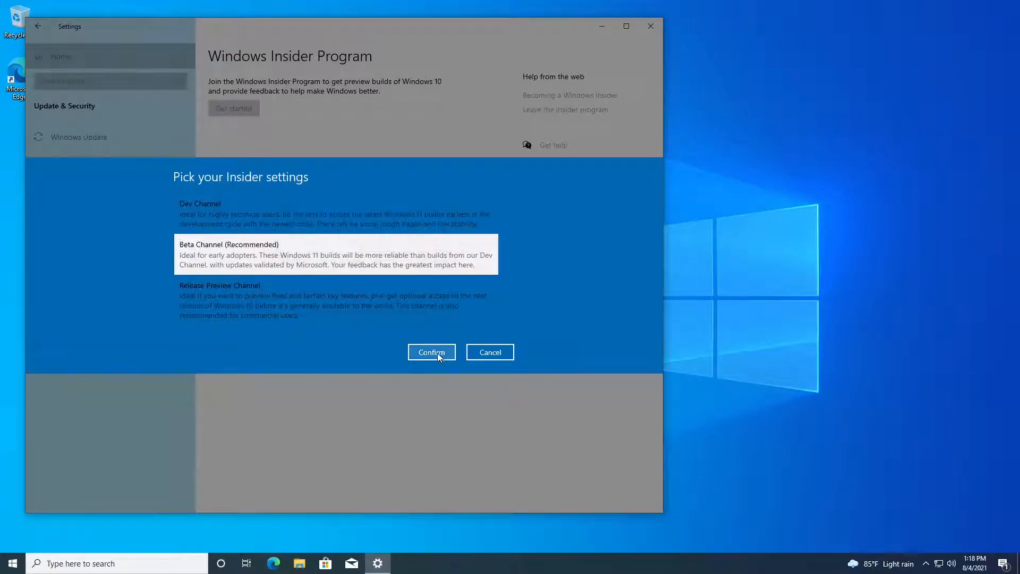
left_click(432, 352)
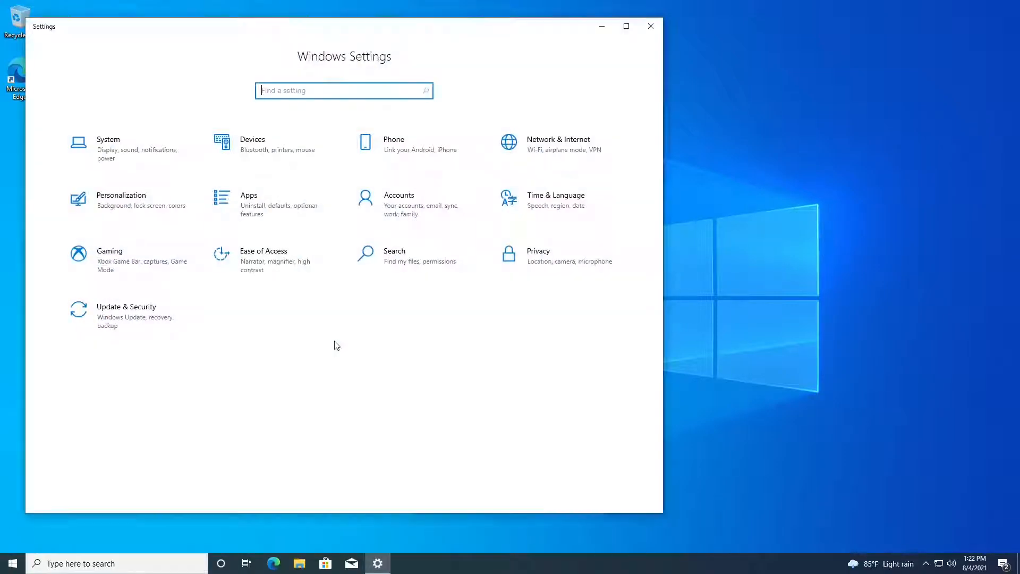
Step: Check for updates in Update & Security so the Windows 11 preview downloads, then Restart now
left_click(127, 315)
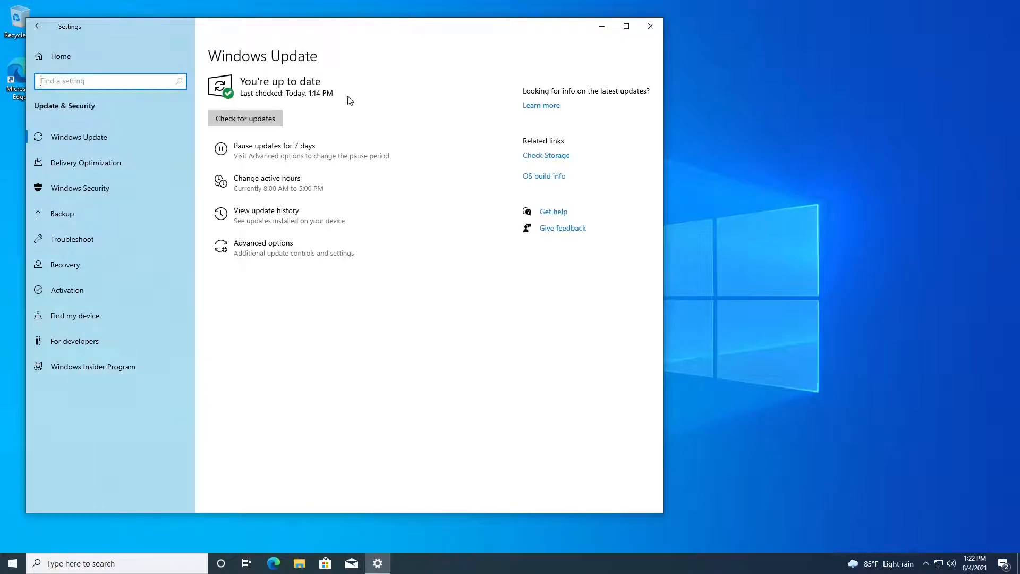
left_click(245, 118)
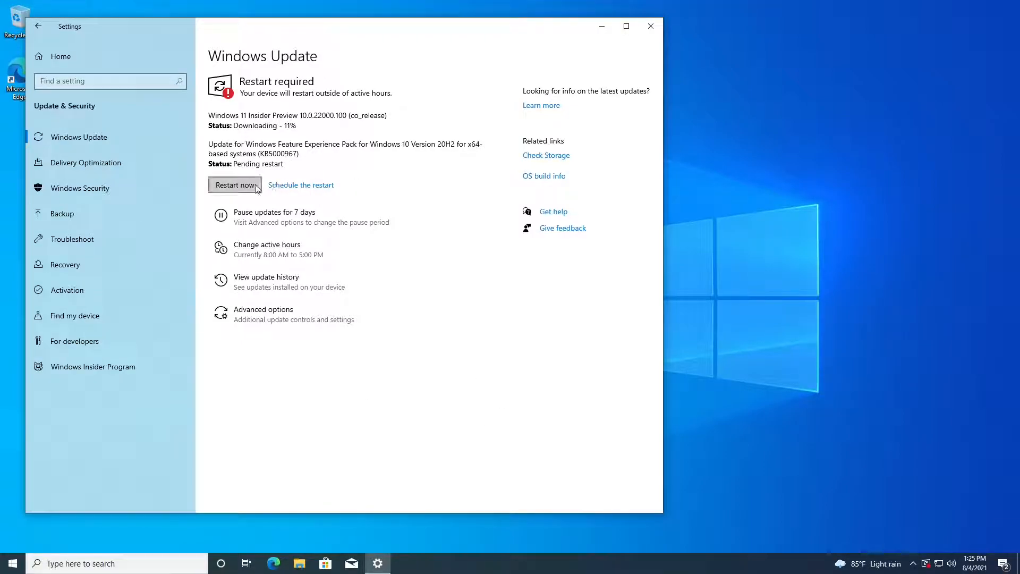
left_click(234, 185)
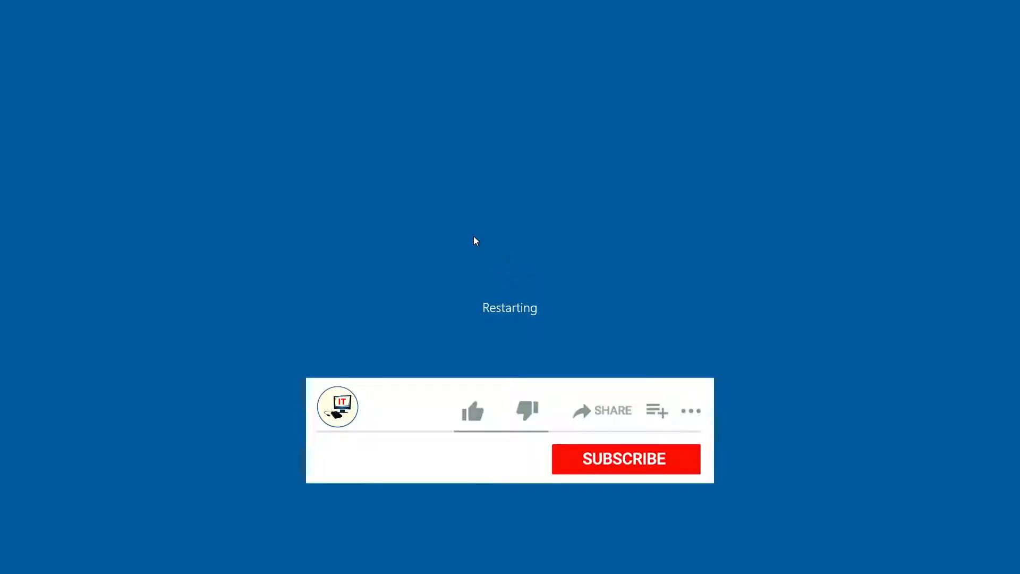
Step: Launch Windows Settings again from the Start menu after the restart
left_click(10, 563)
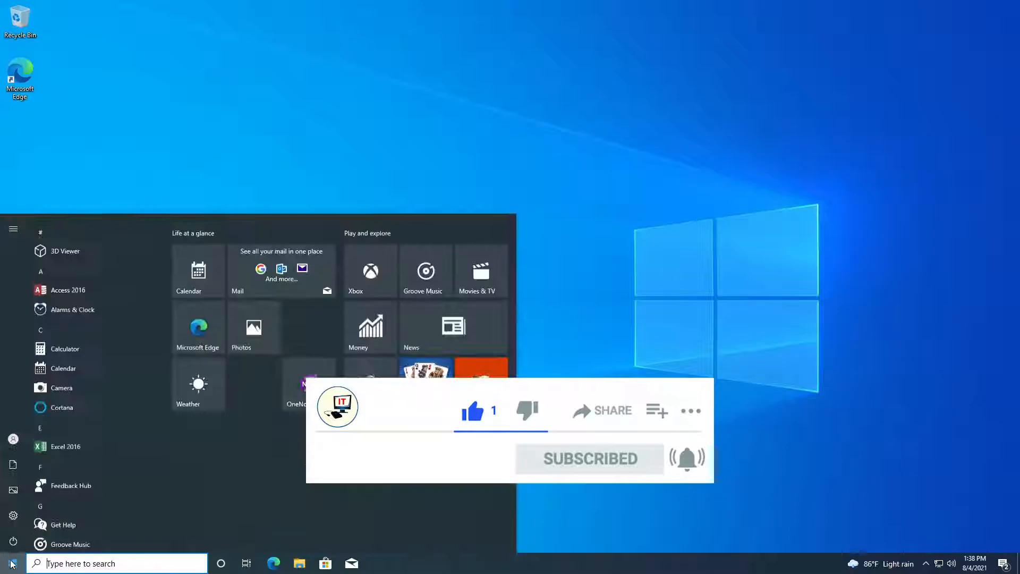
left_click(13, 514)
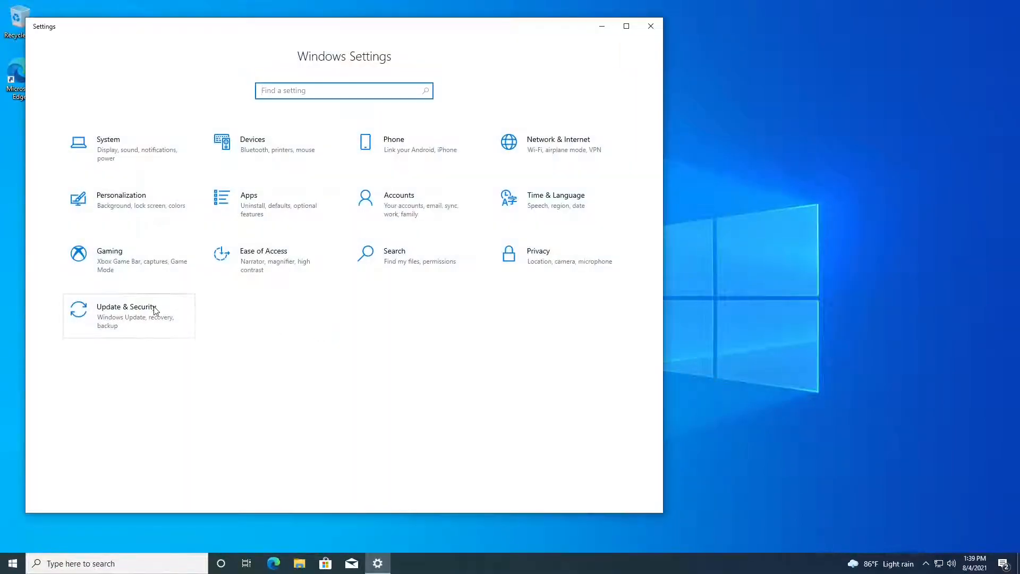
Step: Wait in Windows Update for Pending restart, then Restart now to begin installing Windows 11
left_click(126, 306)
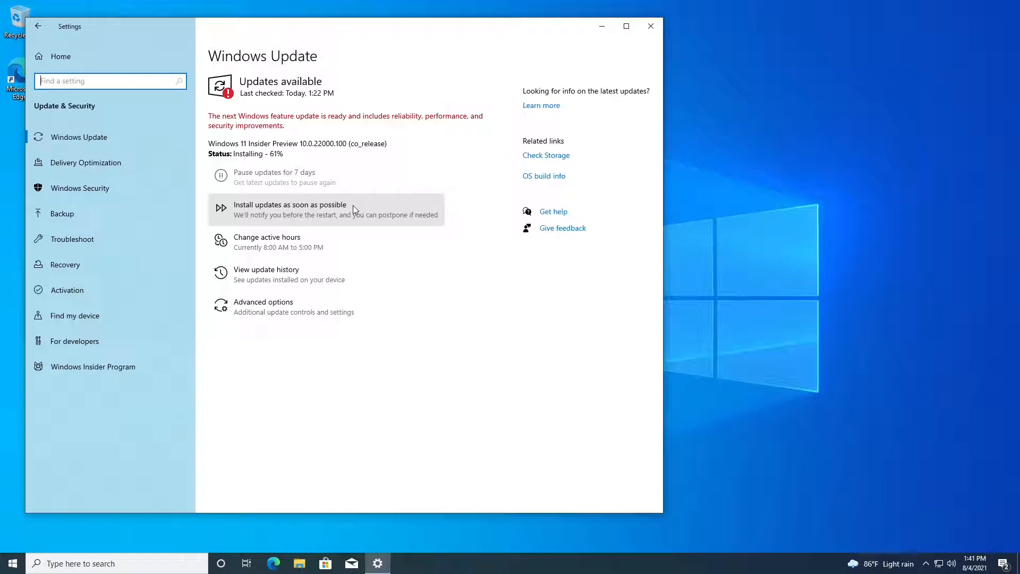
mouse_move(423, 440)
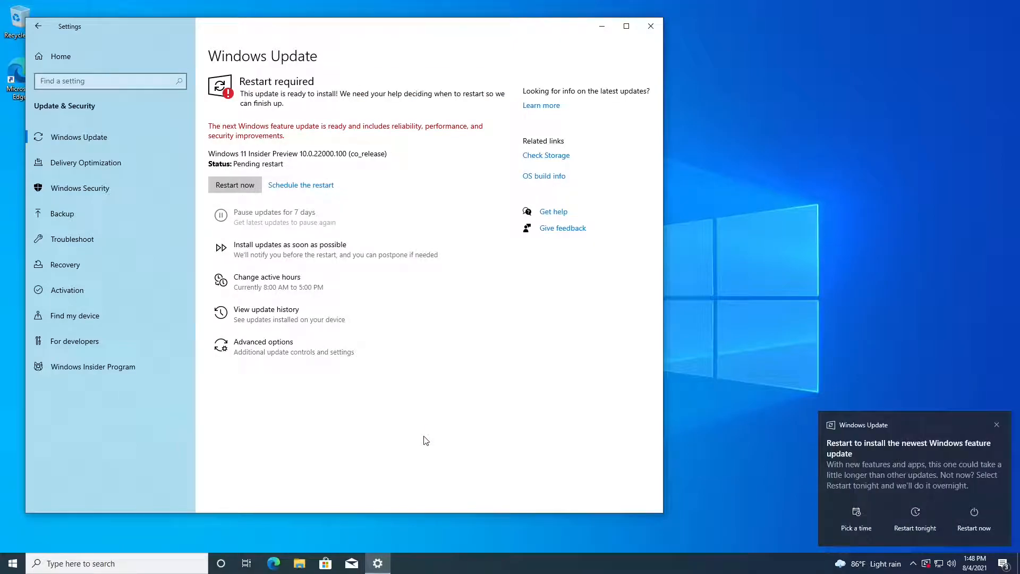
left_click(234, 184)
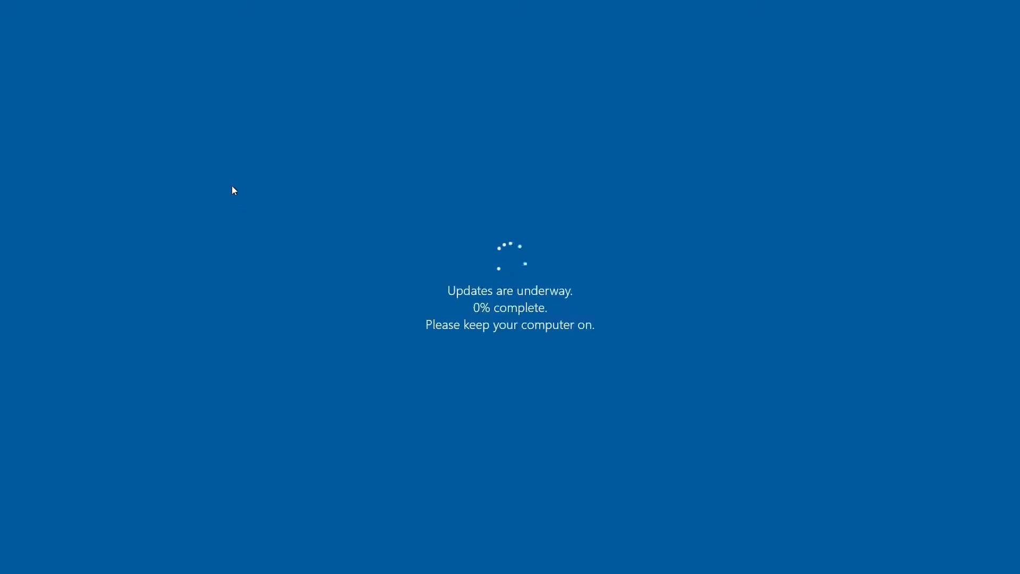